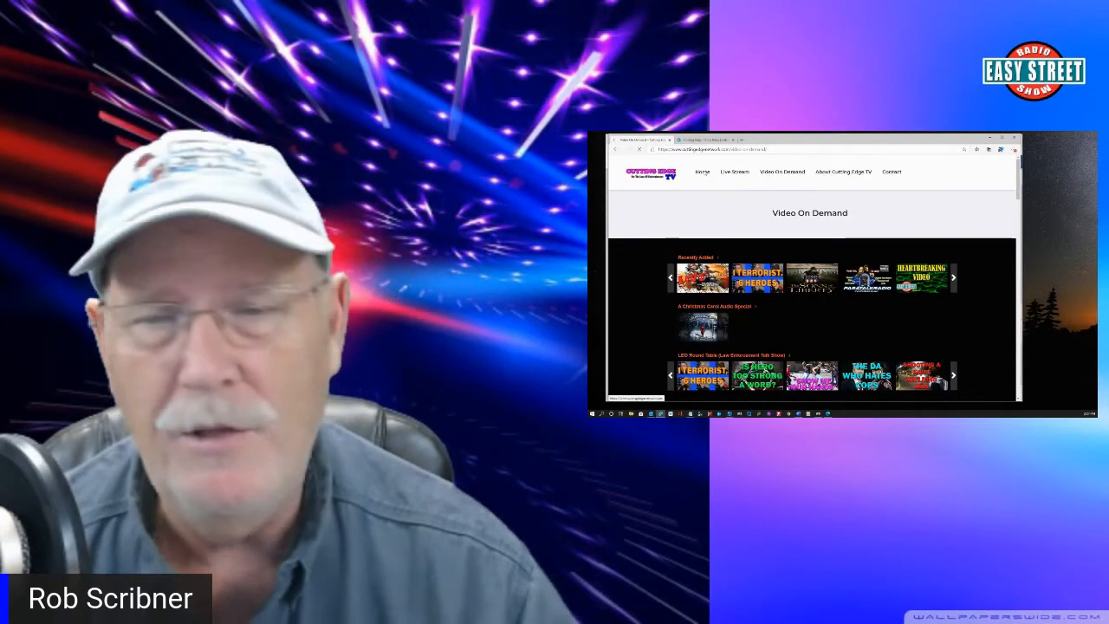
- Return to the homepage and scroll through the banner down to the Roku Ways to Watch section
click(702, 172)
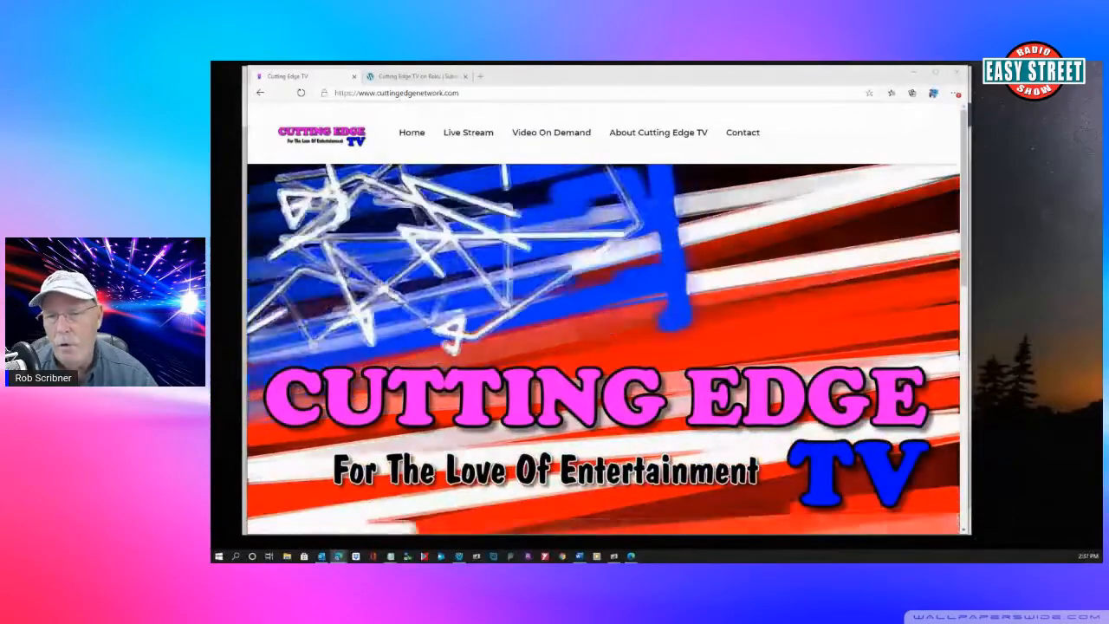
scroll(down, 3)
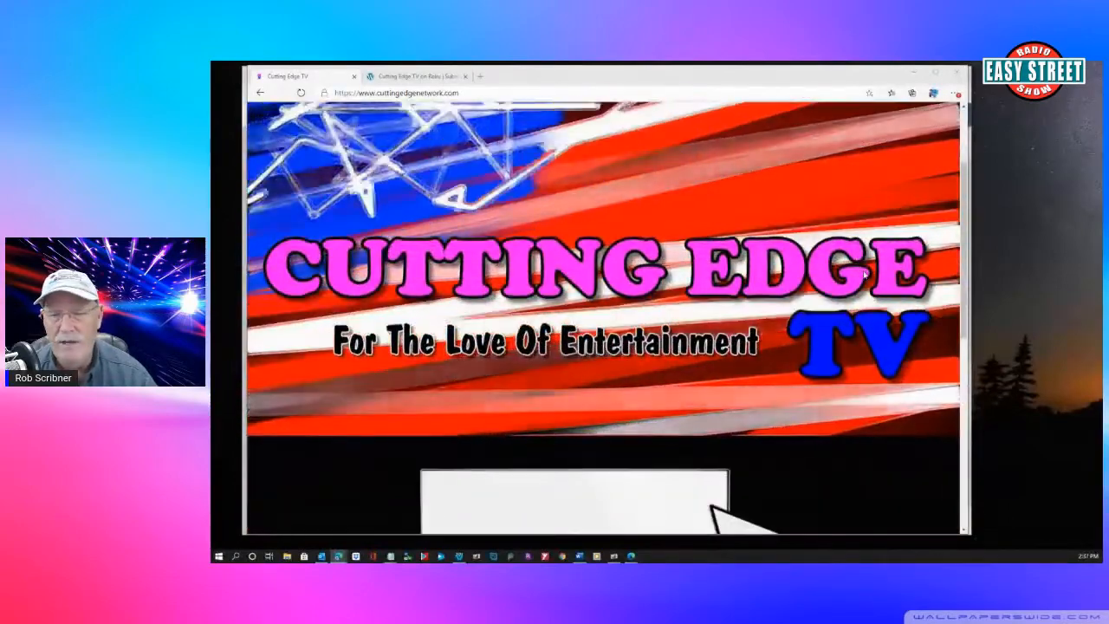
scroll(down, 3)
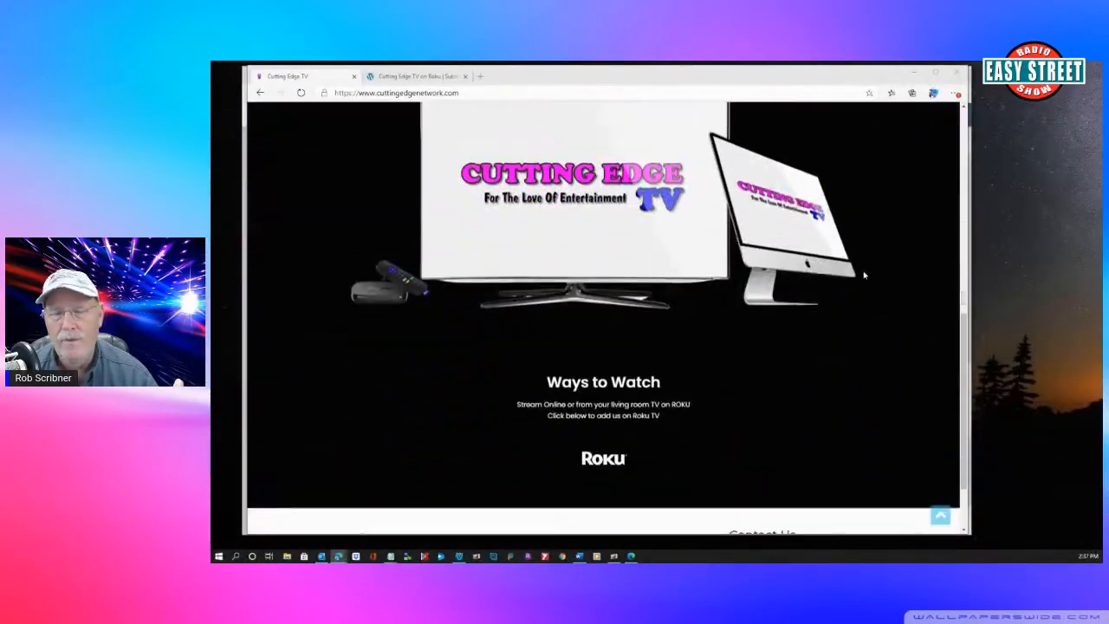
scroll(down, 3)
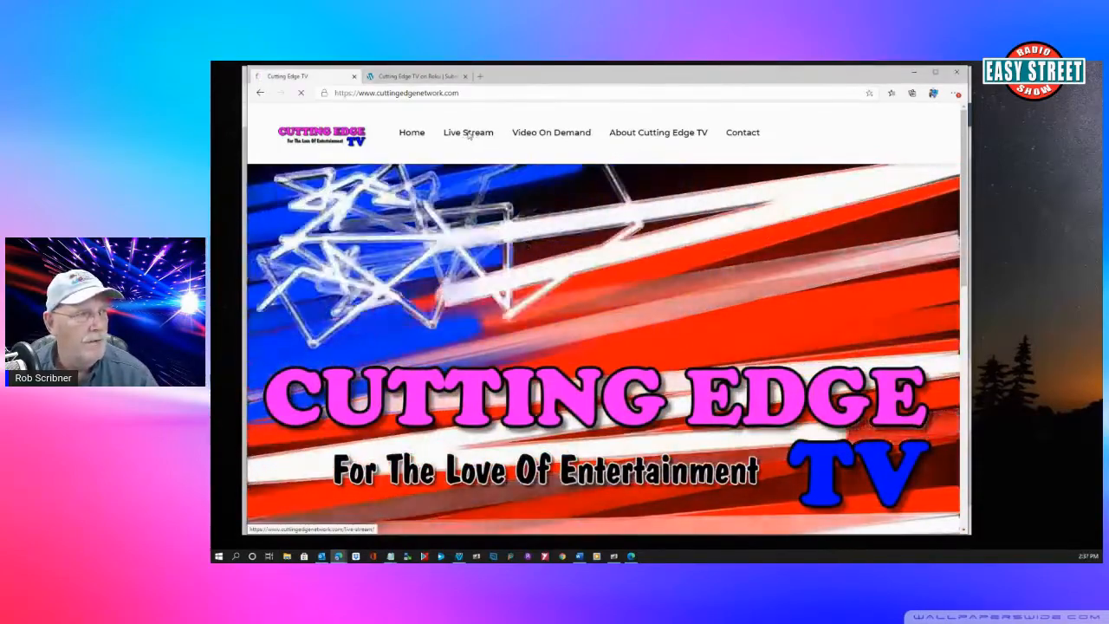
- Go to the Live Stream page and look over the grid of live guest video panels
click(468, 131)
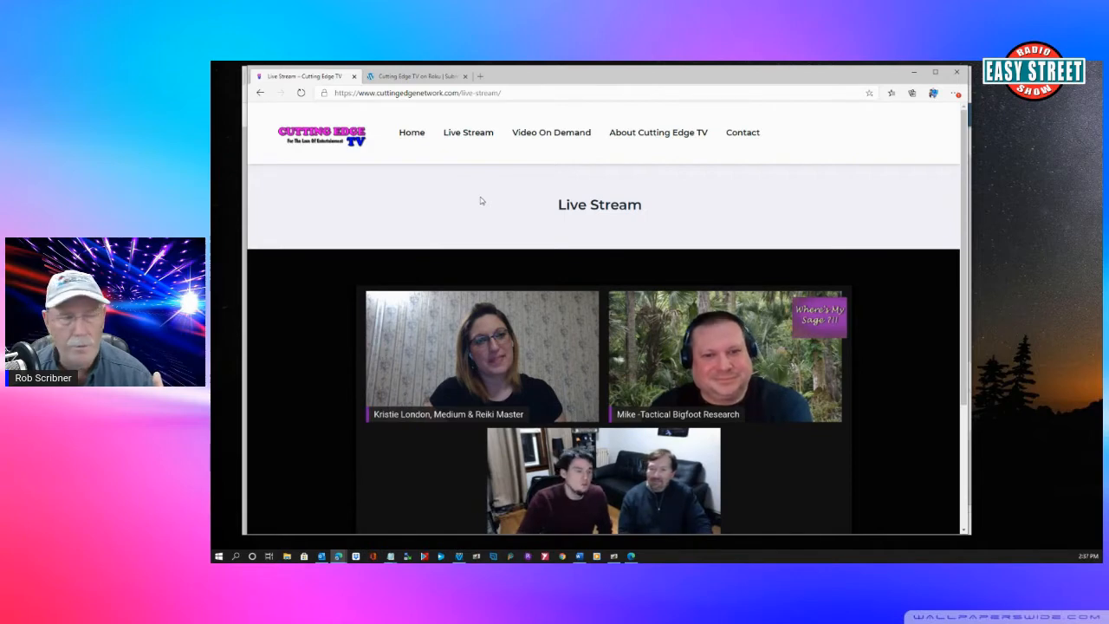
scroll(down, 3)
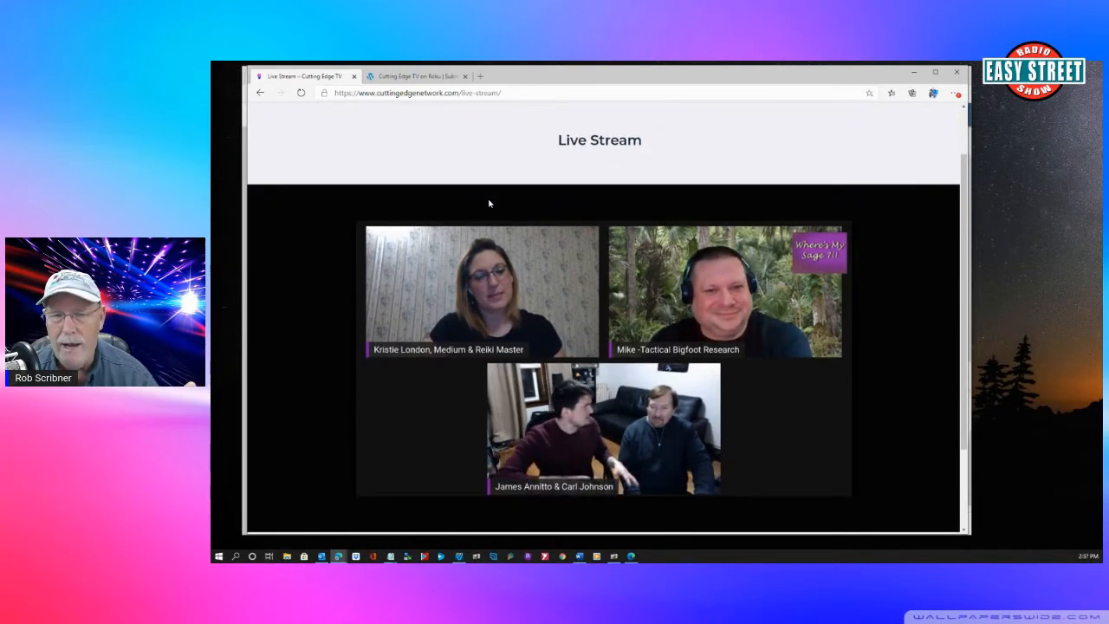
scroll(up, 3)
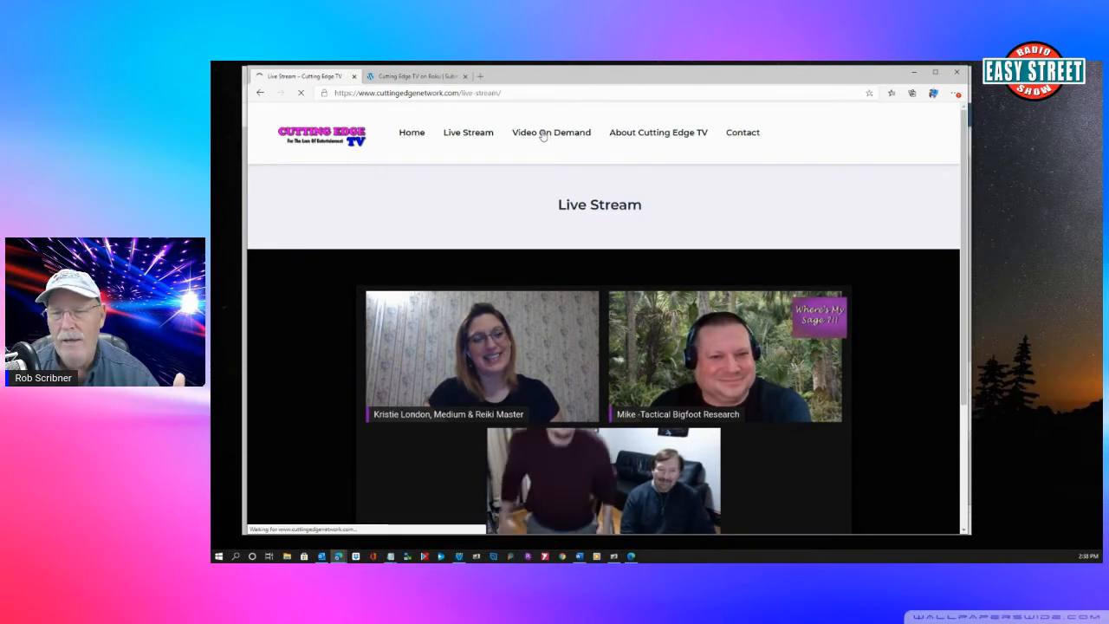
- Go to the Video On Demand page with its Recently Added and LEO Round Table thumbnail rows
click(551, 132)
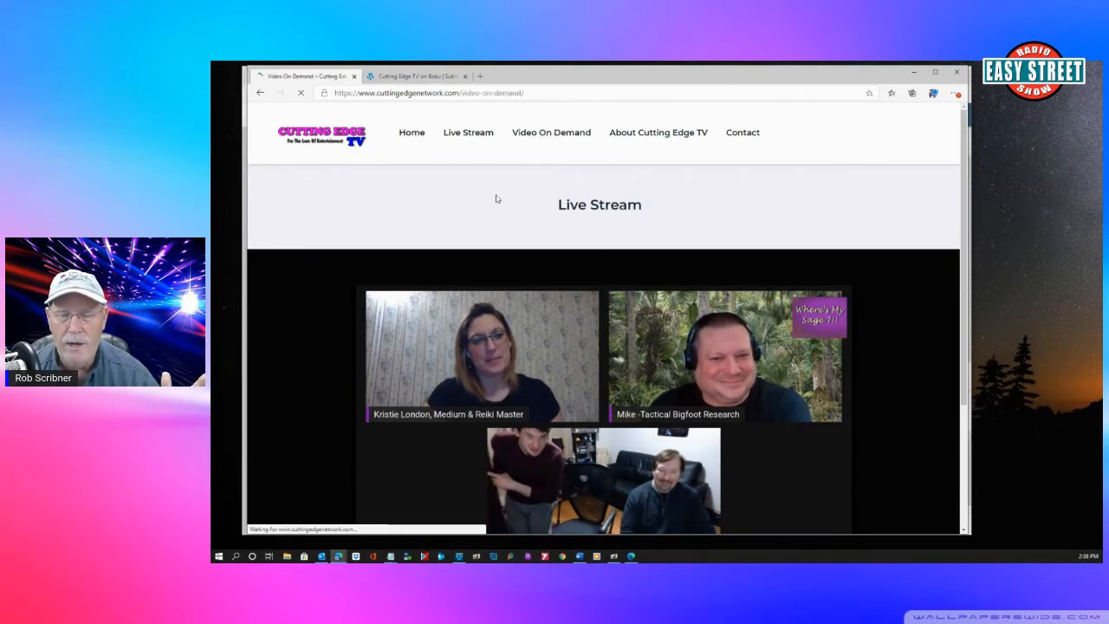
click(551, 131)
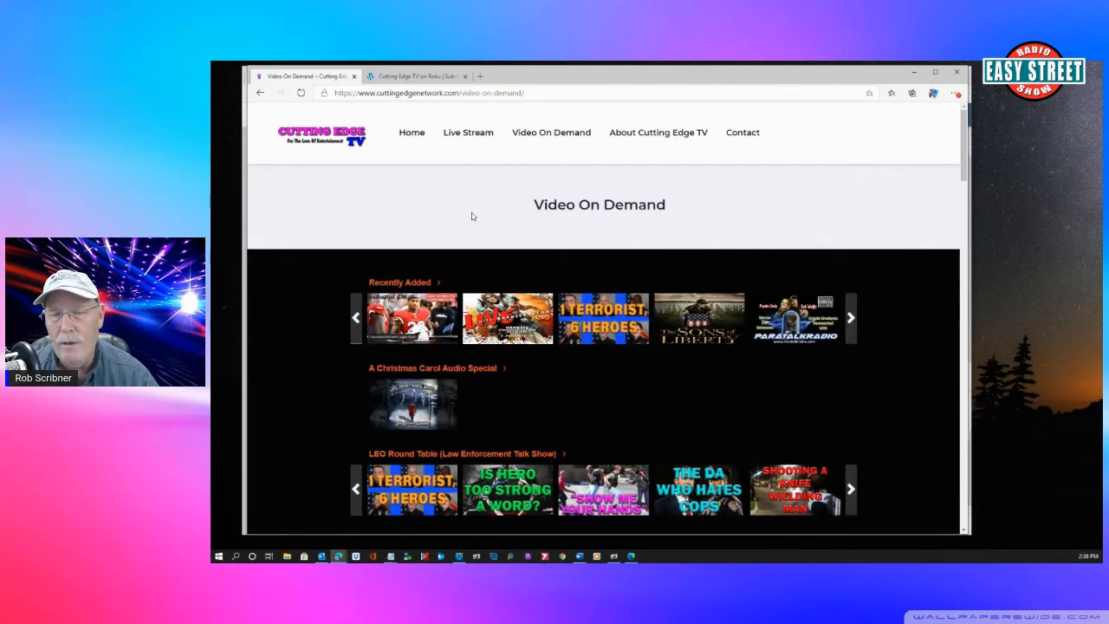
mouse_move(508, 319)
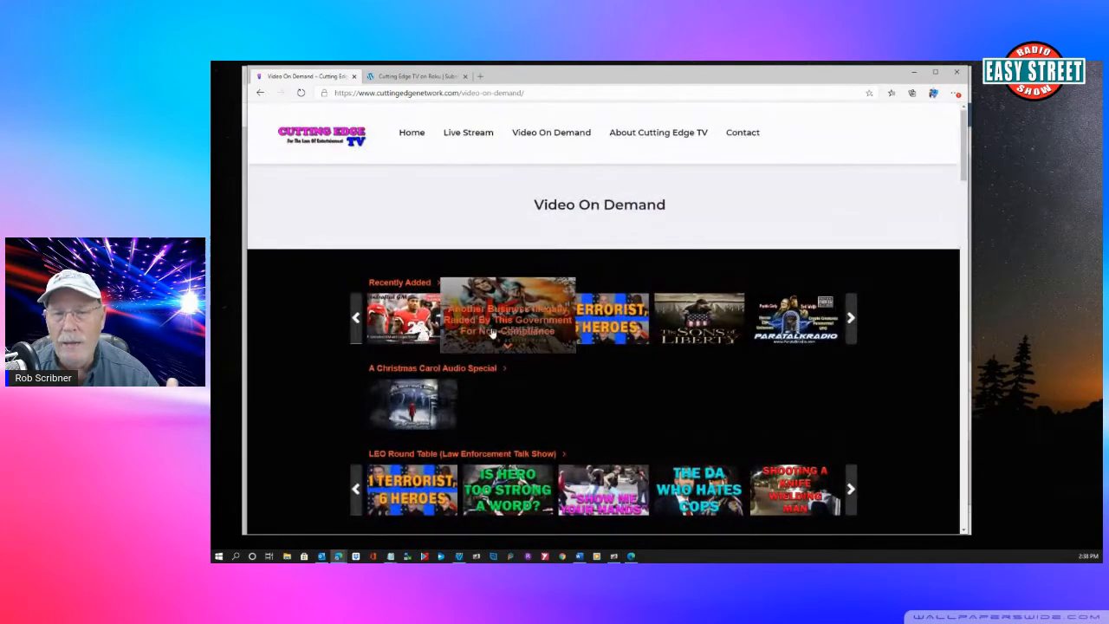
mouse_move(302, 329)
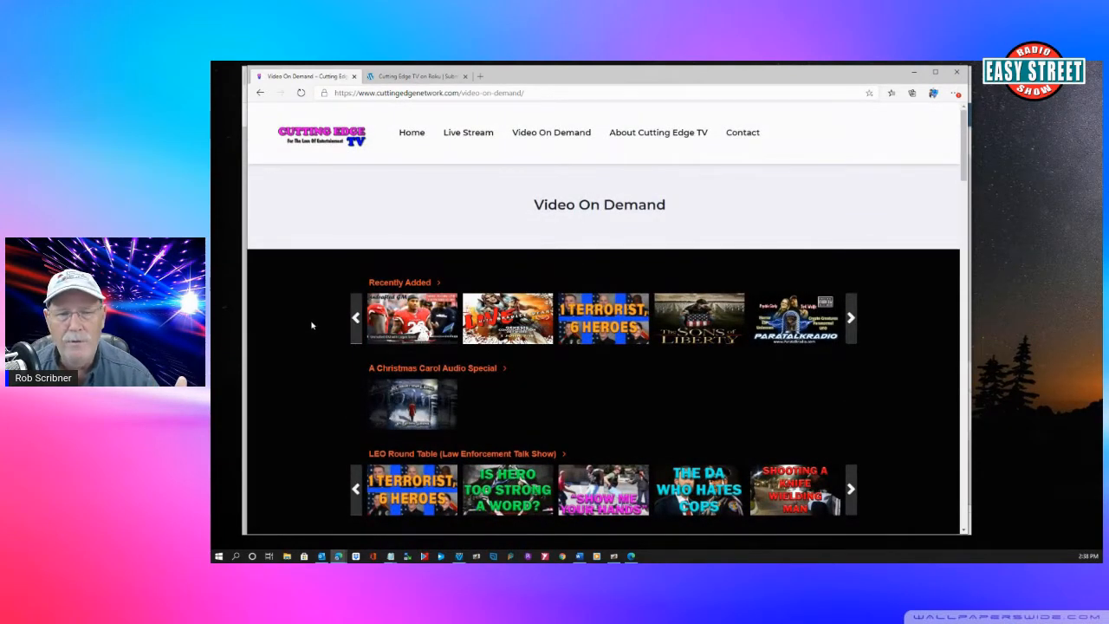
mouse_move(322, 387)
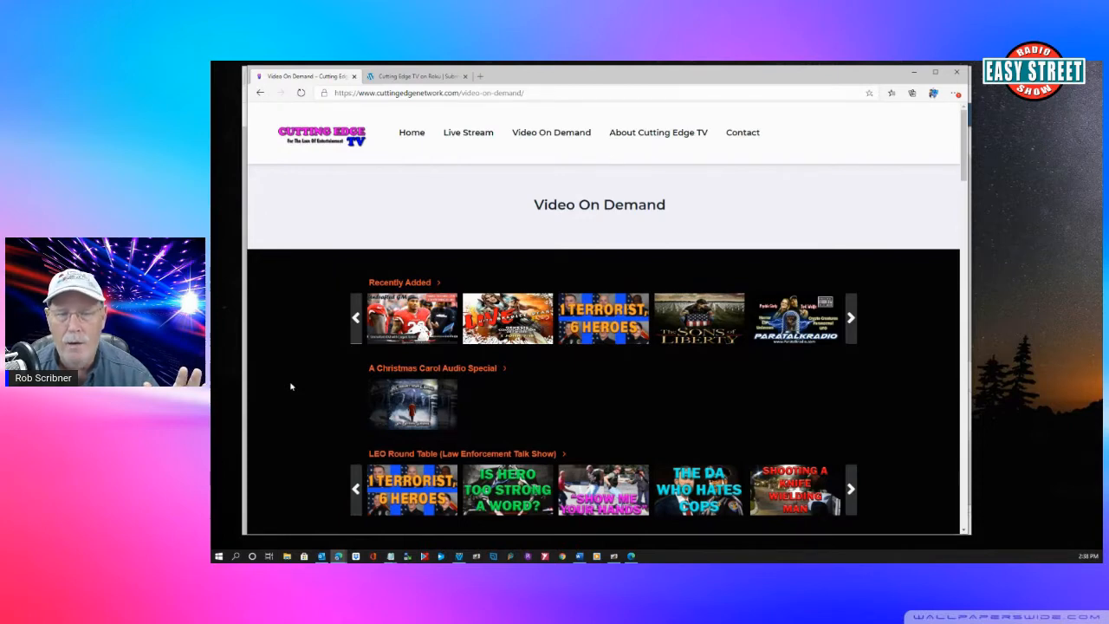
mouse_move(294, 421)
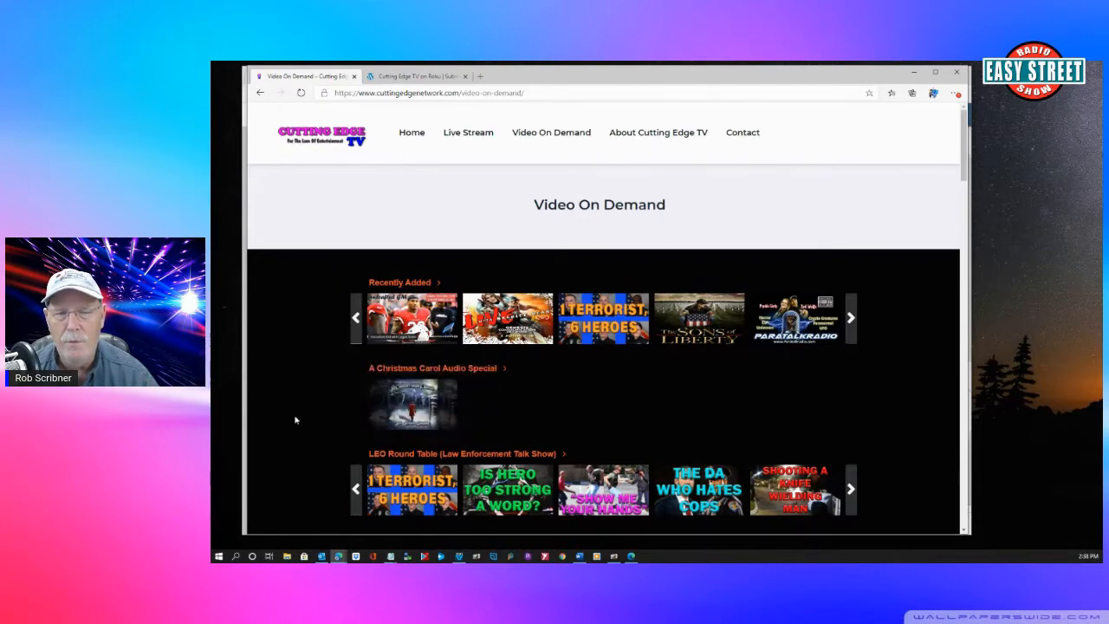
scroll(down, 3)
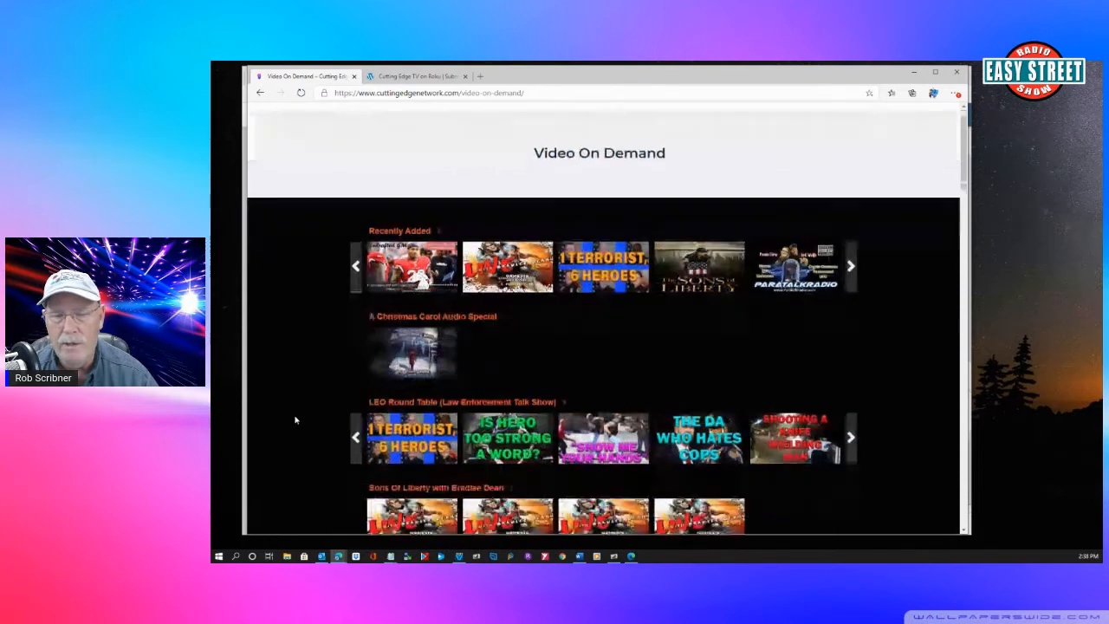
scroll(down, 3)
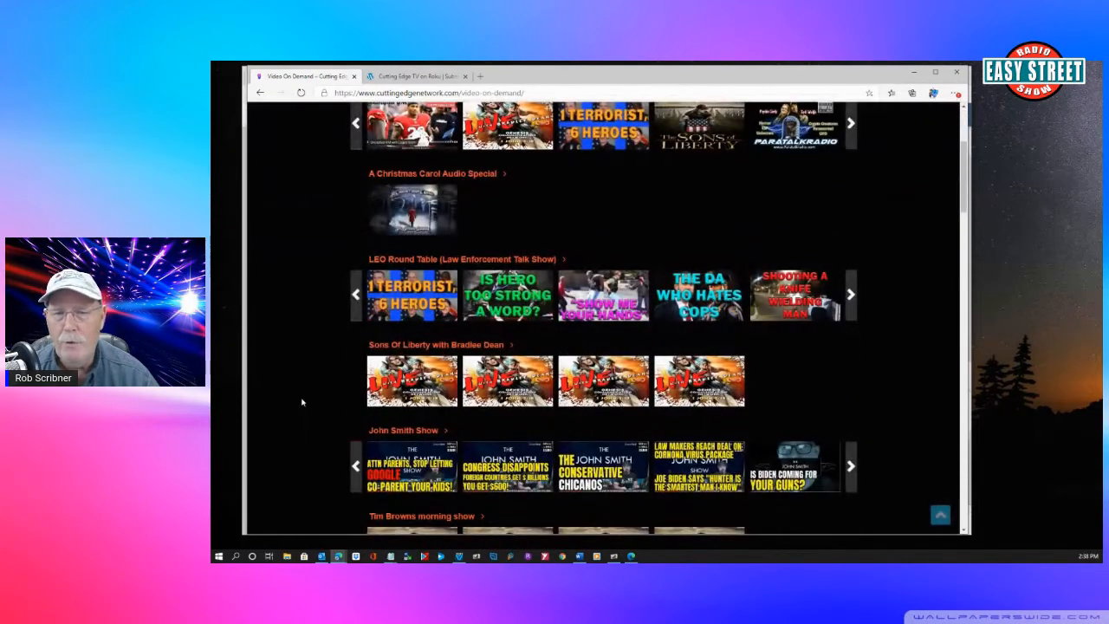
scroll(down, 3)
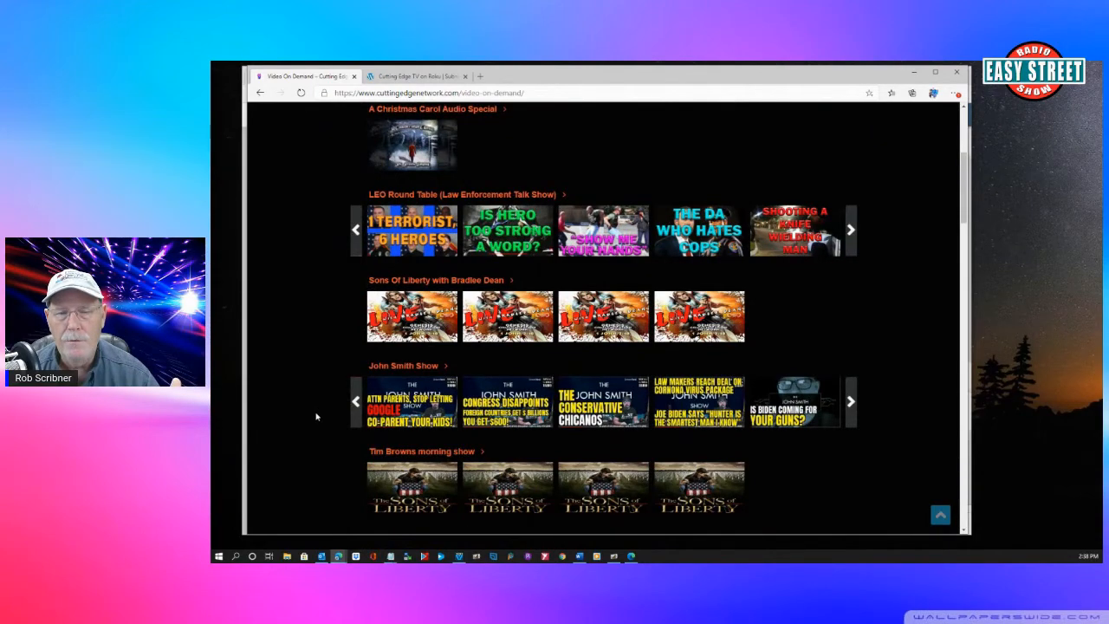
scroll(down, 3)
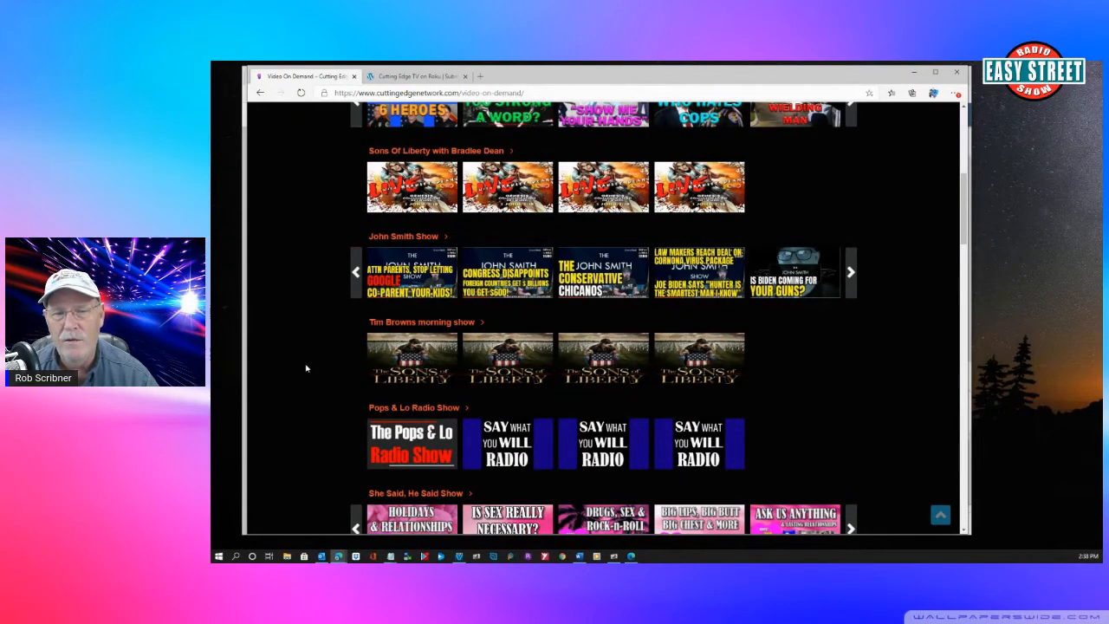
mouse_move(321, 424)
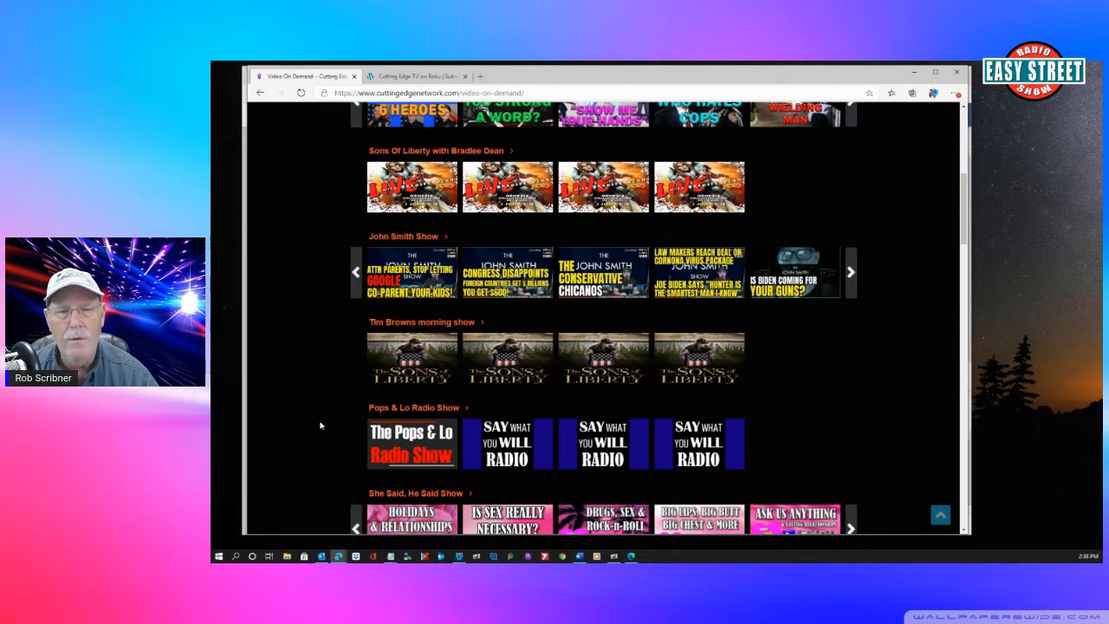
scroll(down, 3)
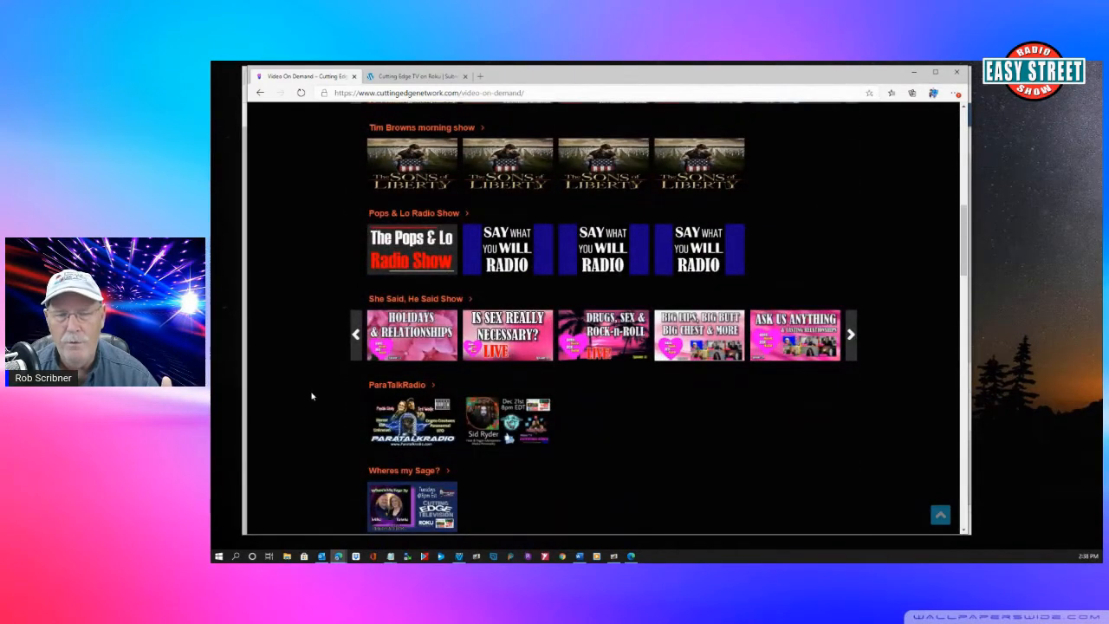
scroll(down, 3)
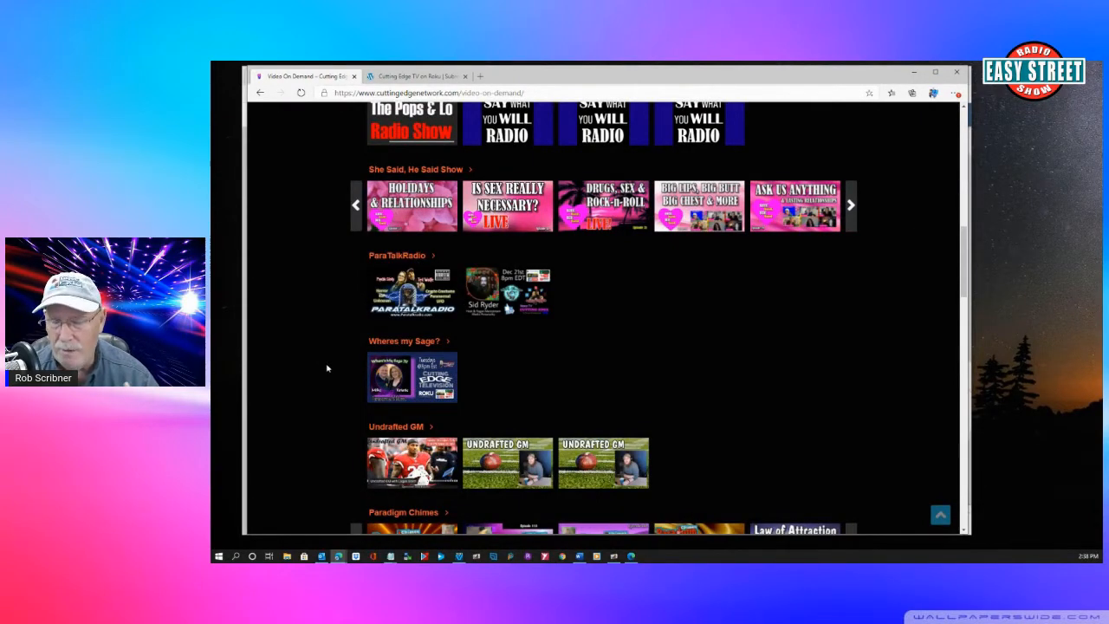
scroll(down, 3)
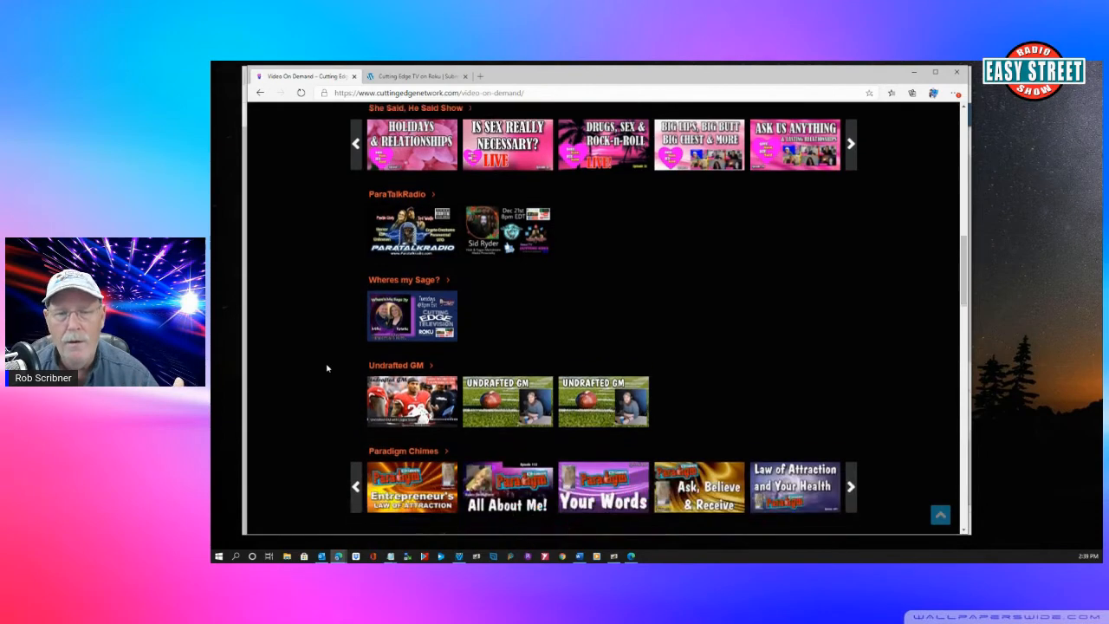
scroll(down, 3)
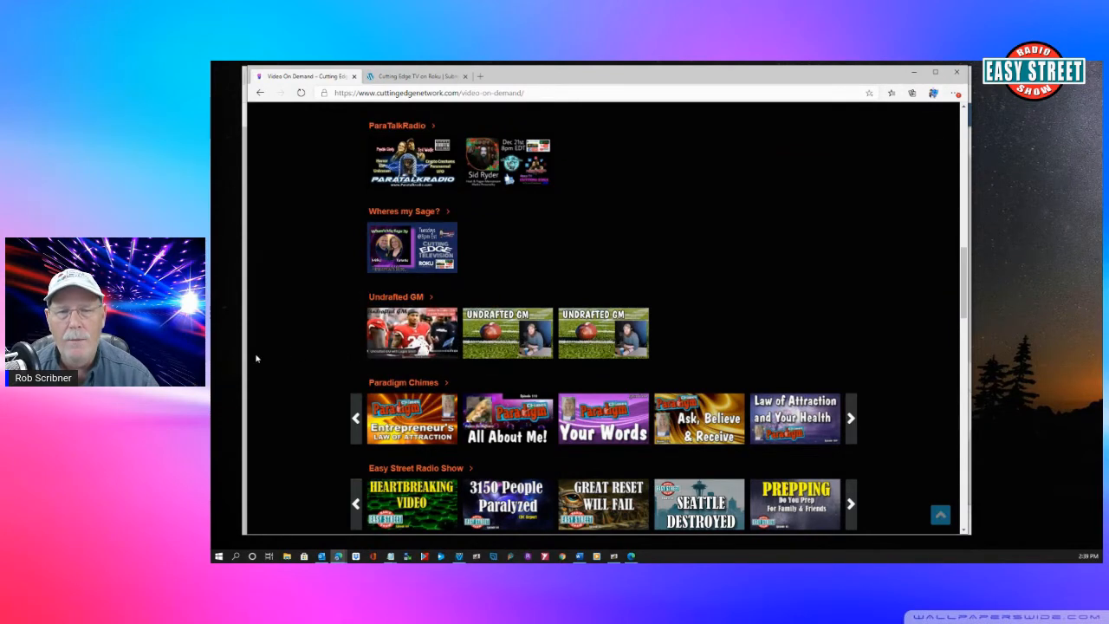
scroll(down, 3)
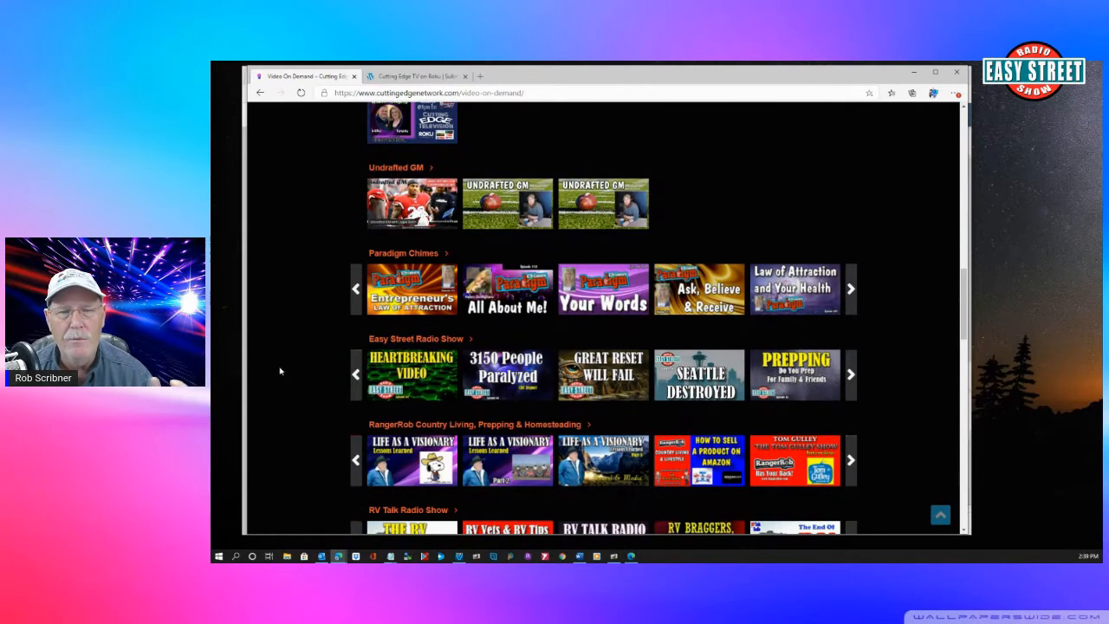
mouse_move(302, 383)
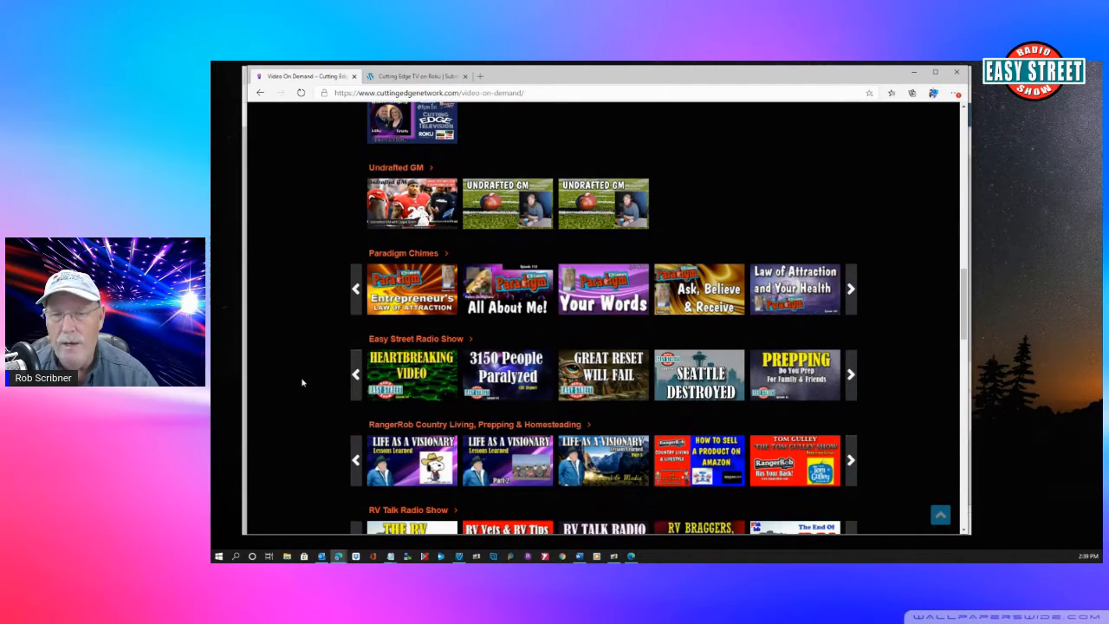
scroll(down, 3)
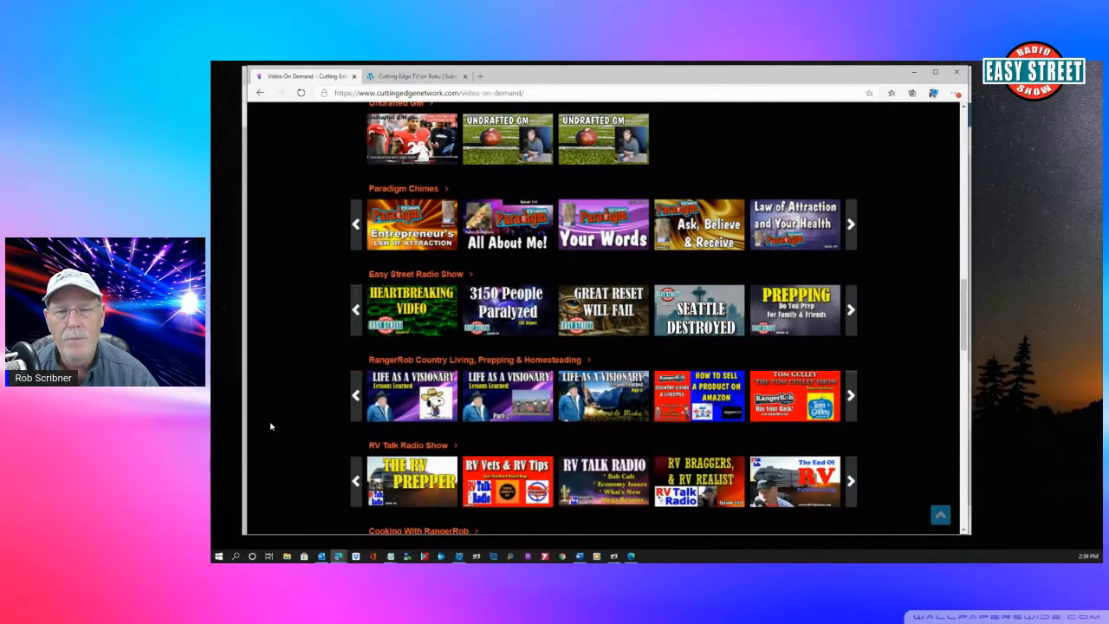
scroll(down, 3)
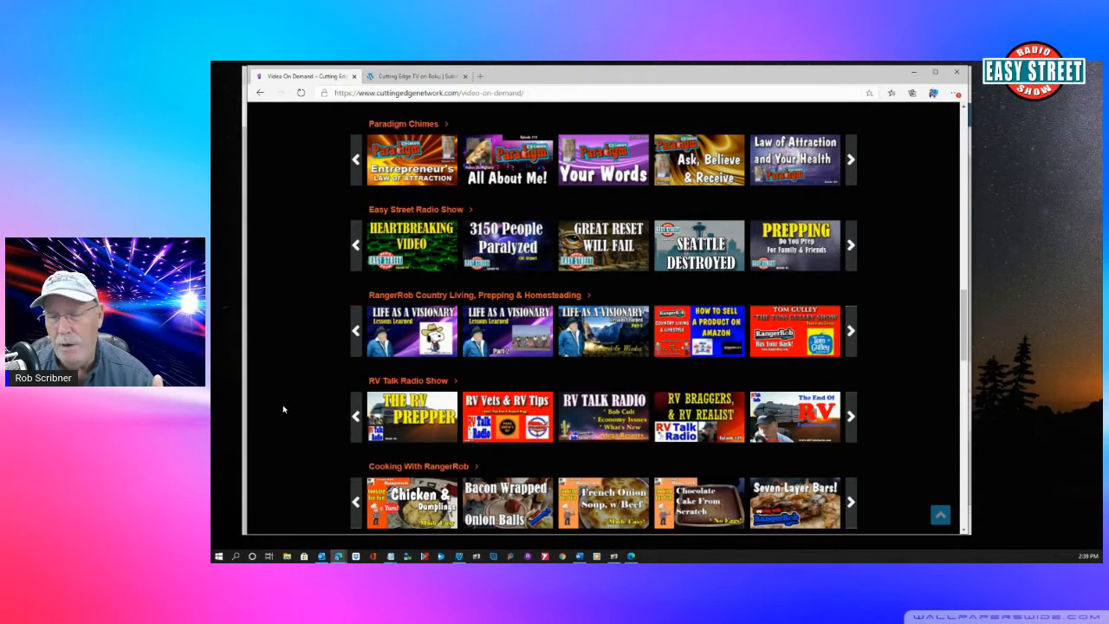
scroll(down, 3)
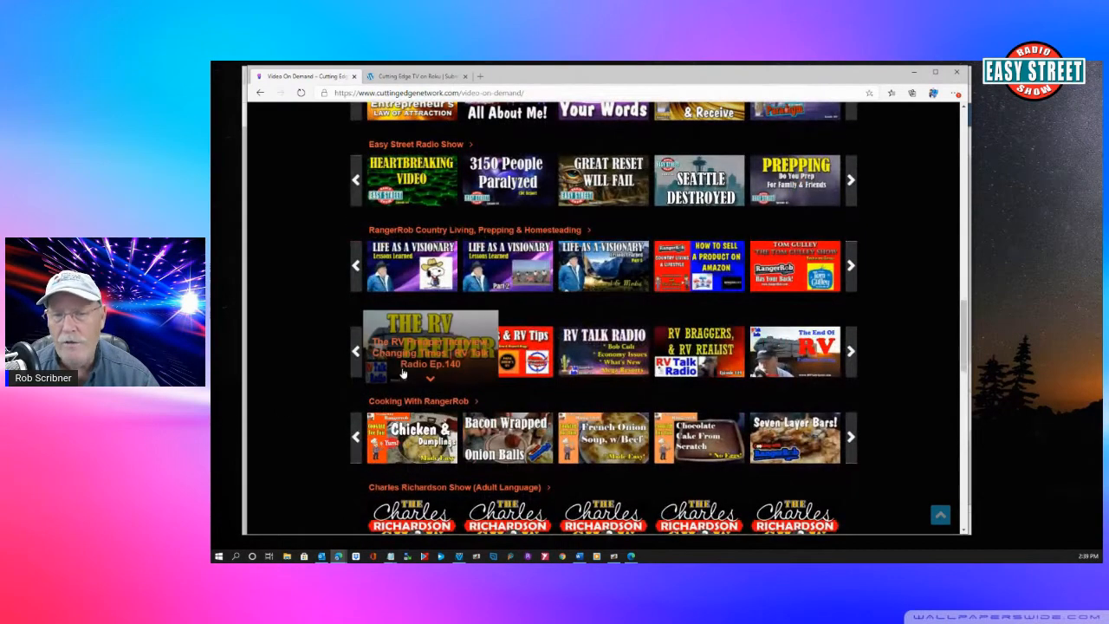
scroll(down, 3)
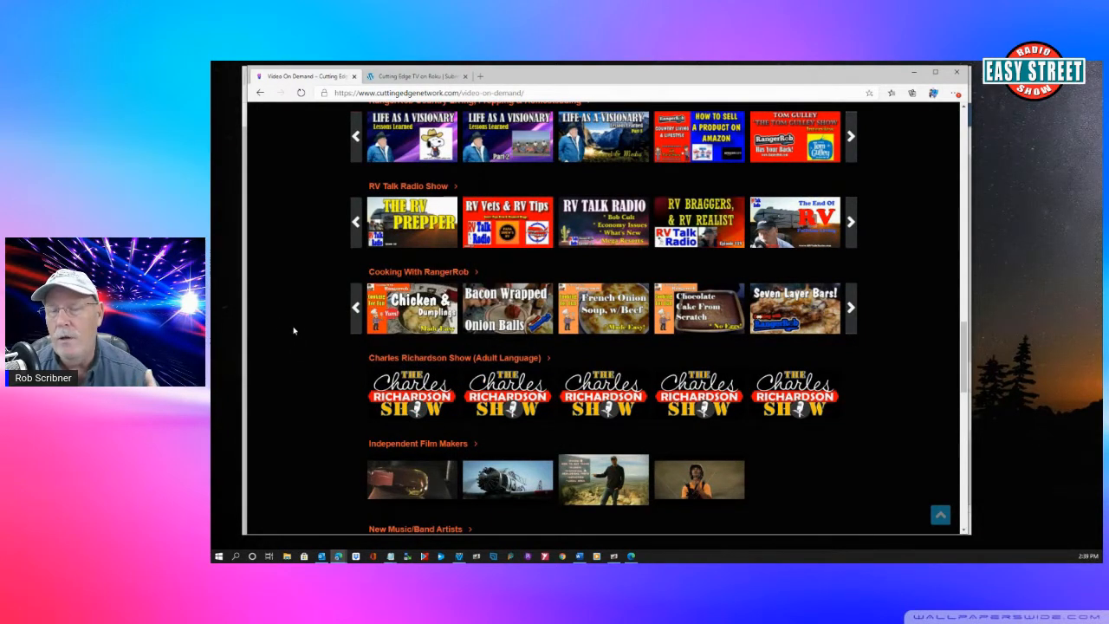
scroll(down, 3)
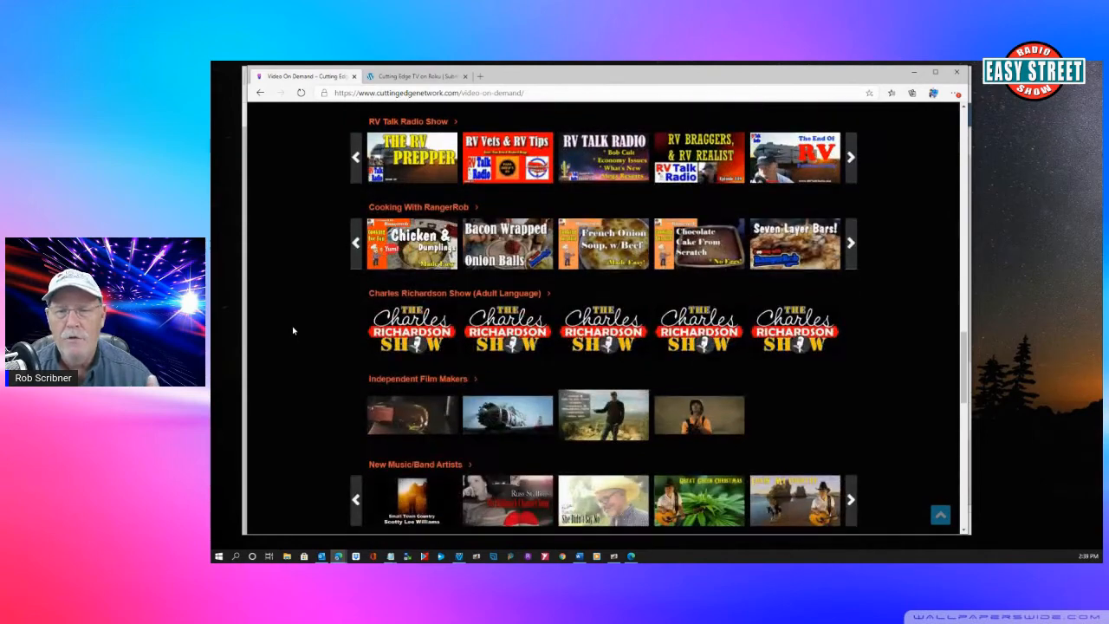
scroll(down, 3)
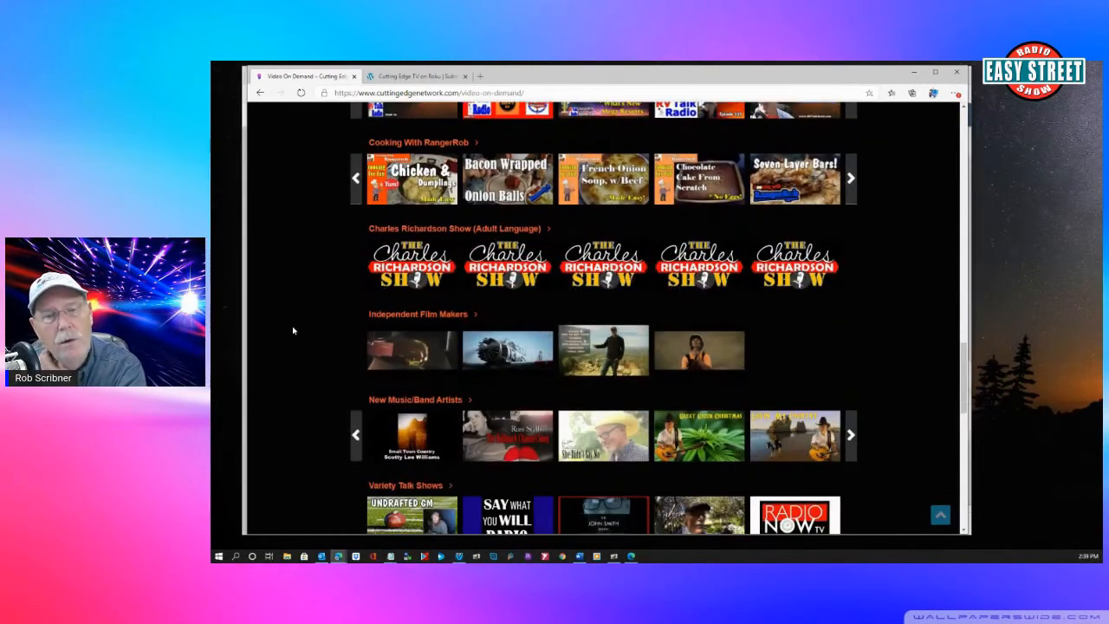
mouse_move(305, 371)
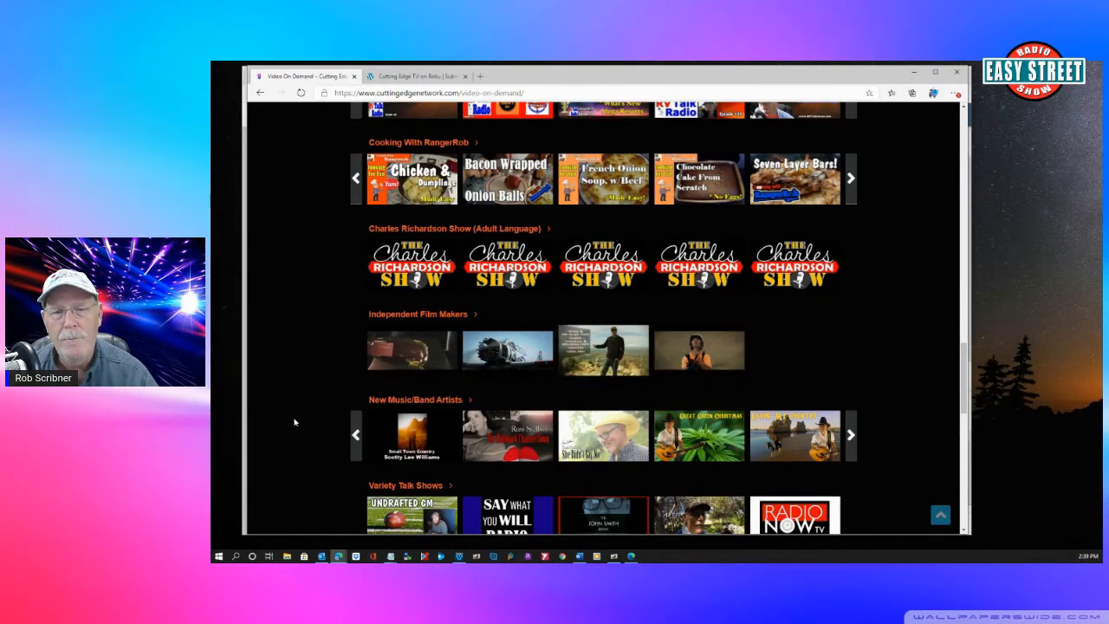
scroll(down, 3)
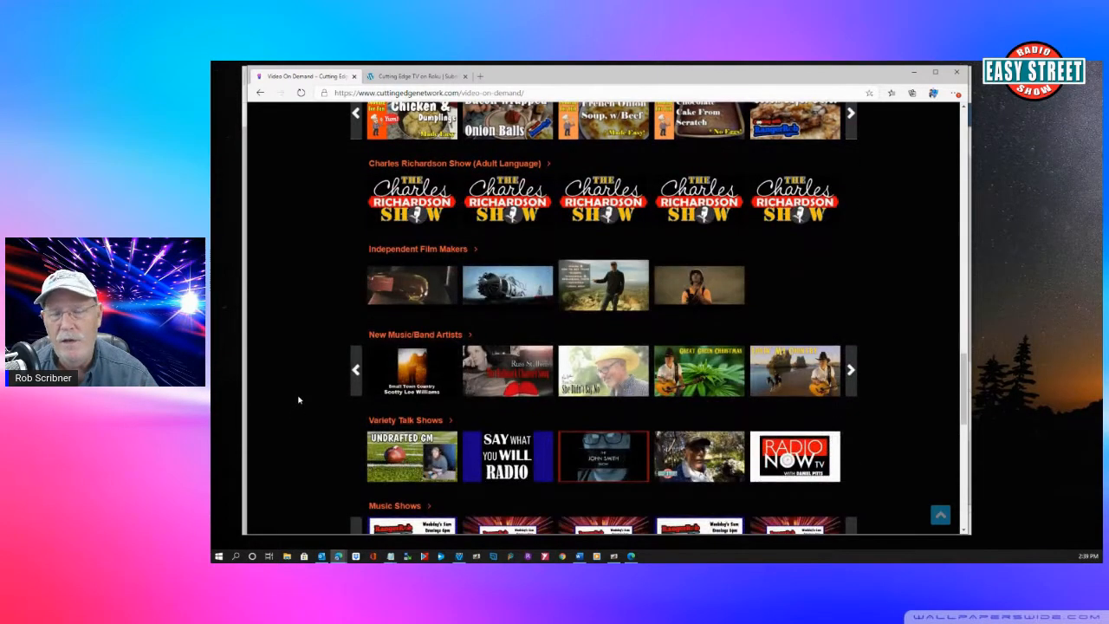
mouse_move(292, 425)
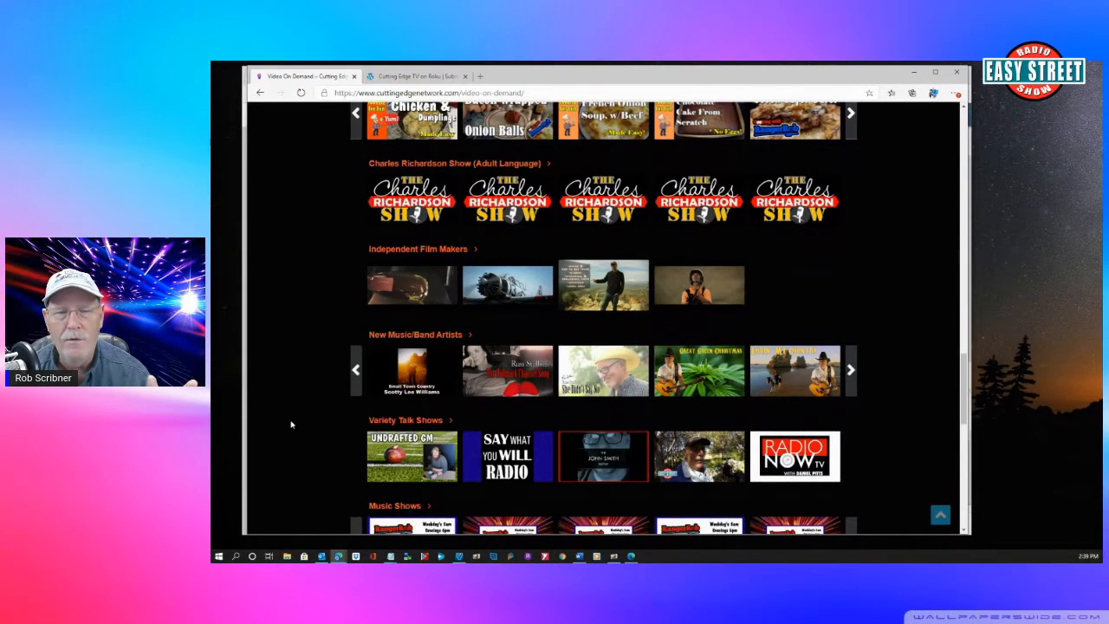
scroll(down, 3)
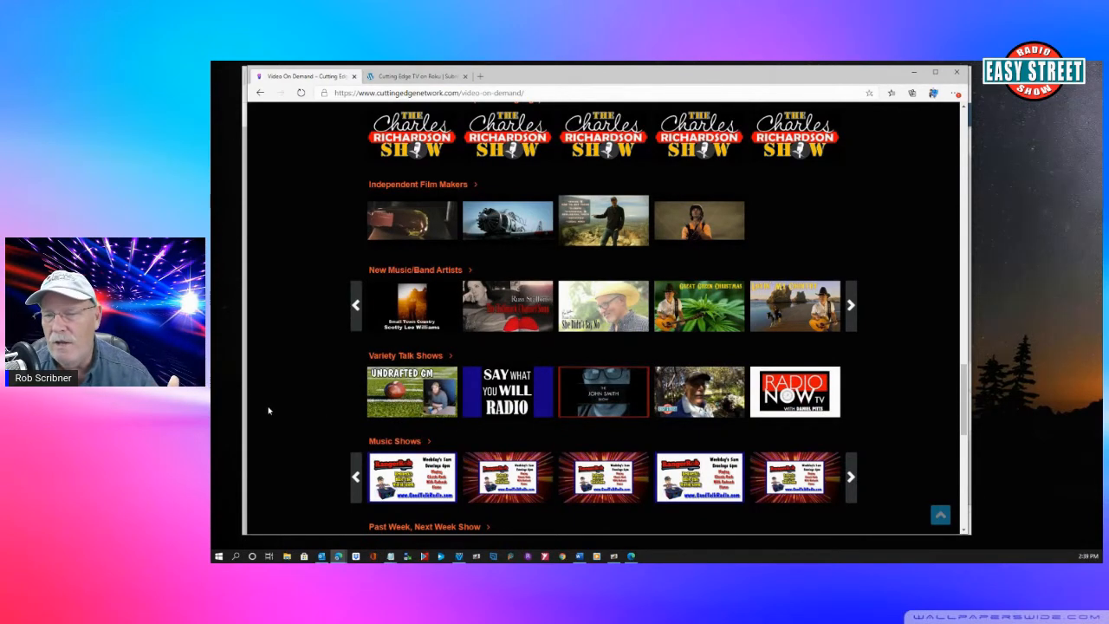
scroll(down, 3)
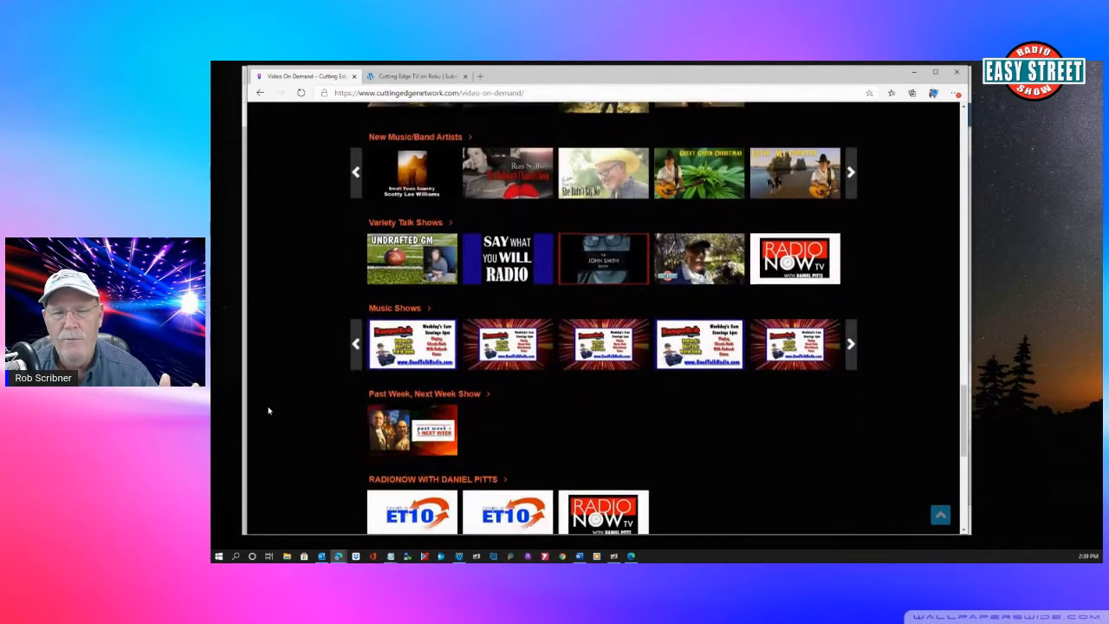
scroll(down, 3)
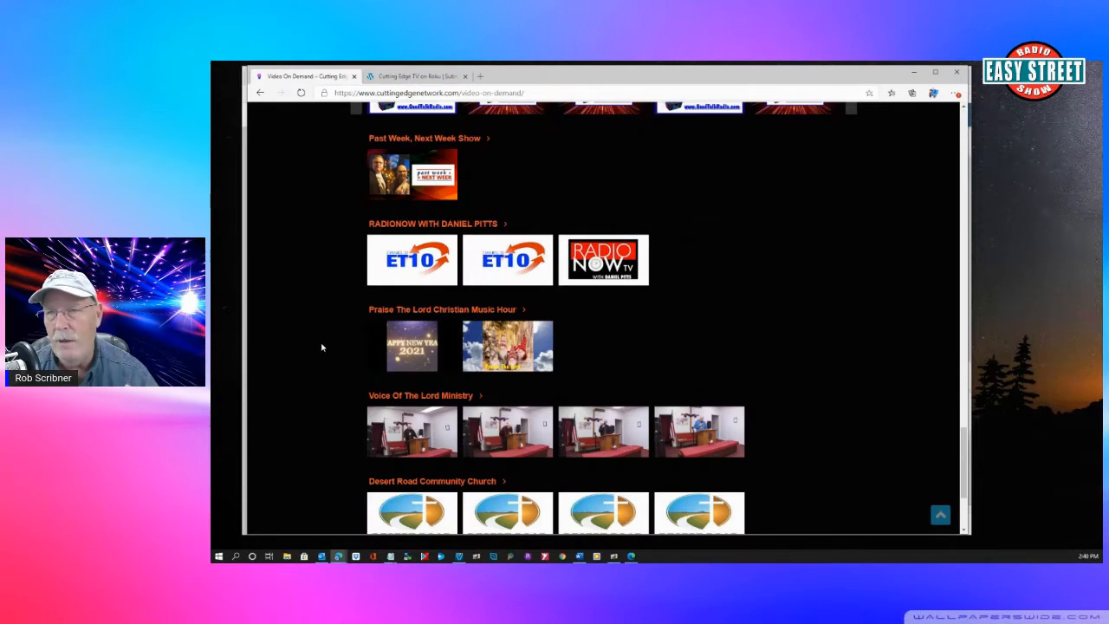
scroll(down, 3)
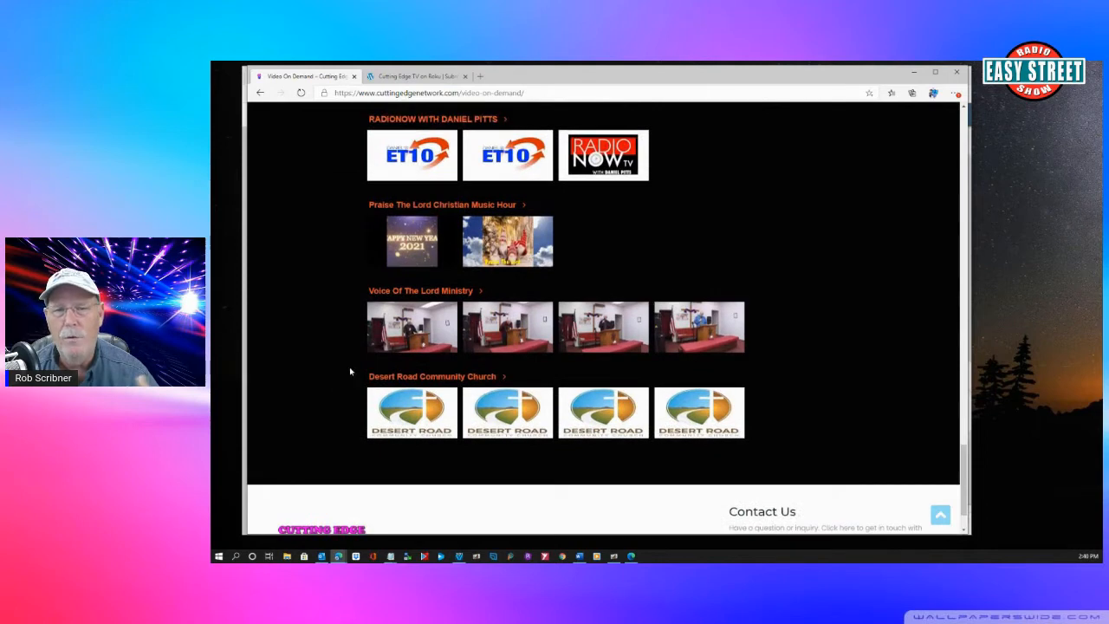
mouse_move(604, 325)
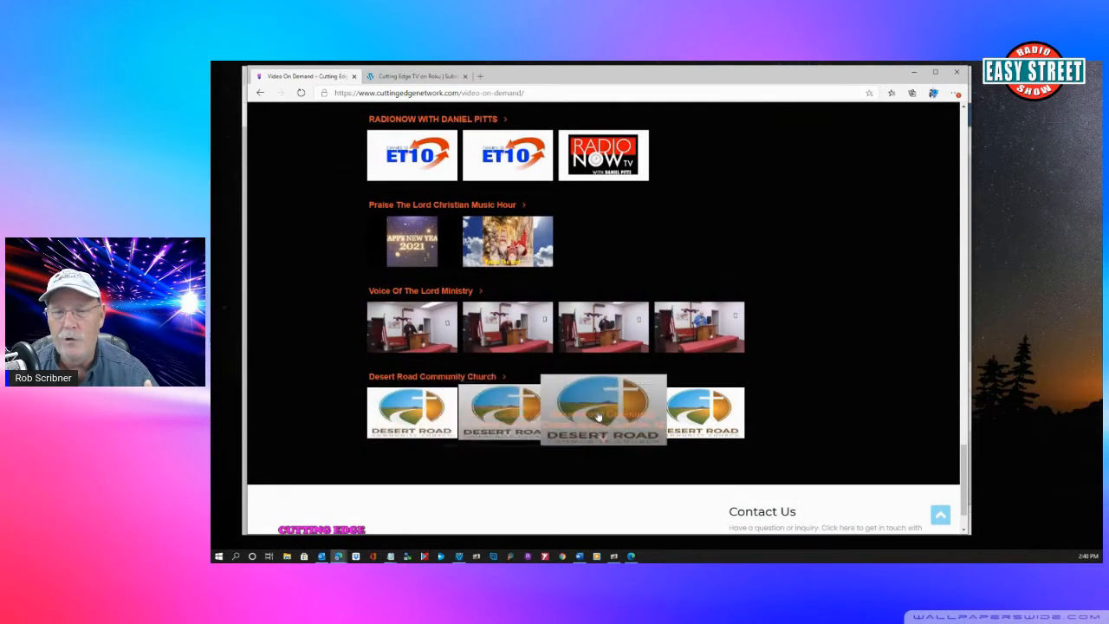
mouse_move(309, 373)
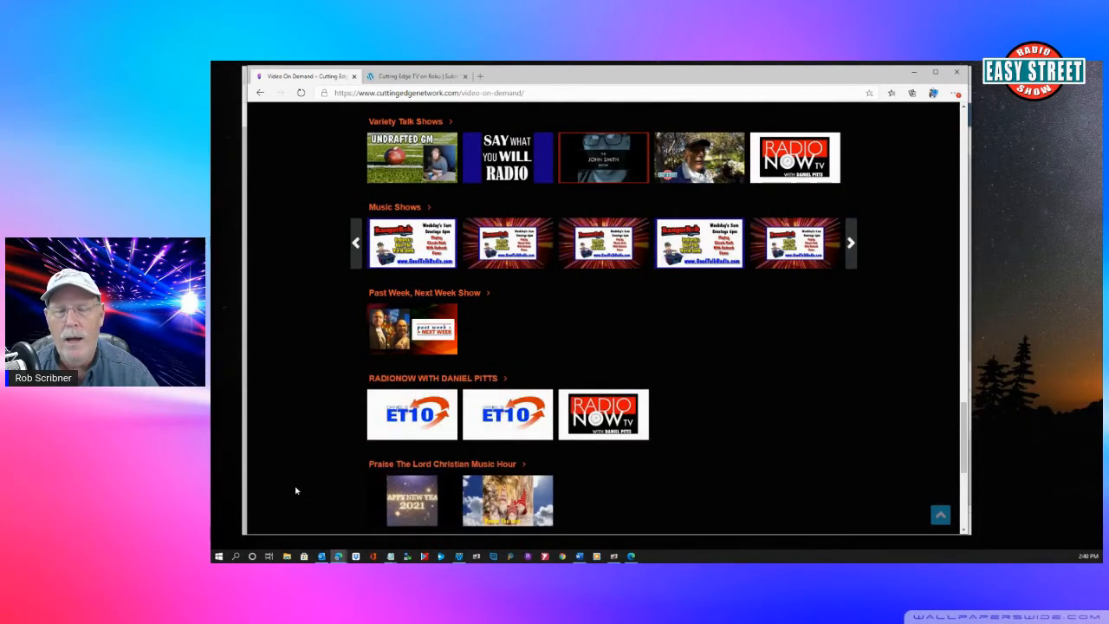
scroll(down, 3)
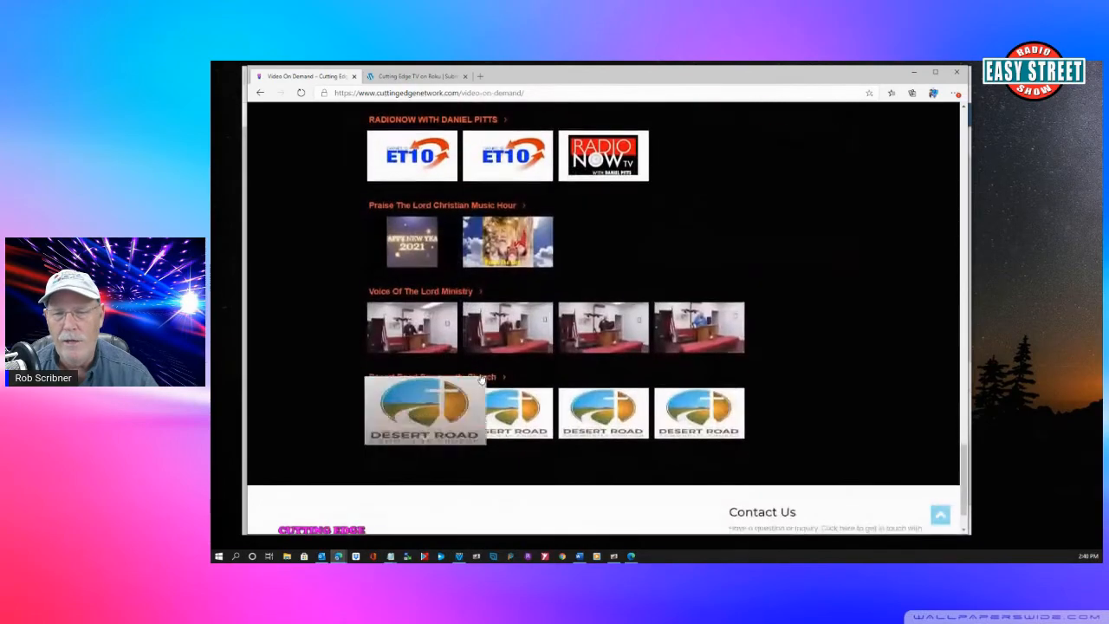
scroll(down, 3)
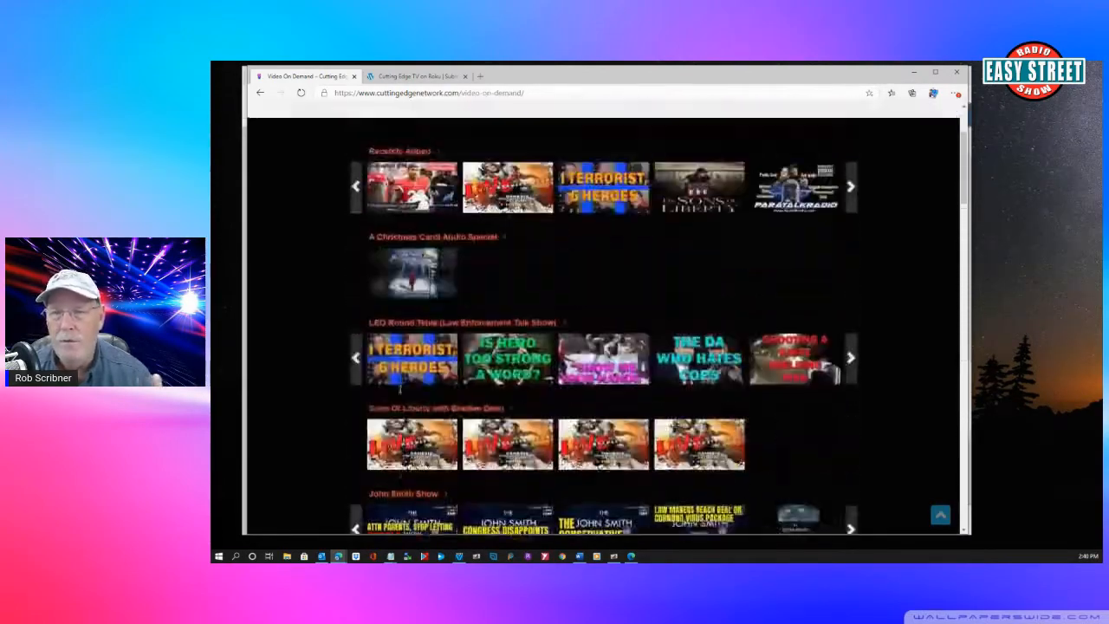
scroll(up, 3)
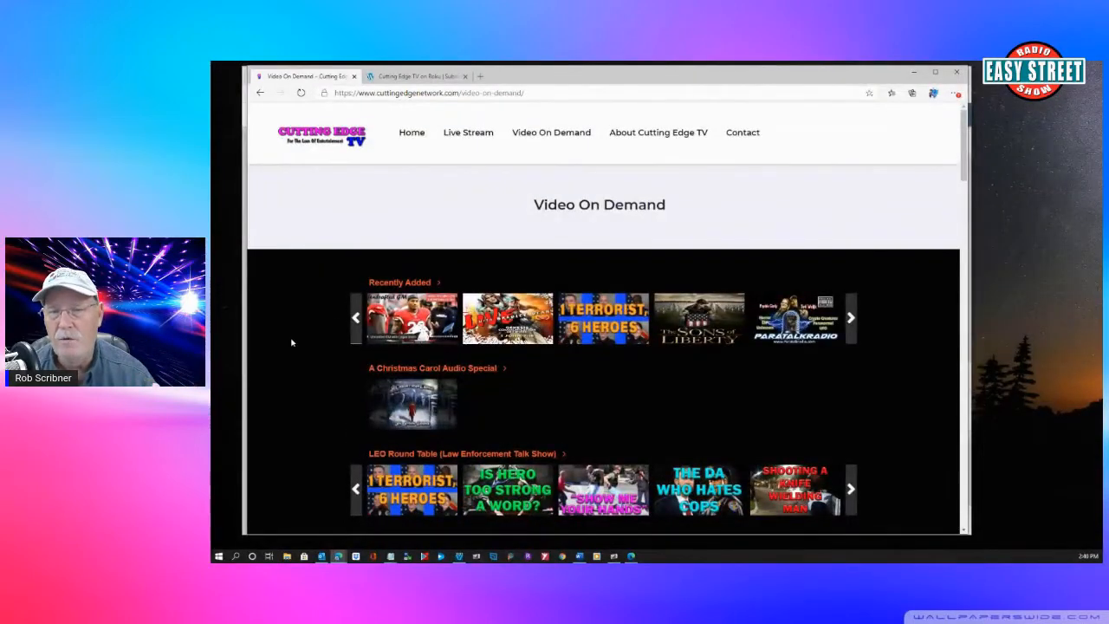
mouse_move(596, 219)
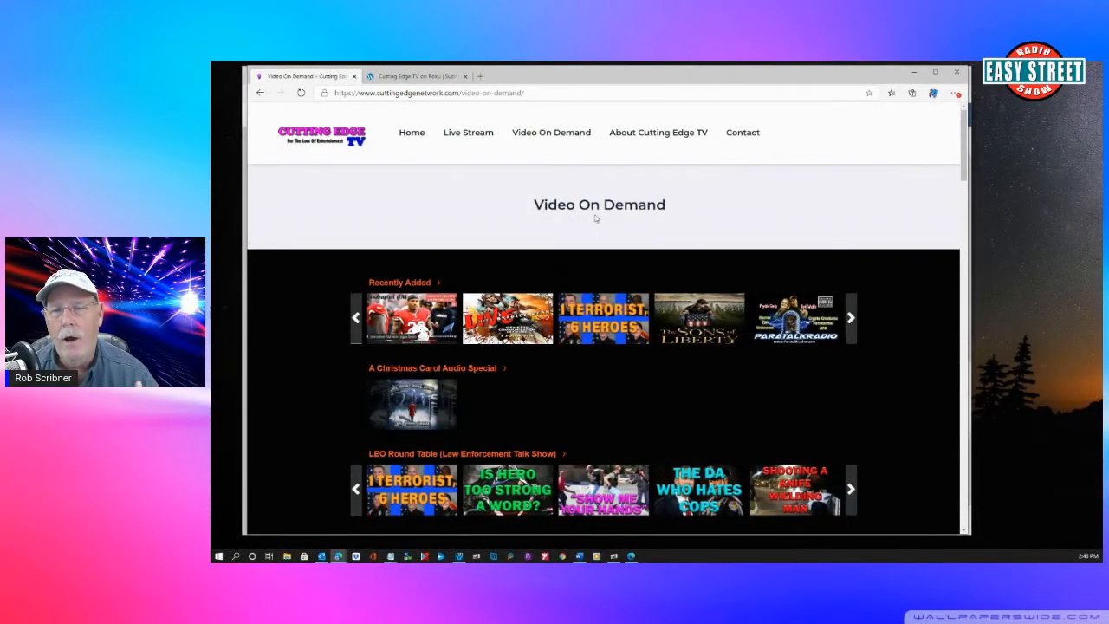
mouse_move(685, 139)
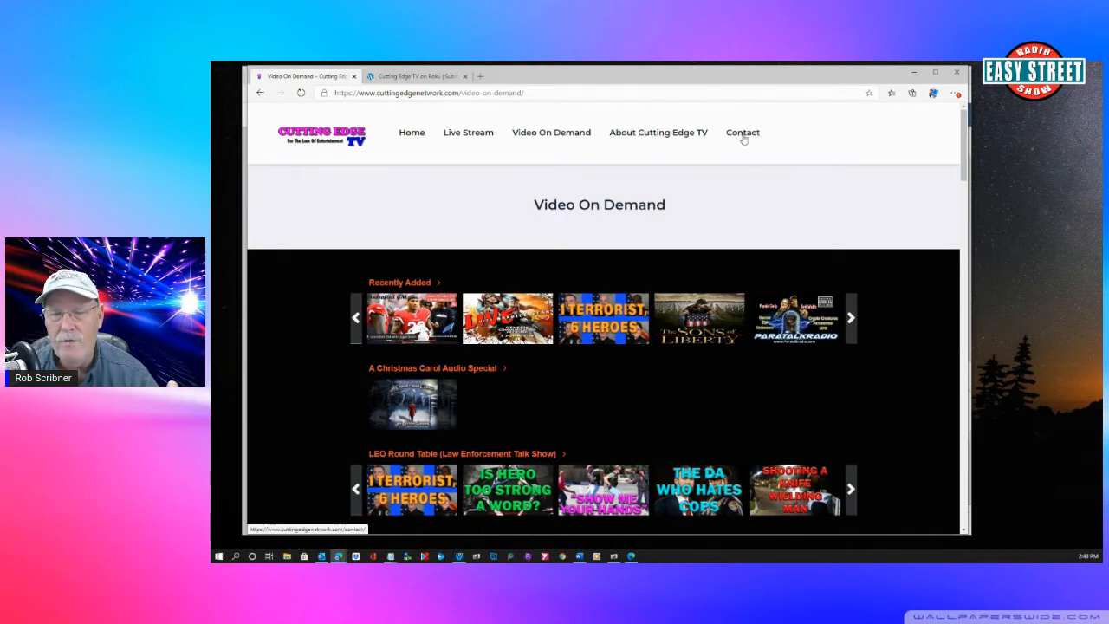
mouse_move(676, 171)
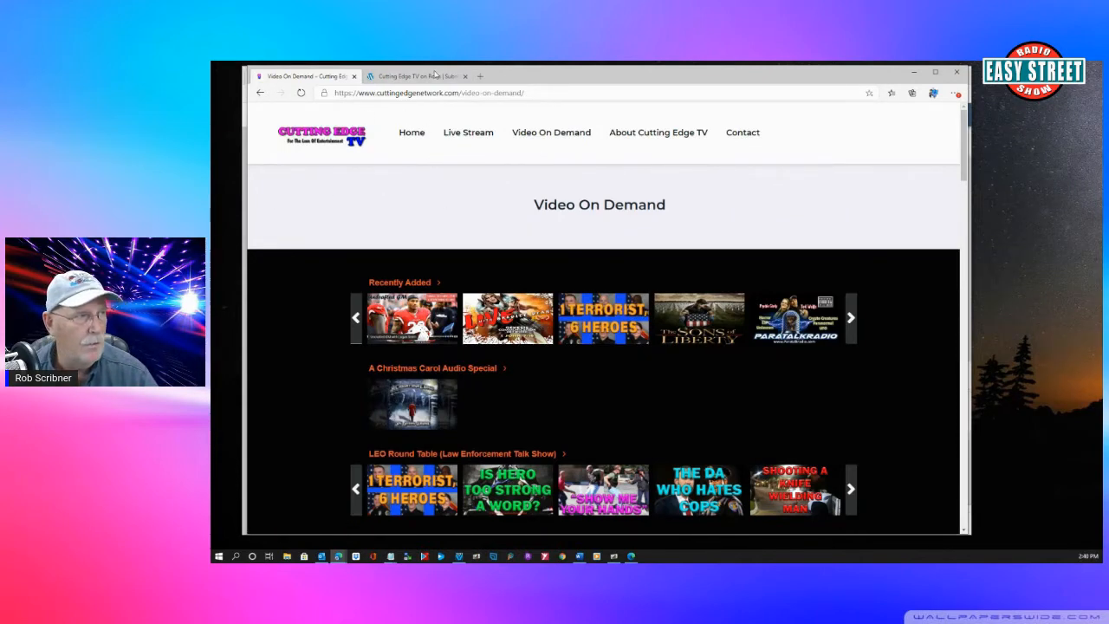
mouse_move(416, 77)
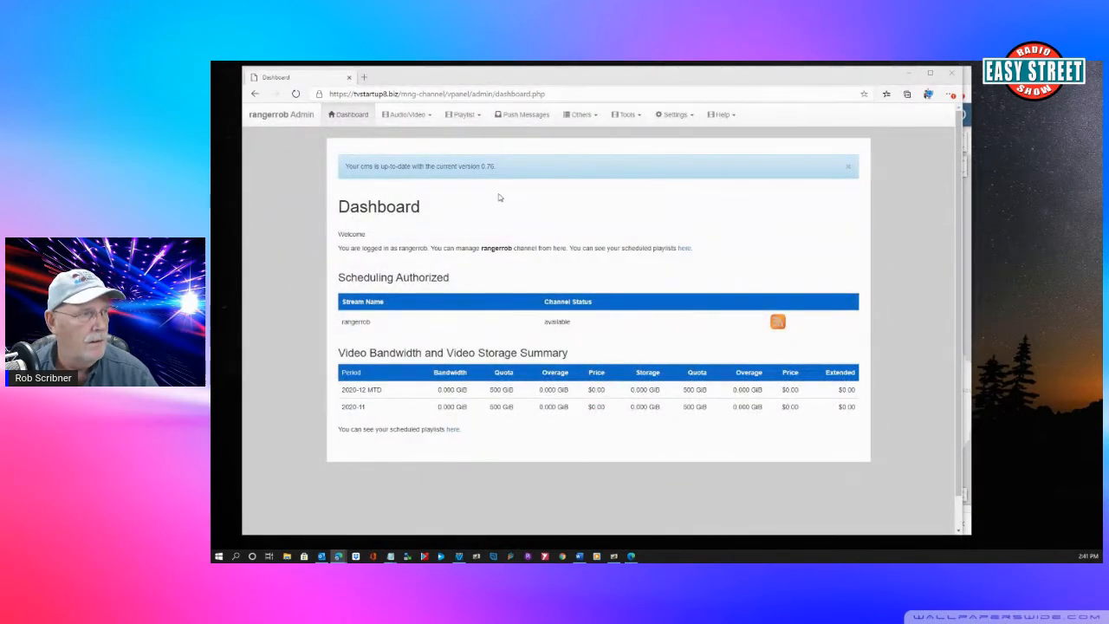
mouse_move(306, 236)
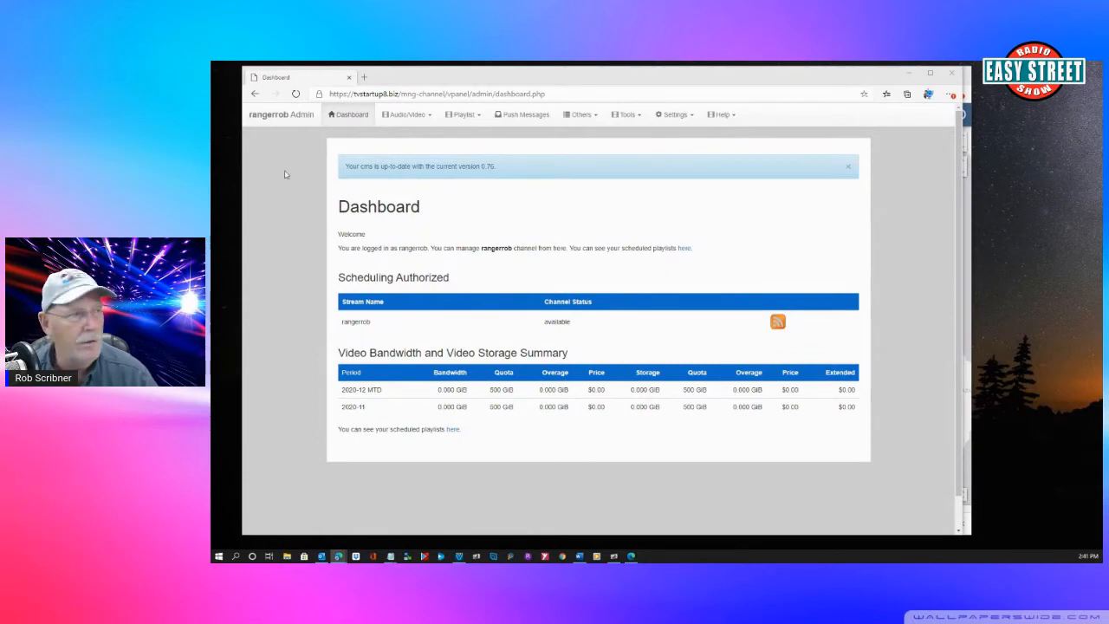
- Go from the dashboard to List Videos via the Audio/Video menu
click(406, 114)
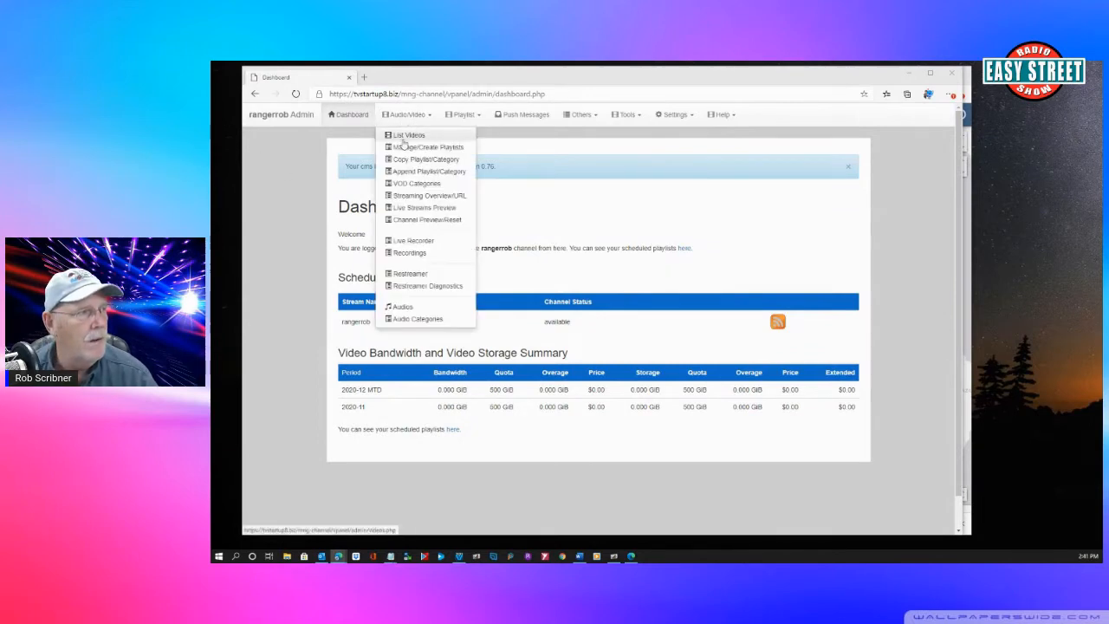
click(409, 135)
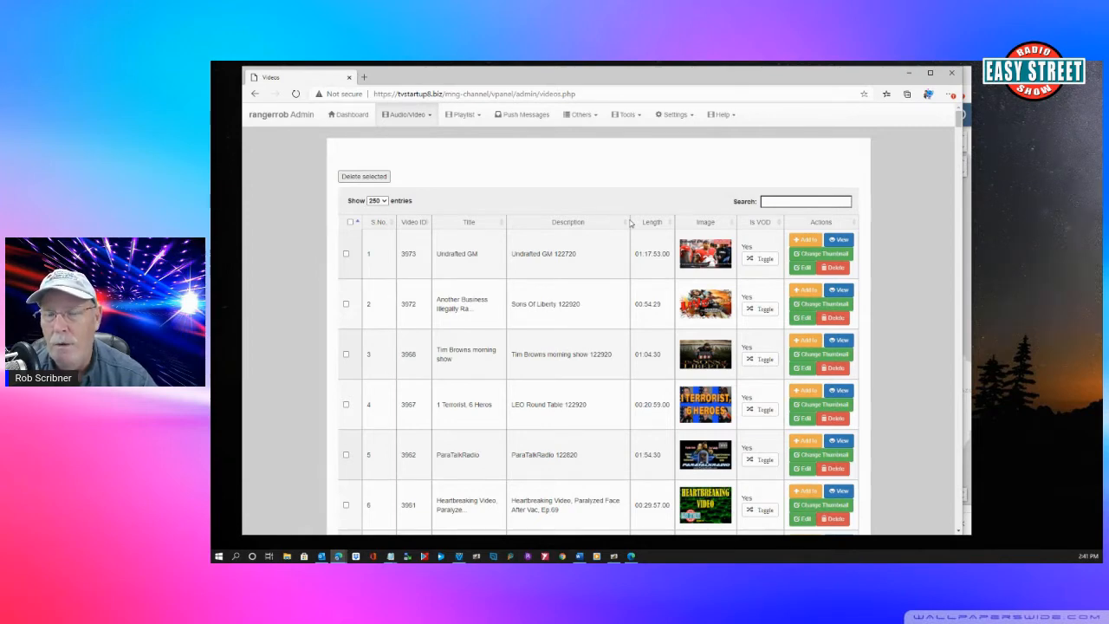
mouse_move(616, 195)
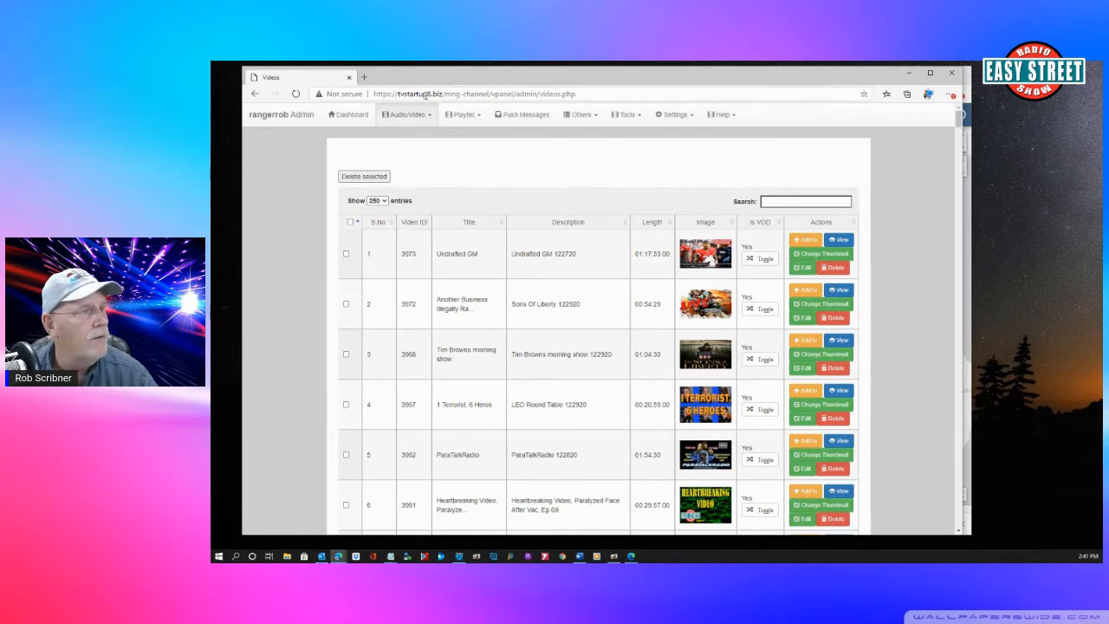
- Go to the Live Recorder Selection page via the Audio/Video menu
click(406, 114)
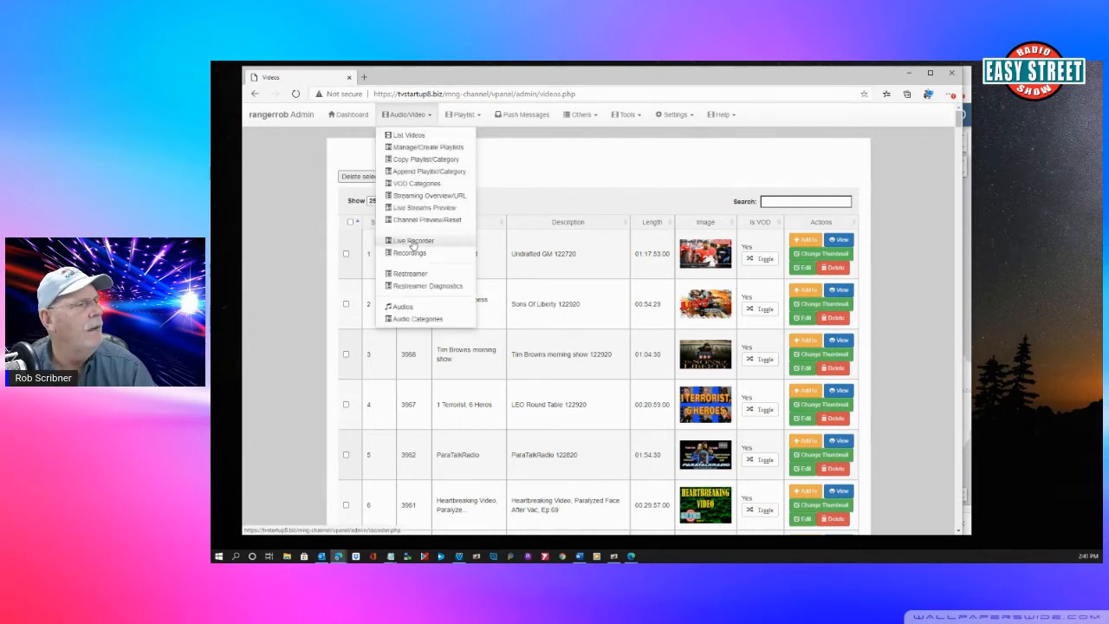
click(413, 241)
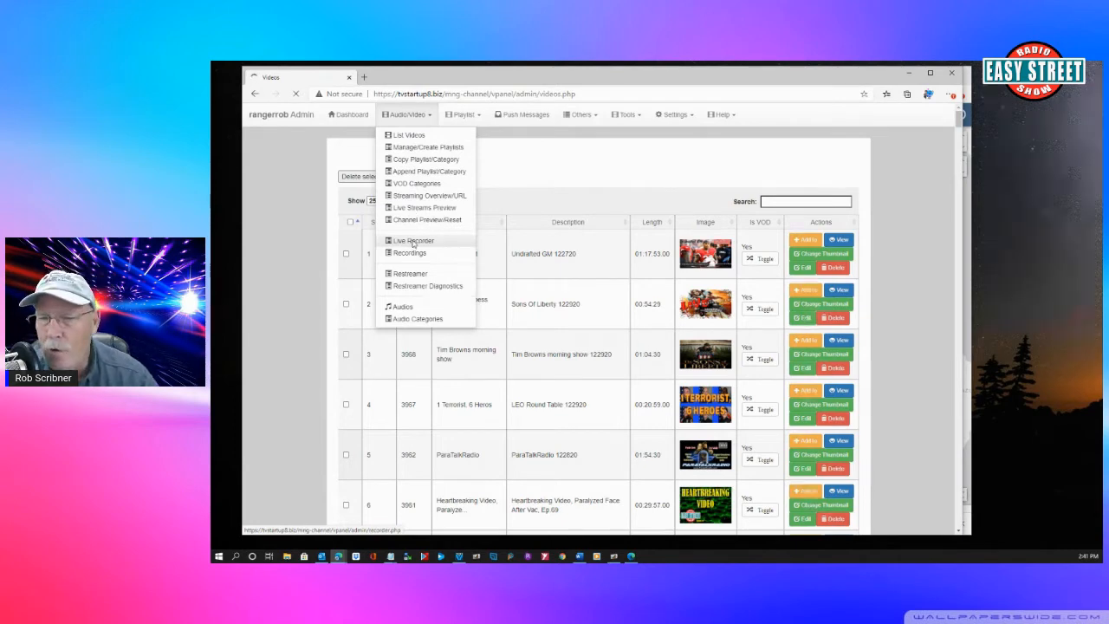
click(412, 241)
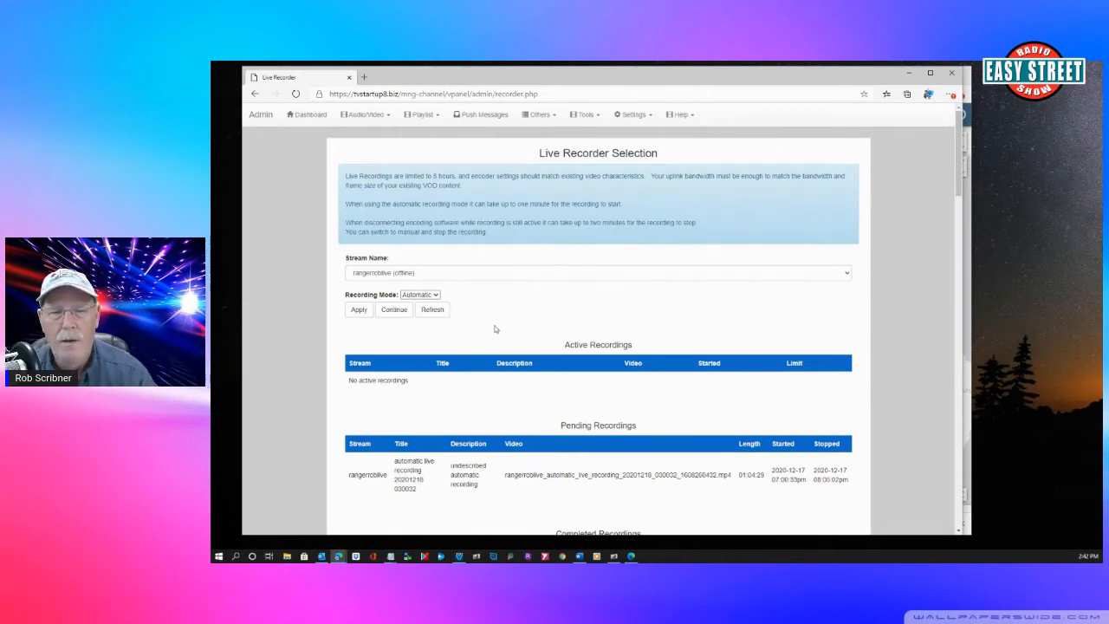
mouse_move(489, 310)
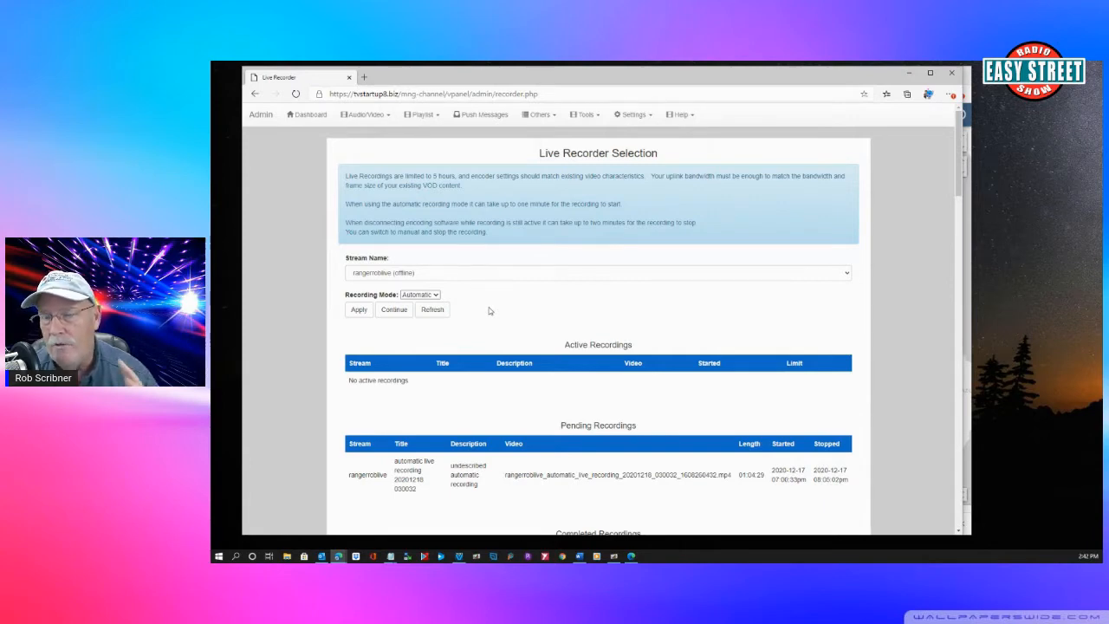
mouse_move(440, 418)
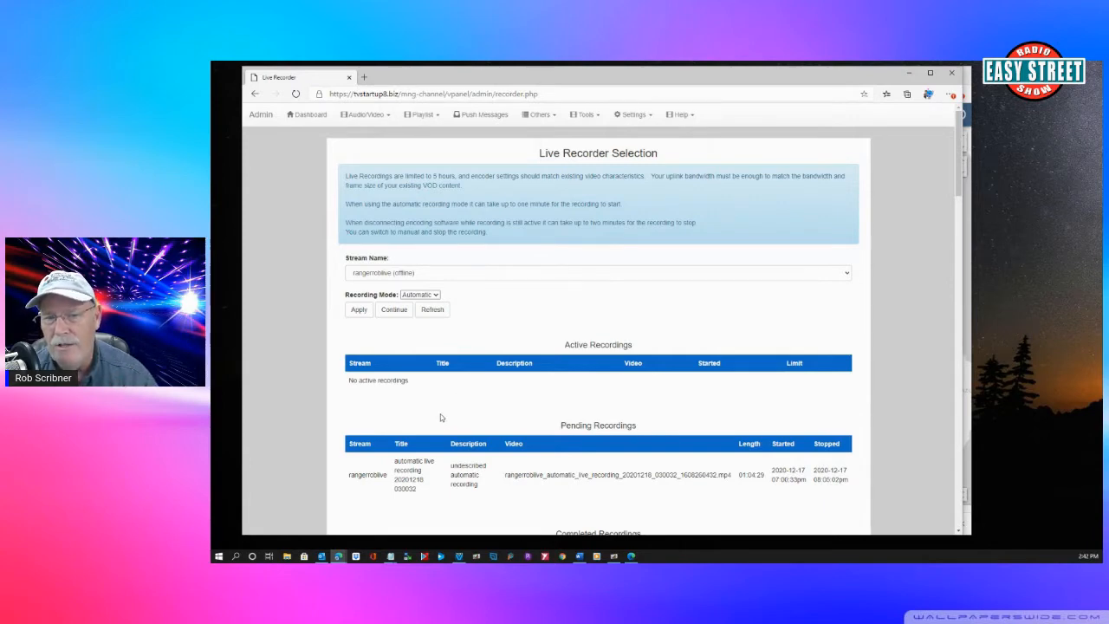
mouse_move(447, 402)
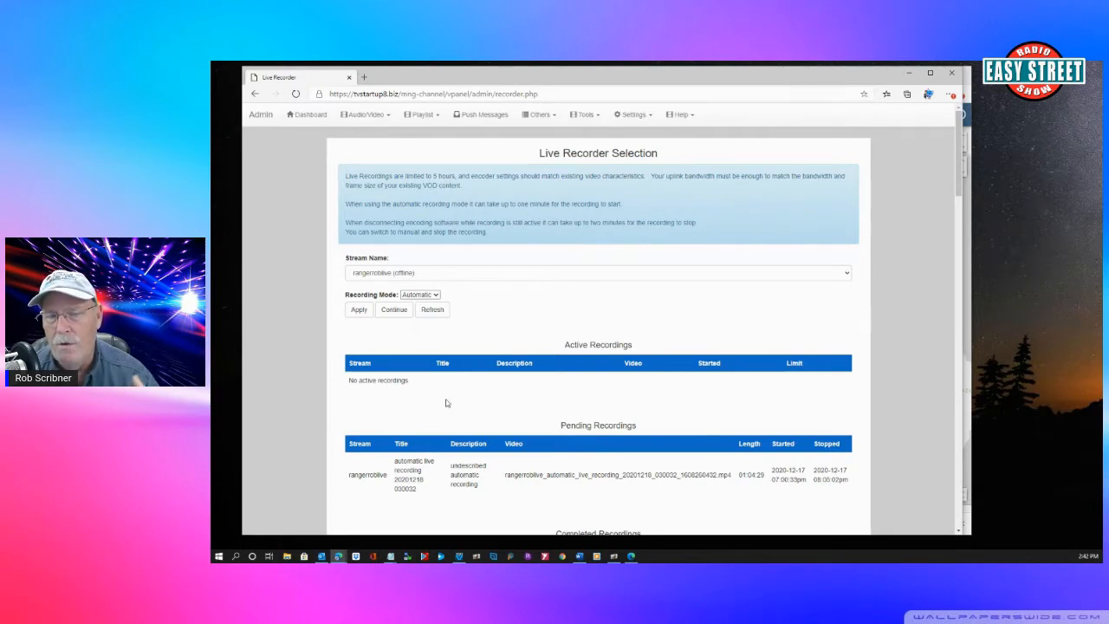
mouse_move(450, 383)
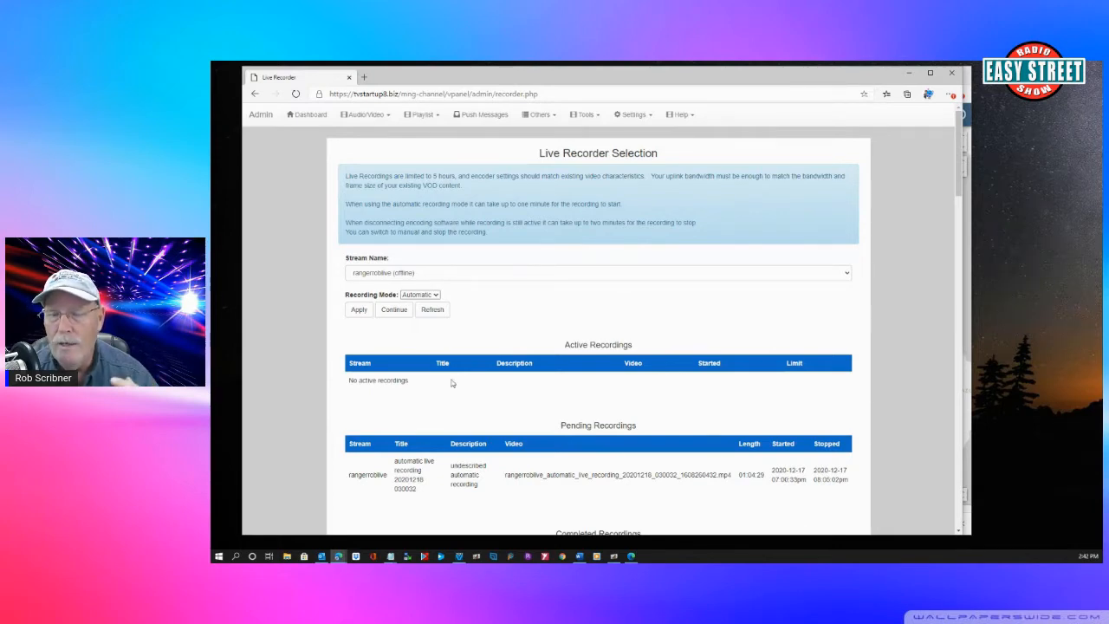
mouse_move(506, 305)
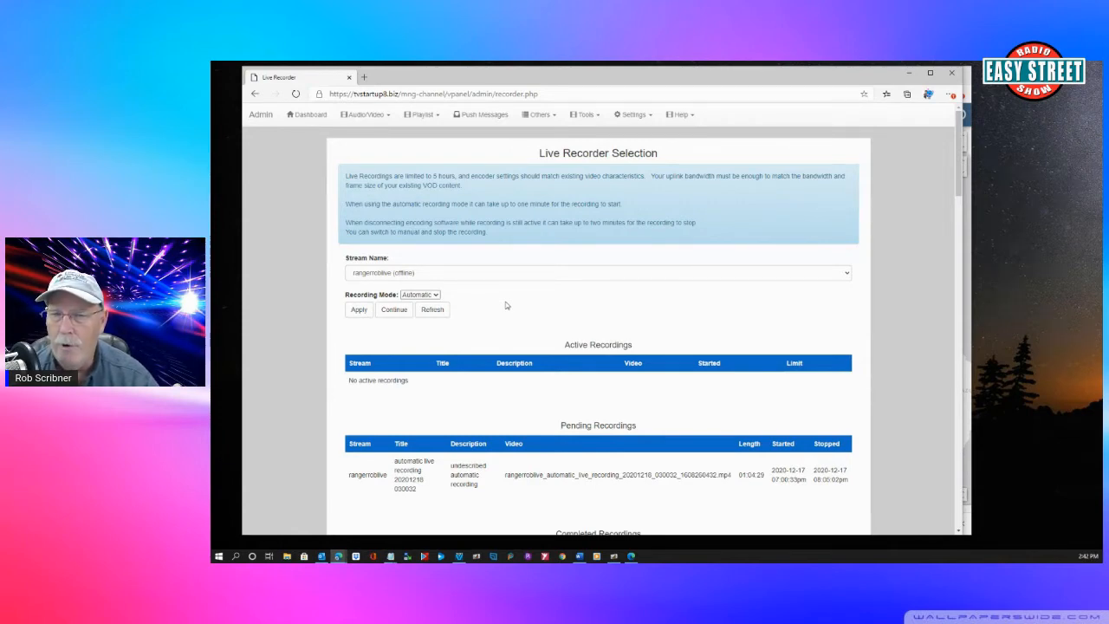
- Visit the VOD Categories page, then return to List Videos via the Audio/Video menu
click(366, 114)
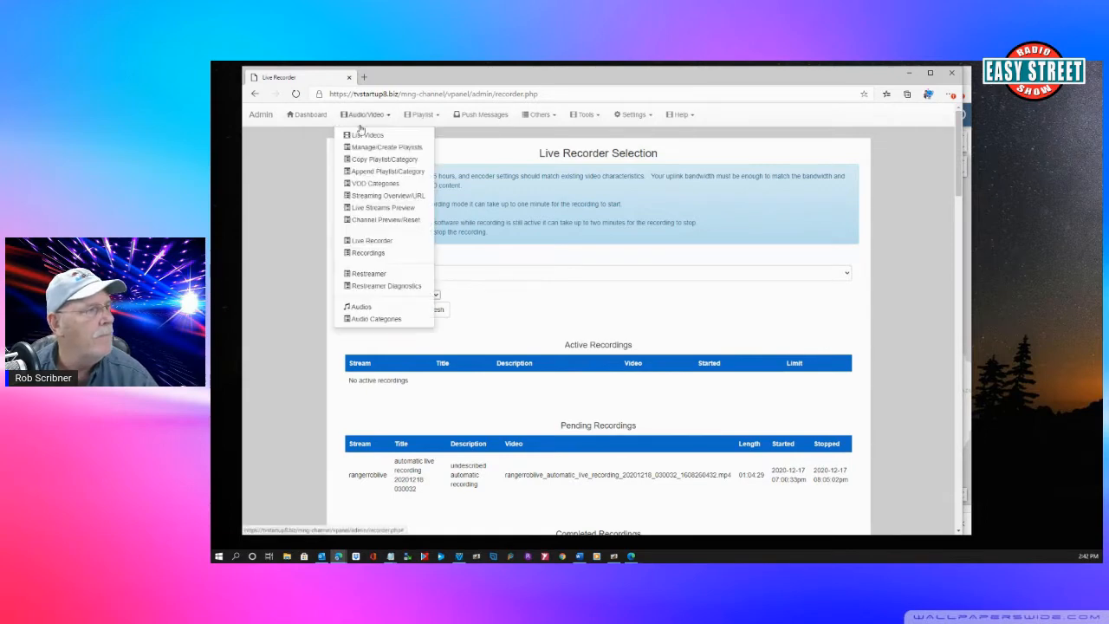
click(375, 184)
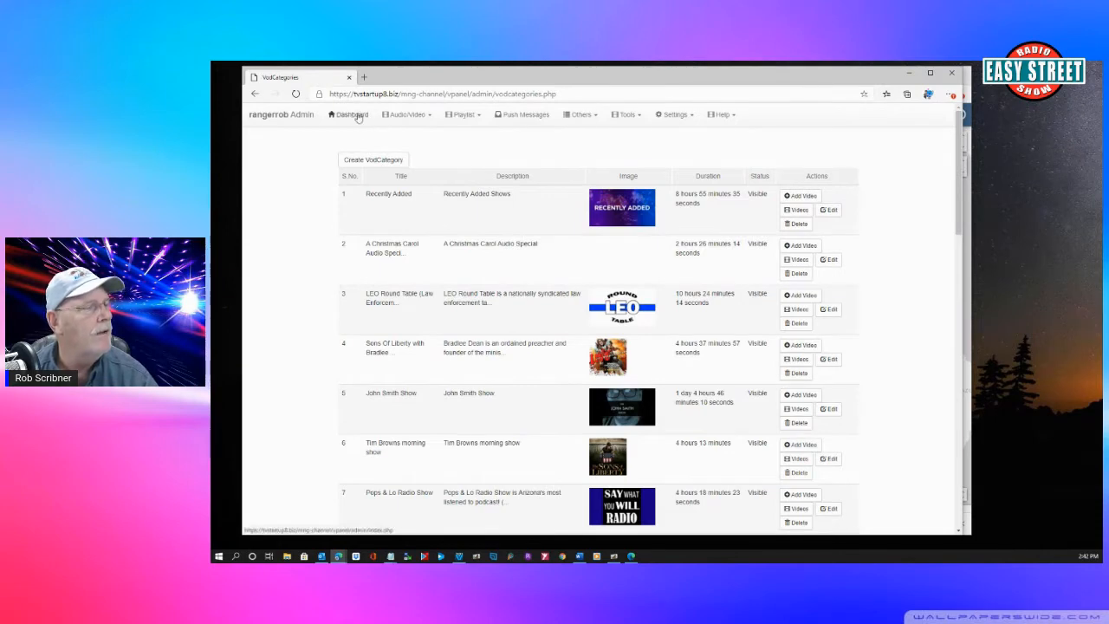
click(405, 114)
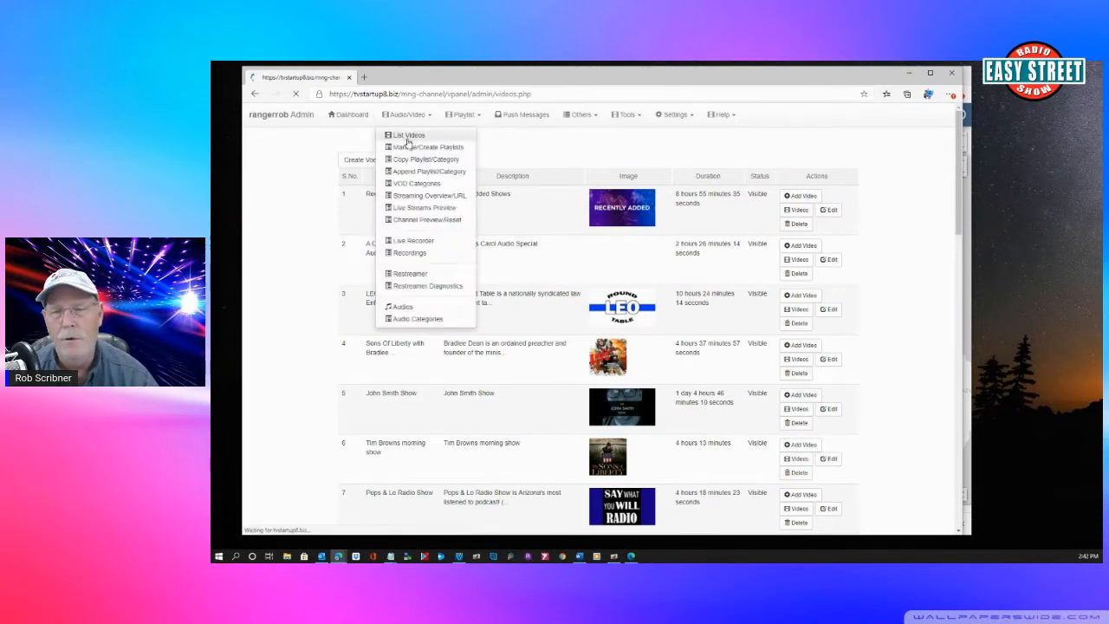
click(409, 135)
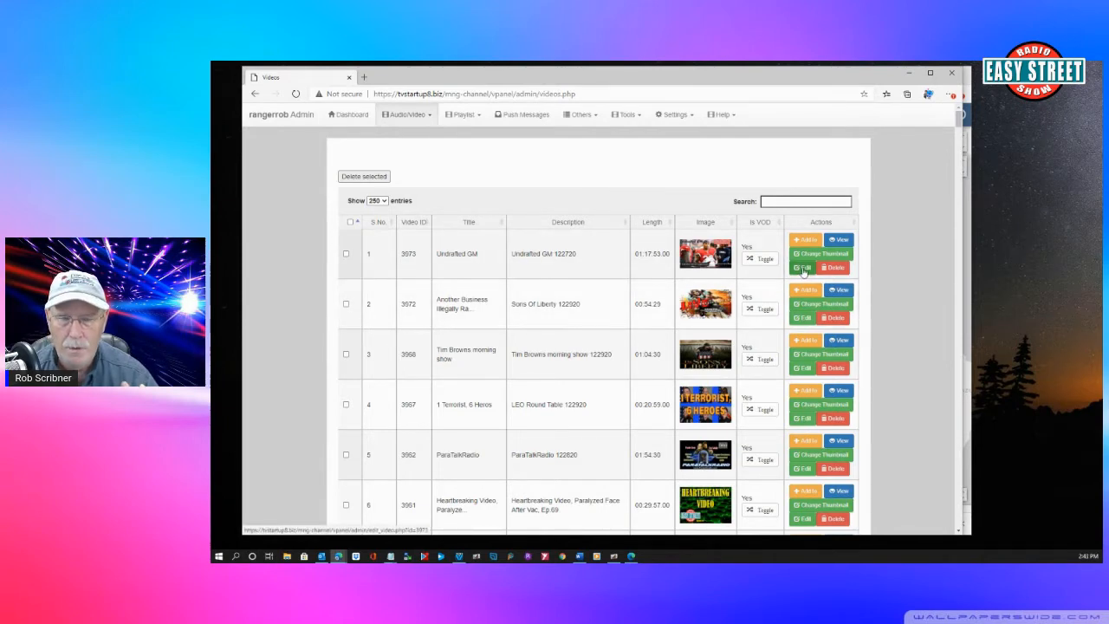
mouse_move(620, 266)
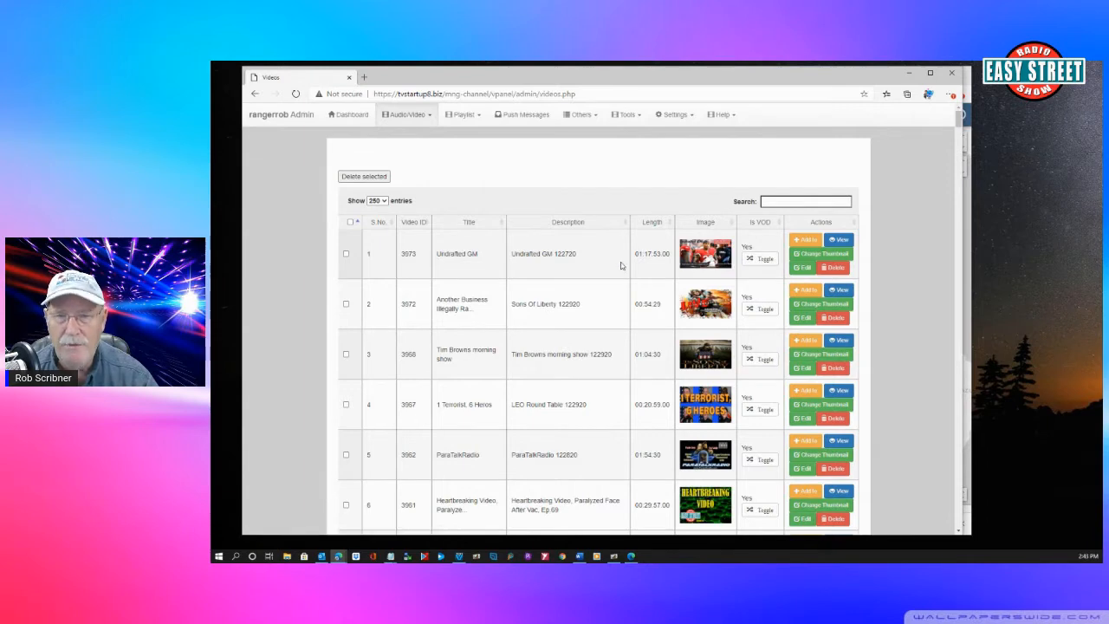
mouse_move(603, 263)
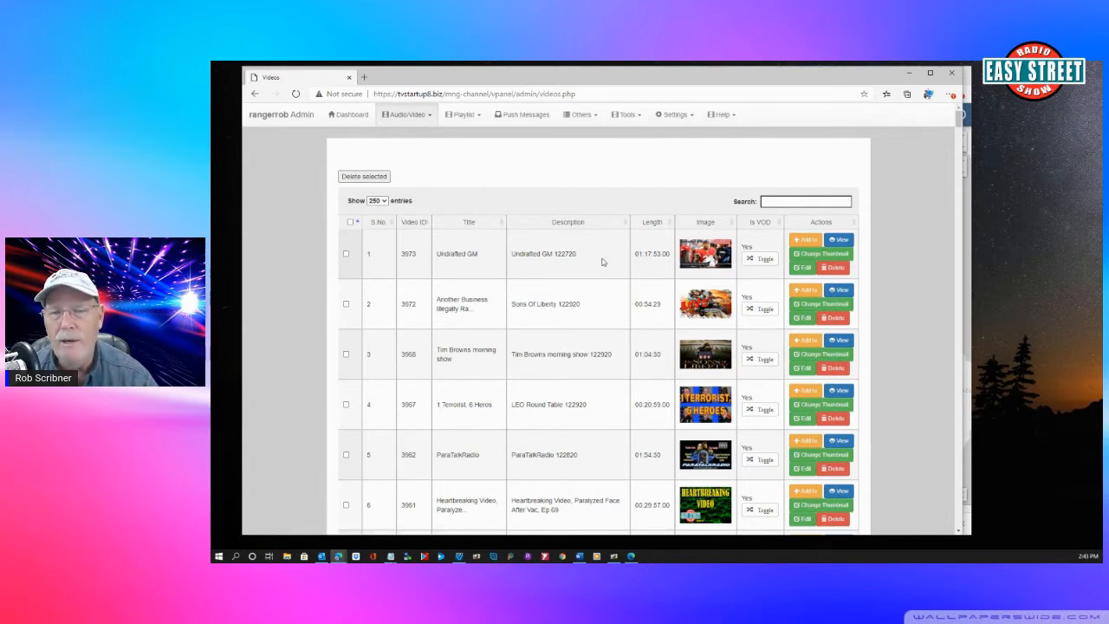
mouse_move(305, 171)
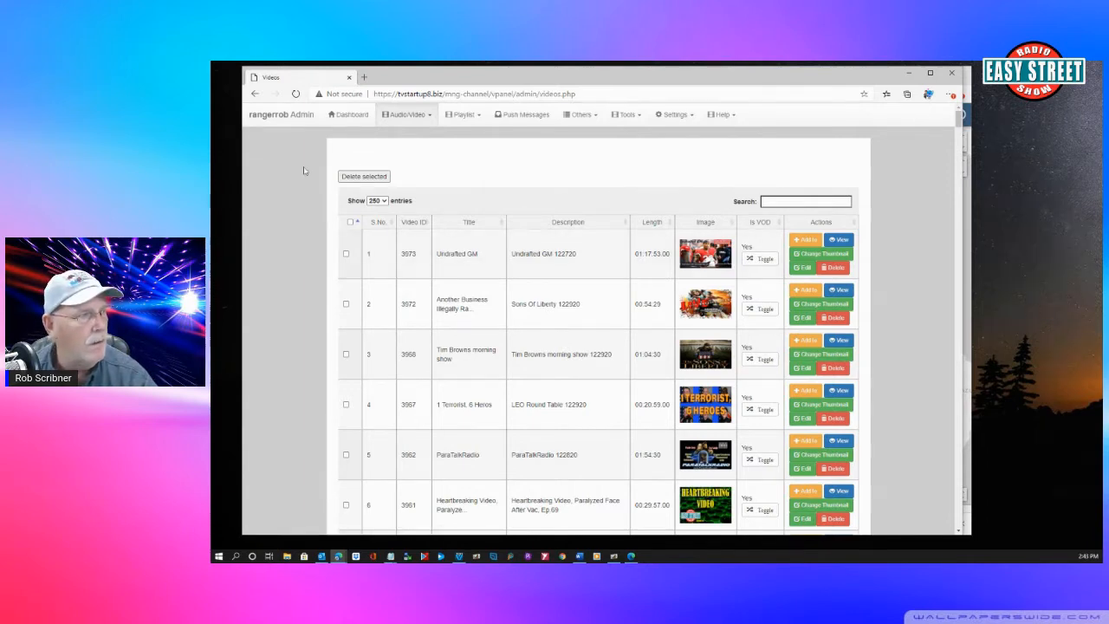
- Go to the VOD Categories overview listing Recently Added and LEO Round Table
click(406, 115)
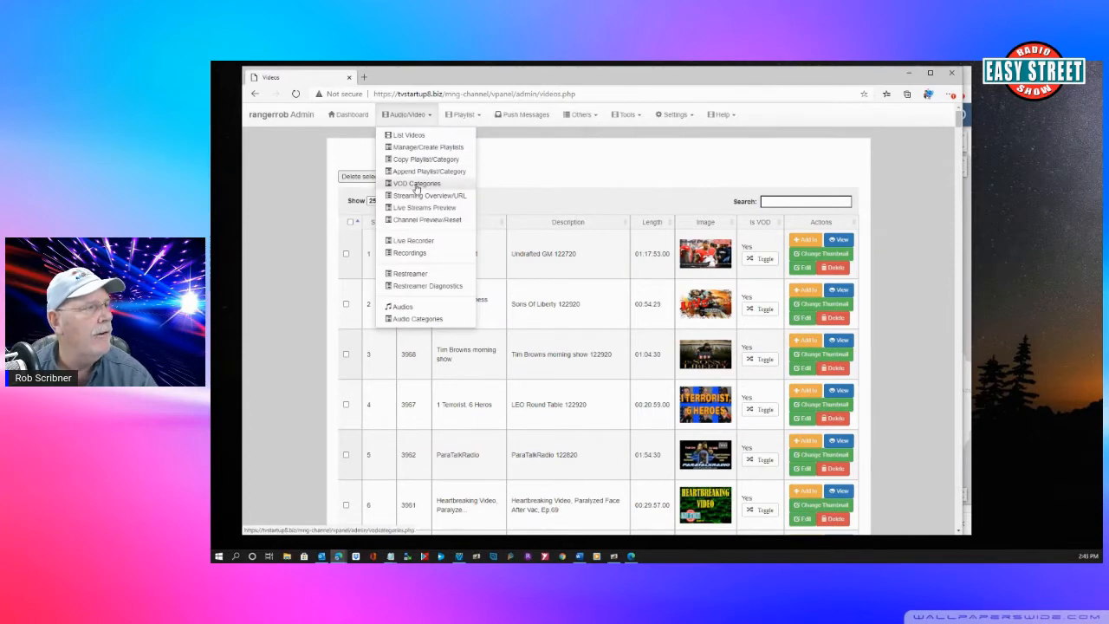
click(416, 183)
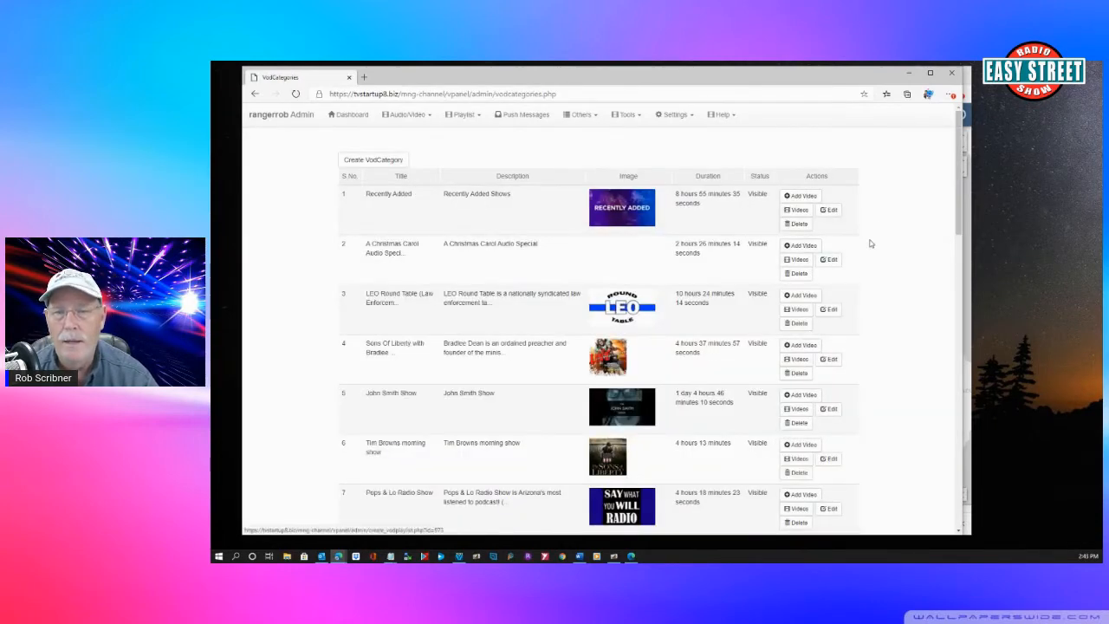
mouse_move(702, 430)
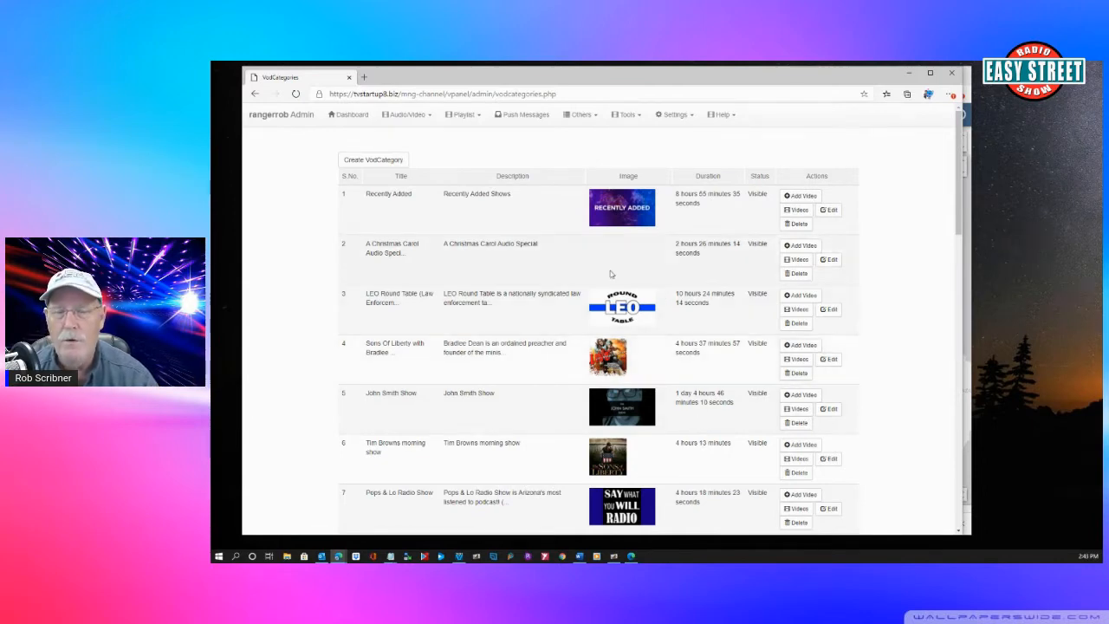
mouse_move(598, 278)
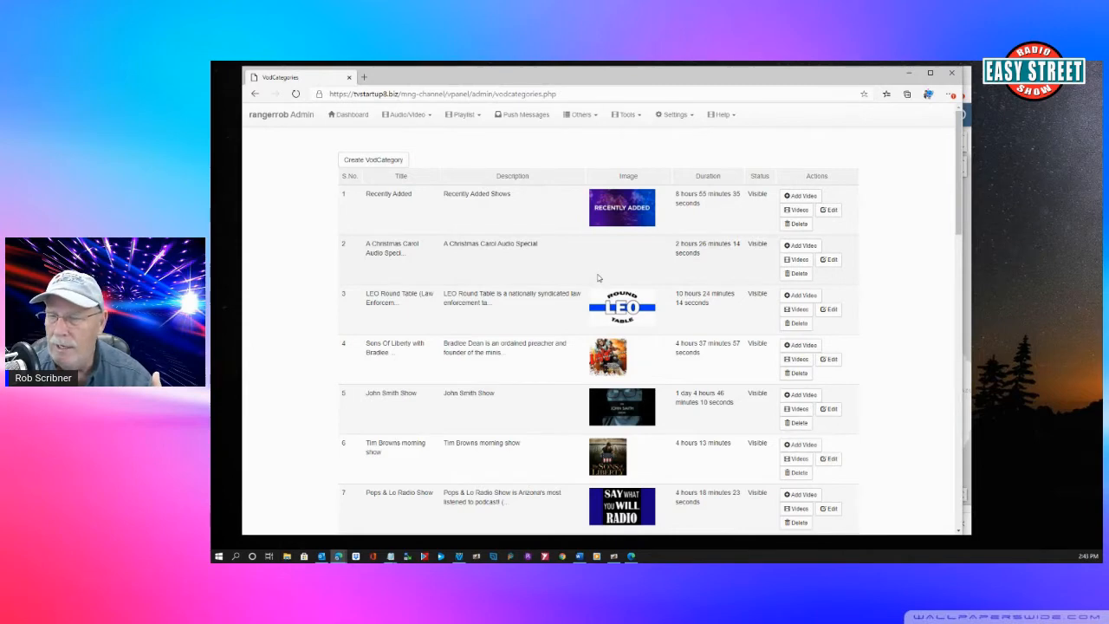
mouse_move(631, 264)
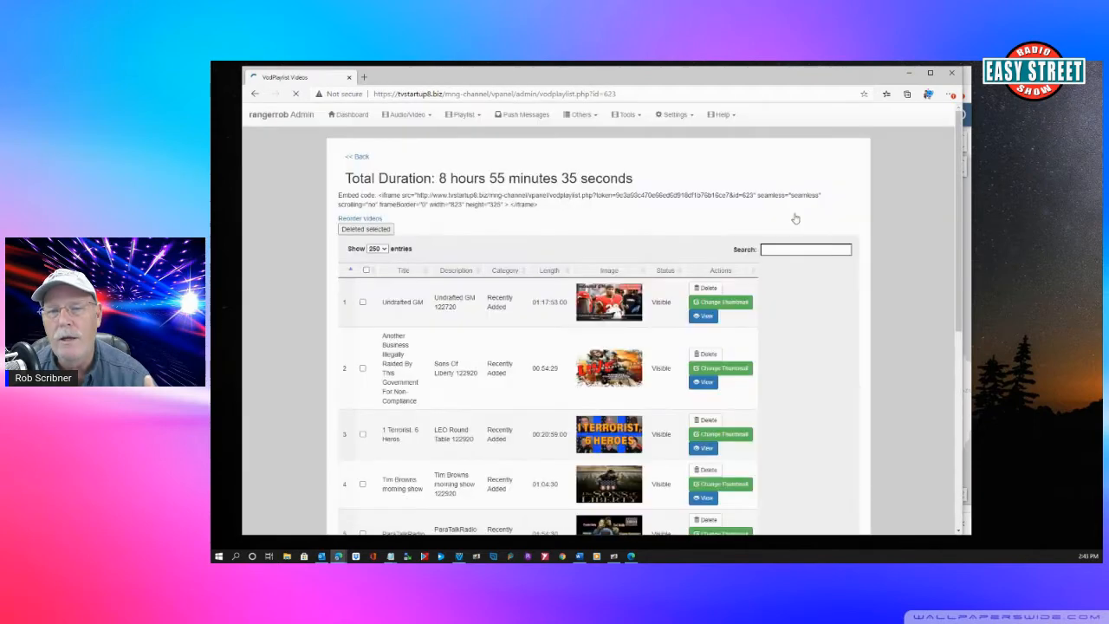
scroll(down, 3)
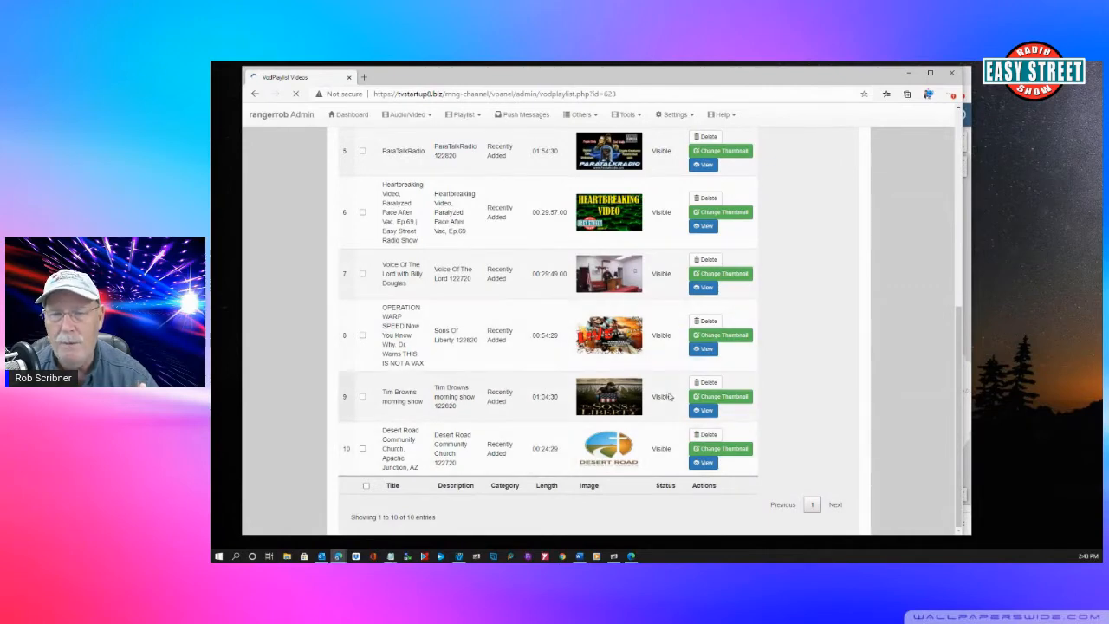
mouse_move(659, 355)
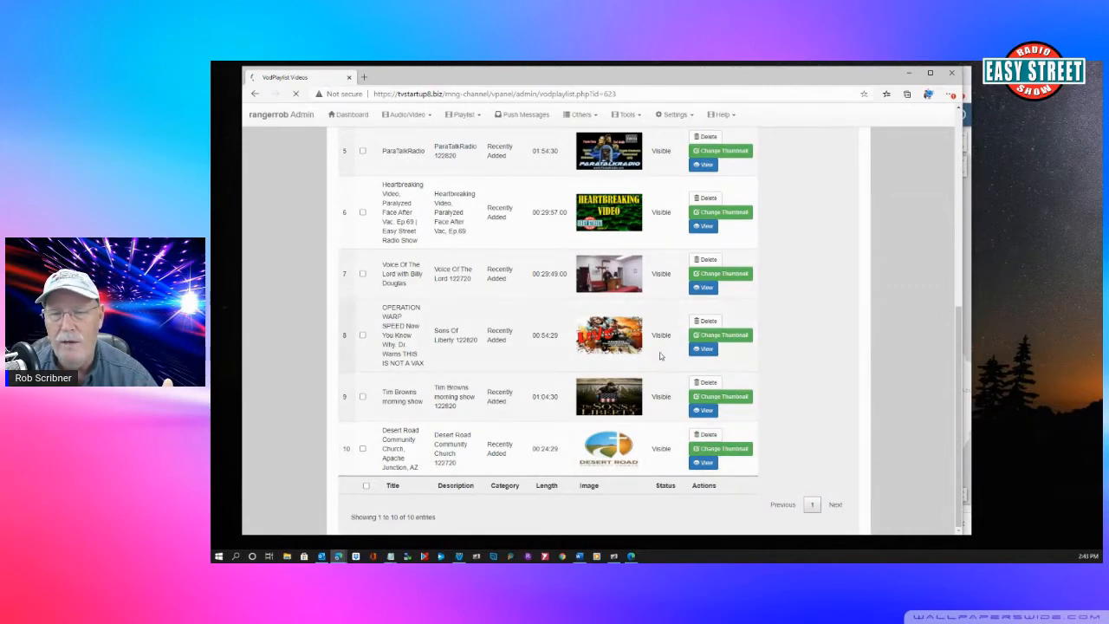
mouse_move(658, 368)
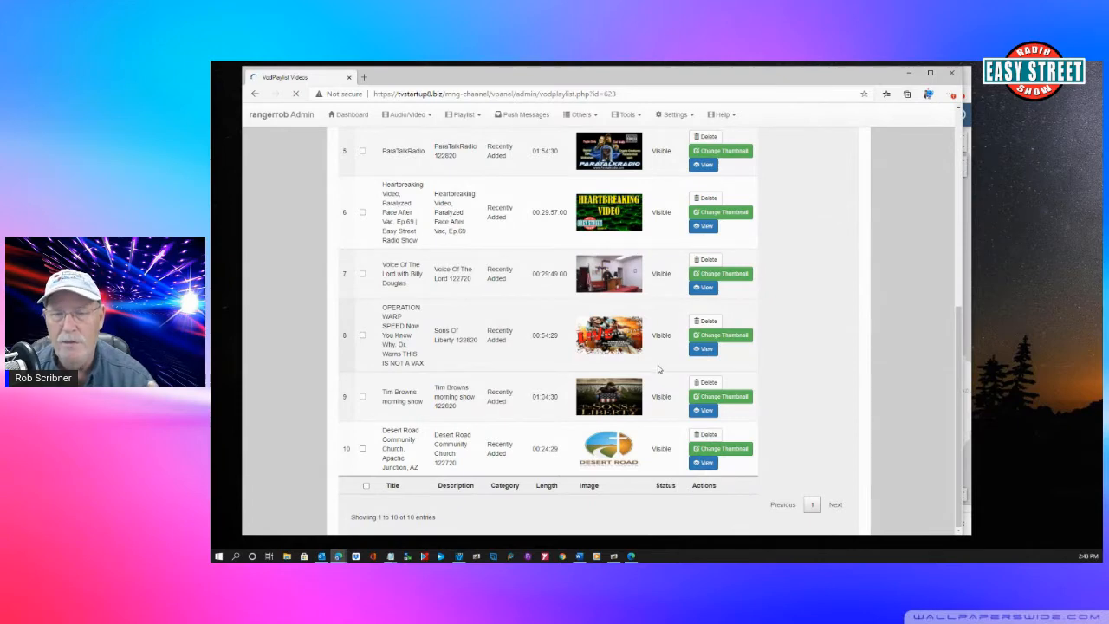
mouse_move(645, 354)
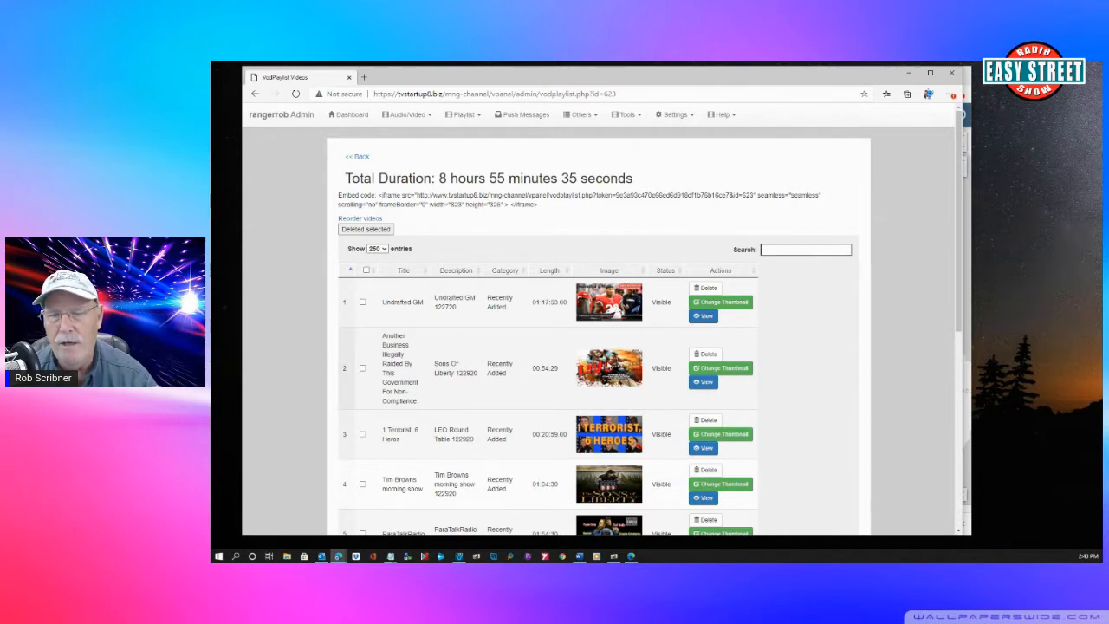
mouse_move(607, 367)
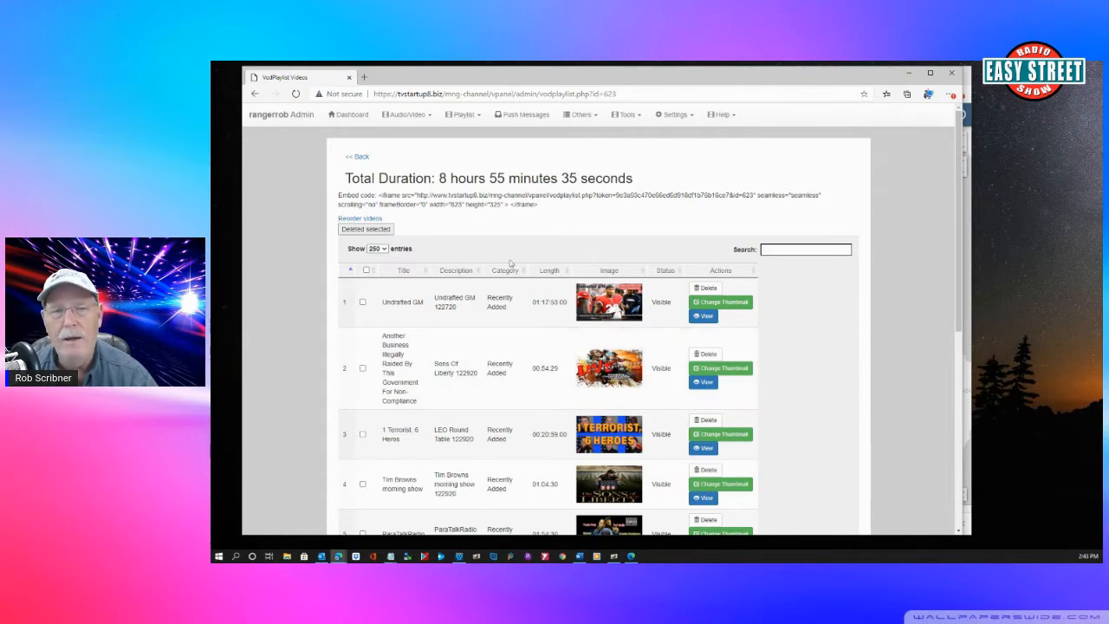
- Review List Videos, then go to the playlist management page via the Audio/Video menu
click(406, 114)
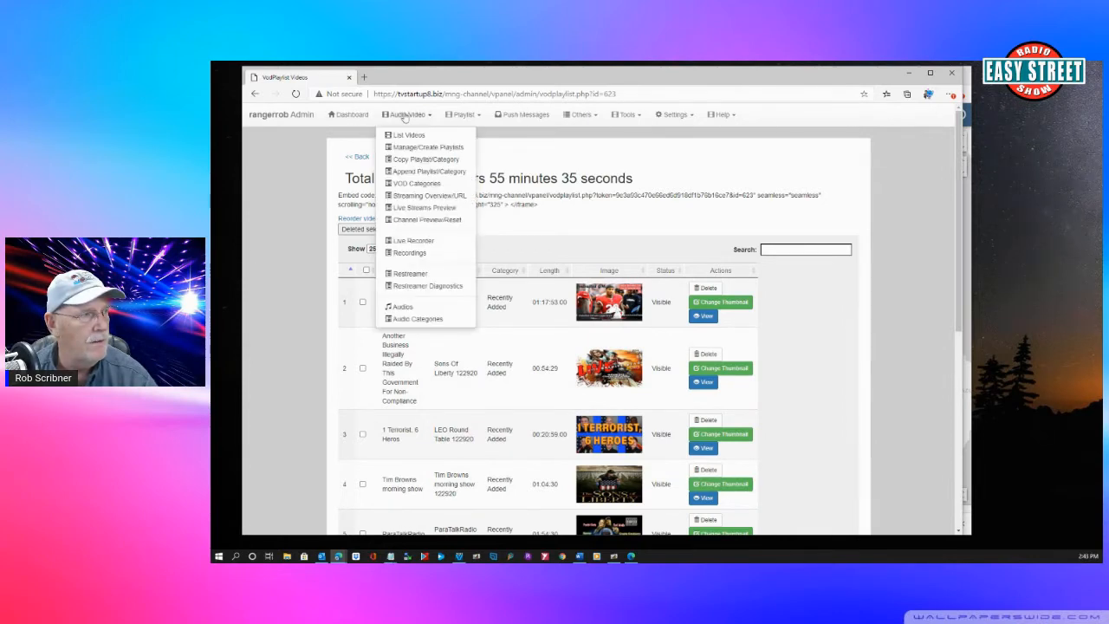
click(409, 136)
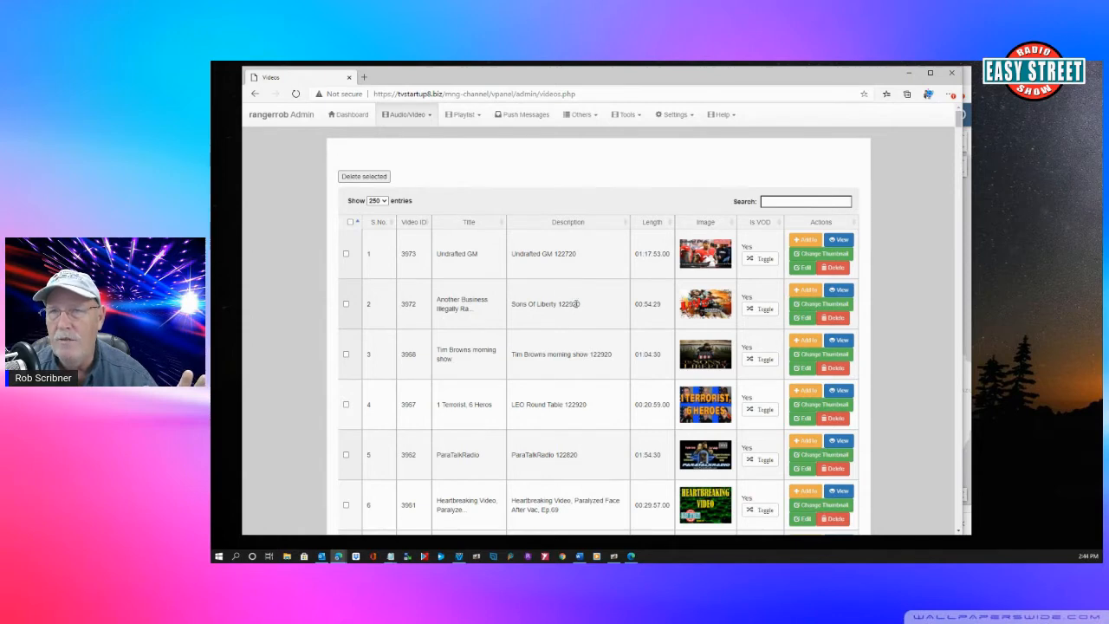
mouse_move(593, 286)
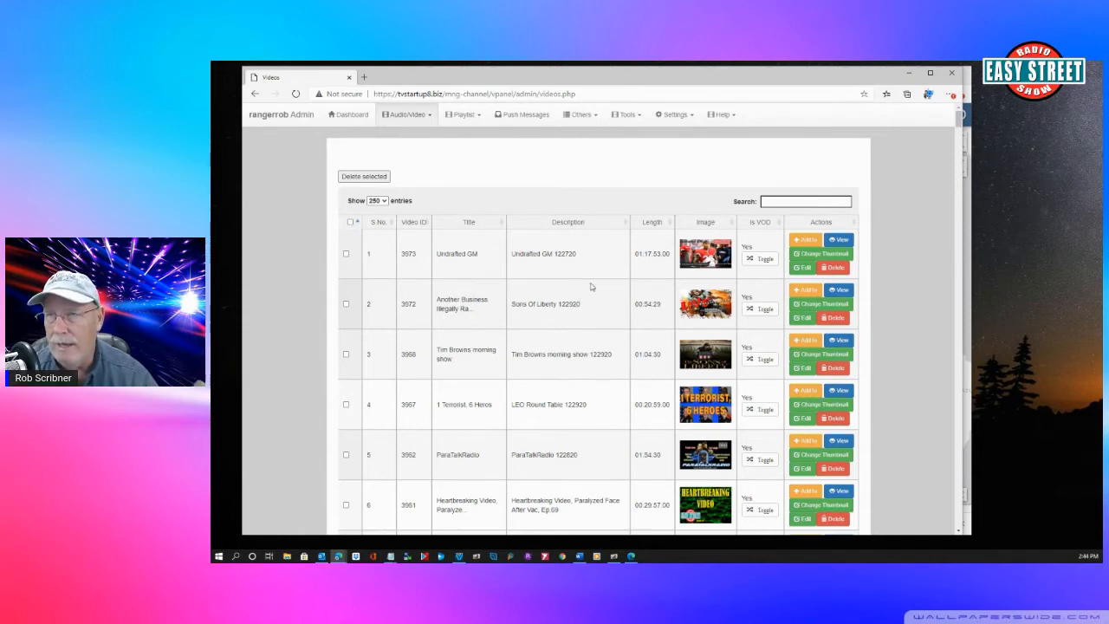
mouse_move(476, 281)
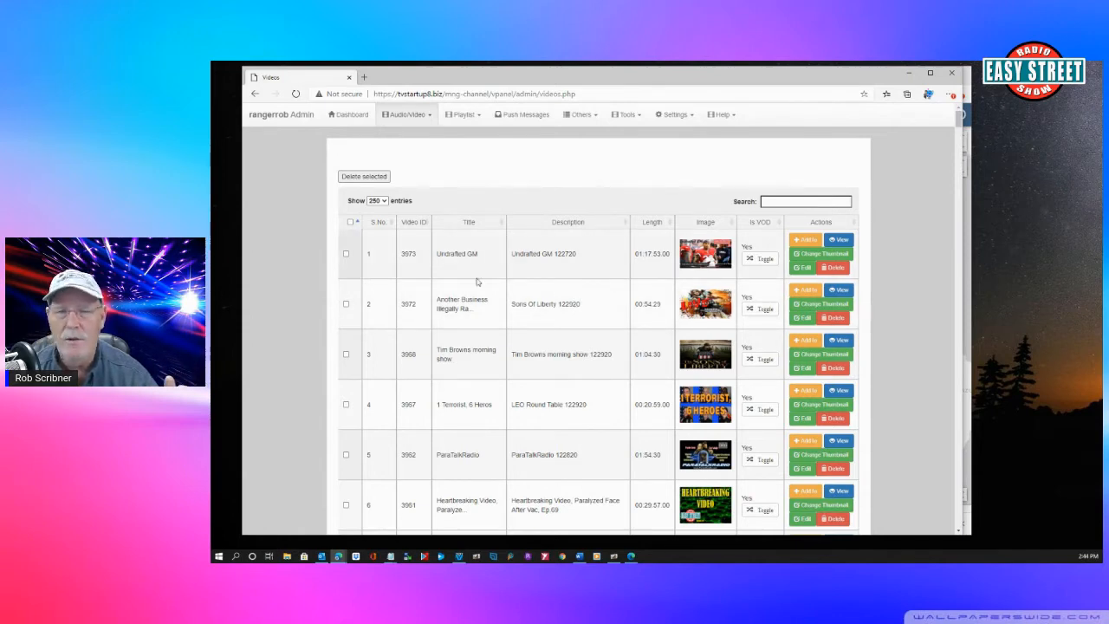
mouse_move(291, 269)
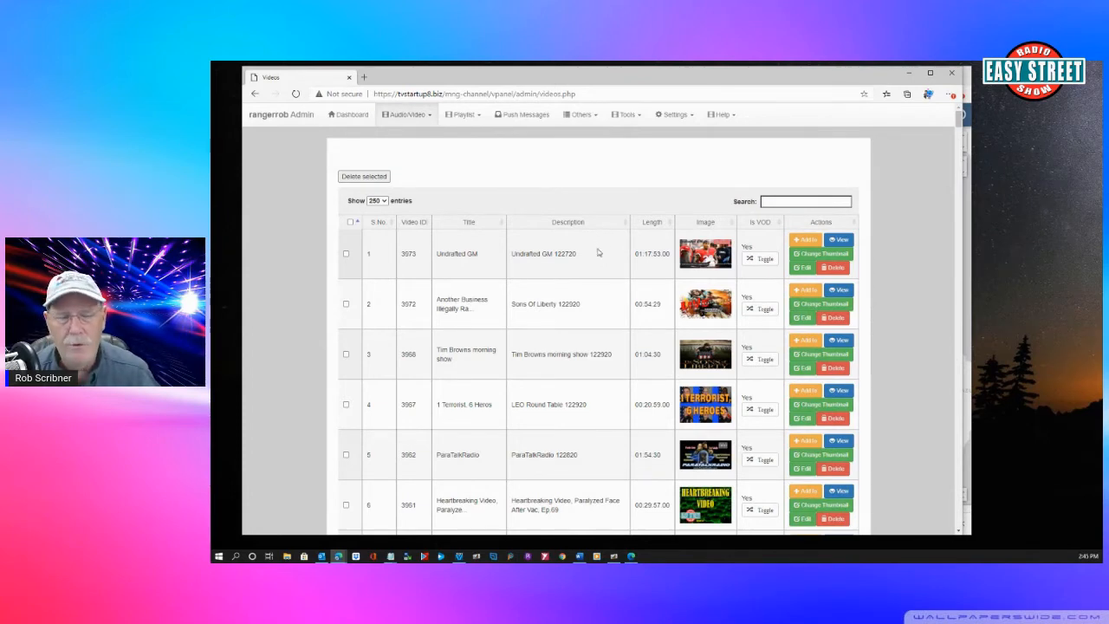
mouse_move(657, 274)
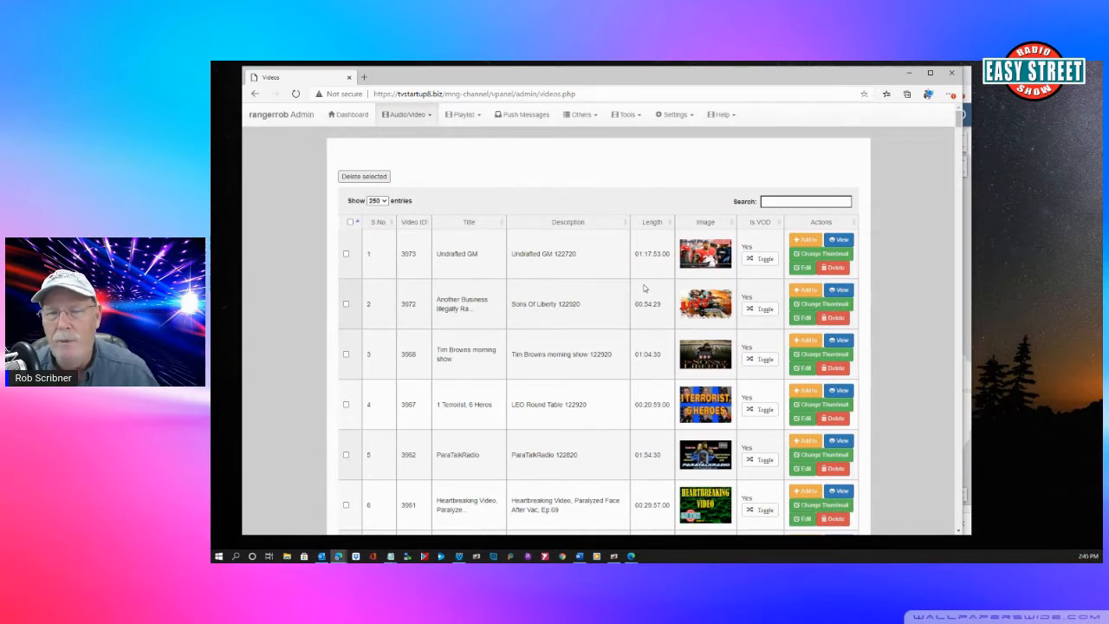
mouse_move(901, 298)
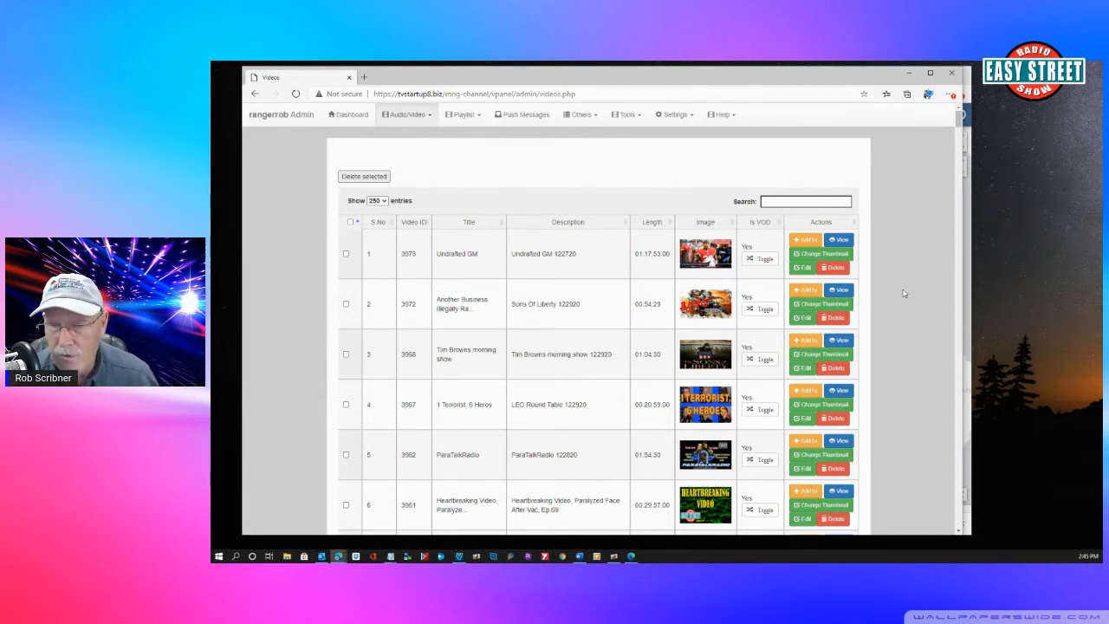
mouse_move(910, 312)
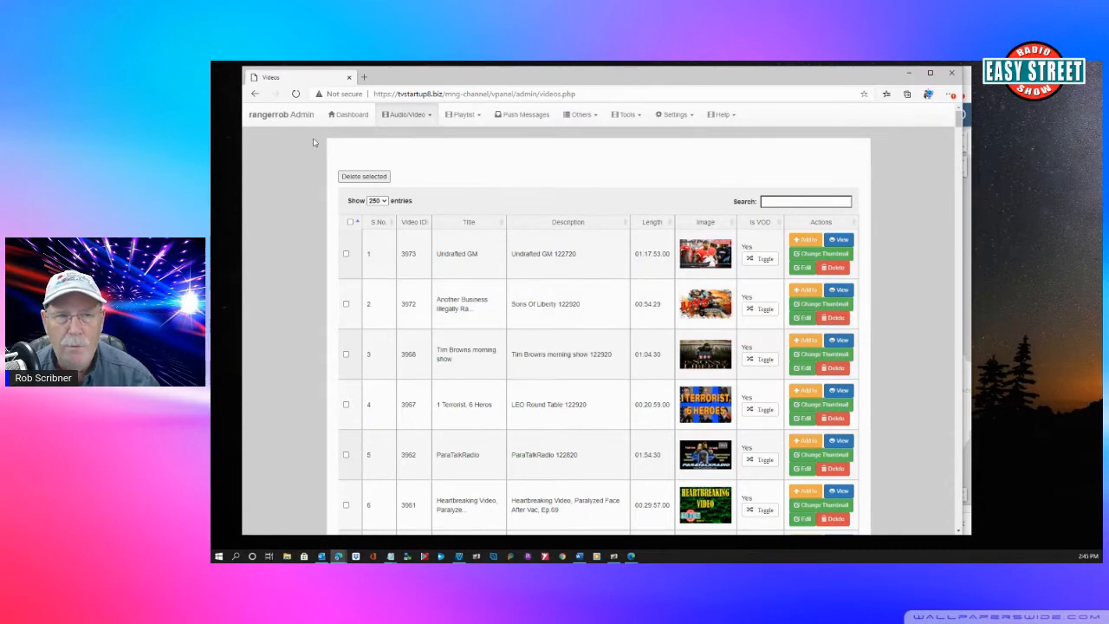
mouse_move(211, 111)
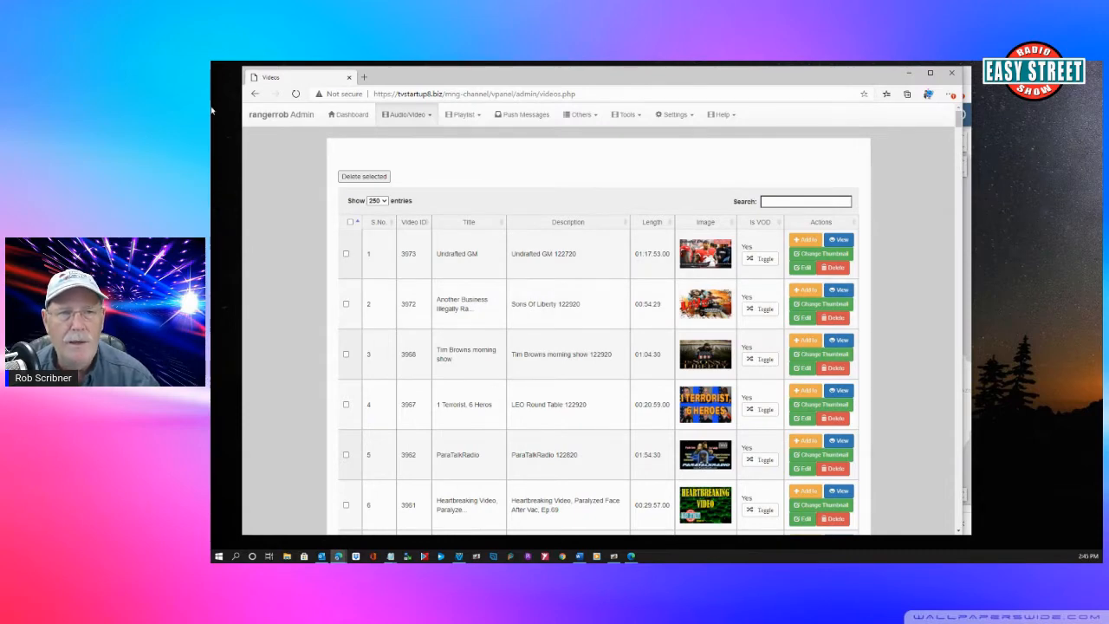
mouse_move(495, 184)
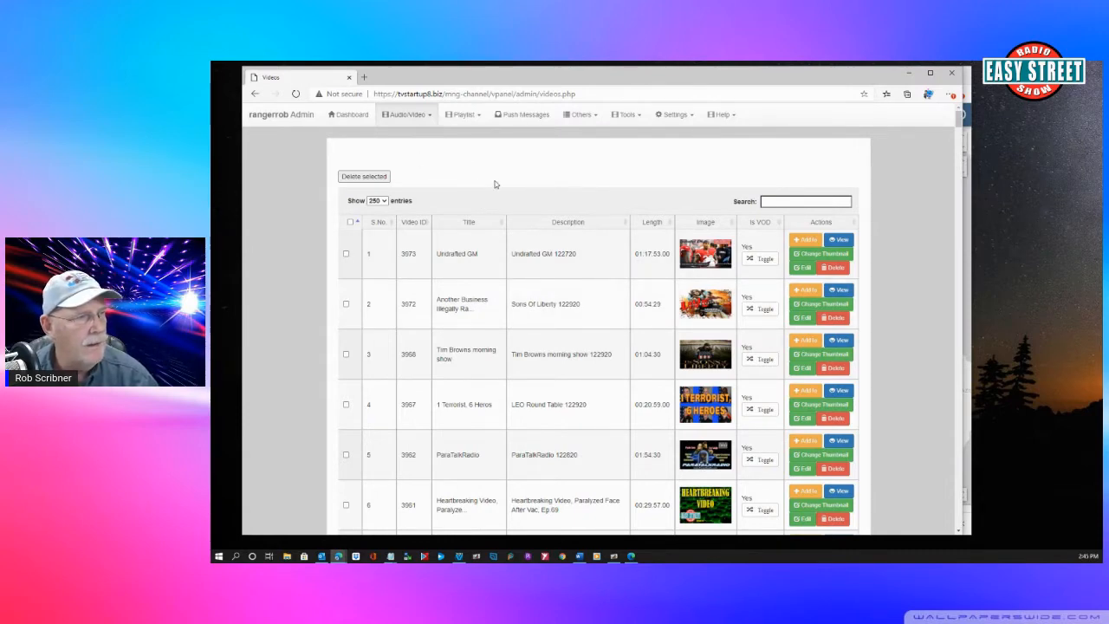
click(406, 115)
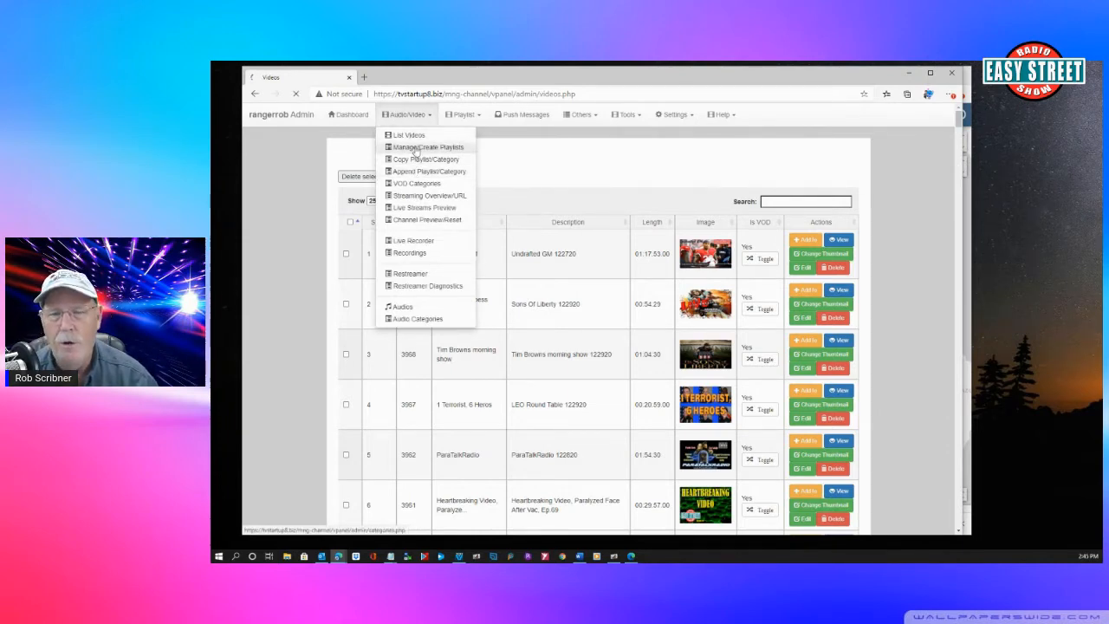
click(426, 146)
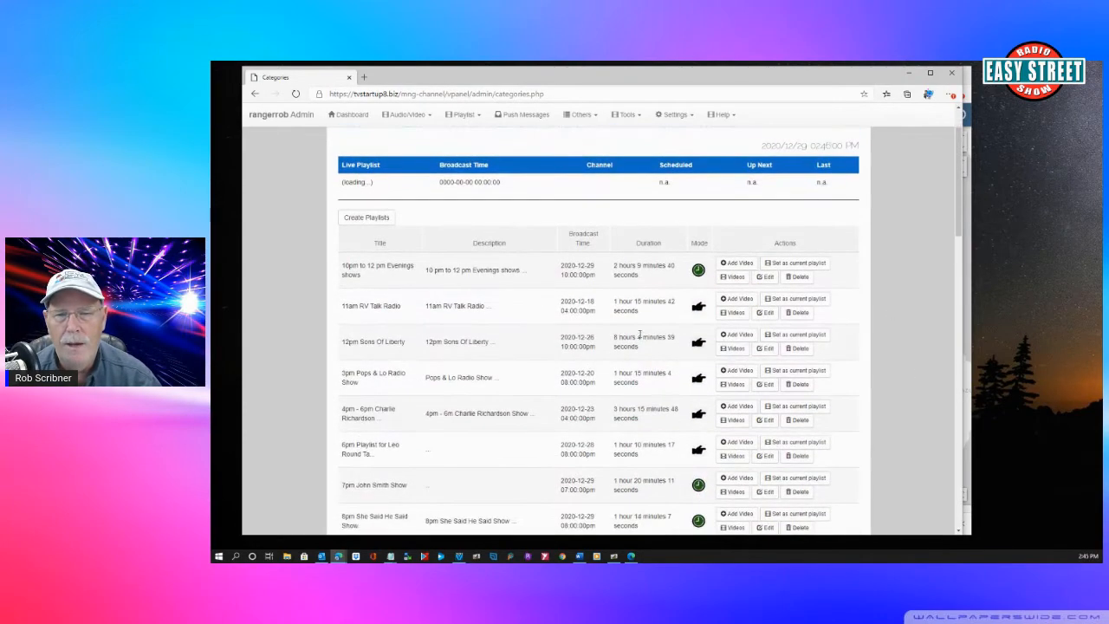
scroll(down, 3)
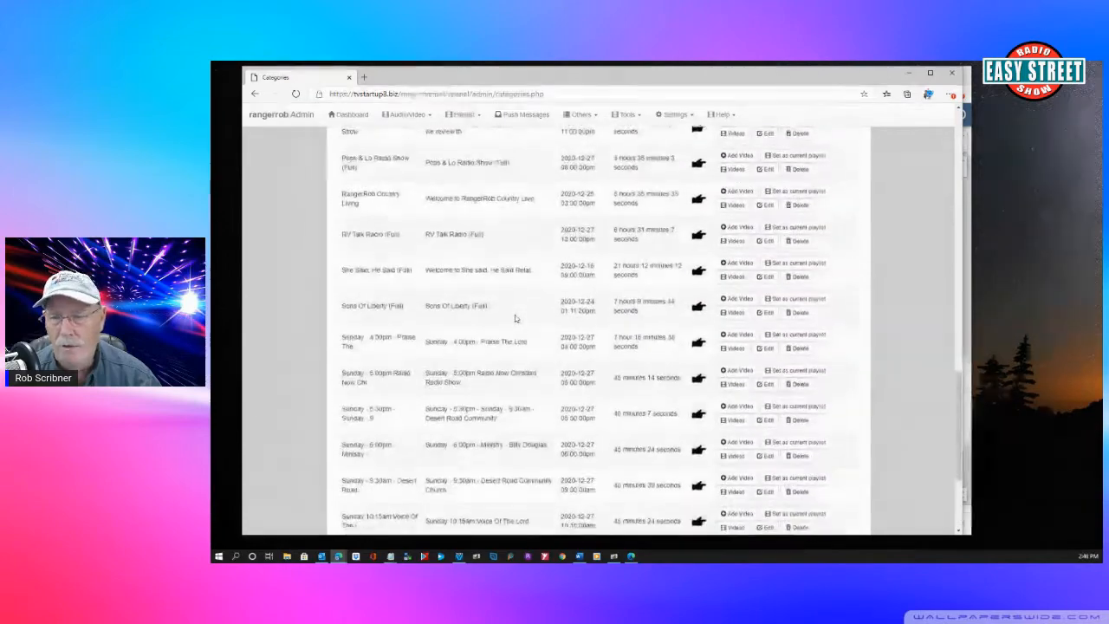
scroll(down, 3)
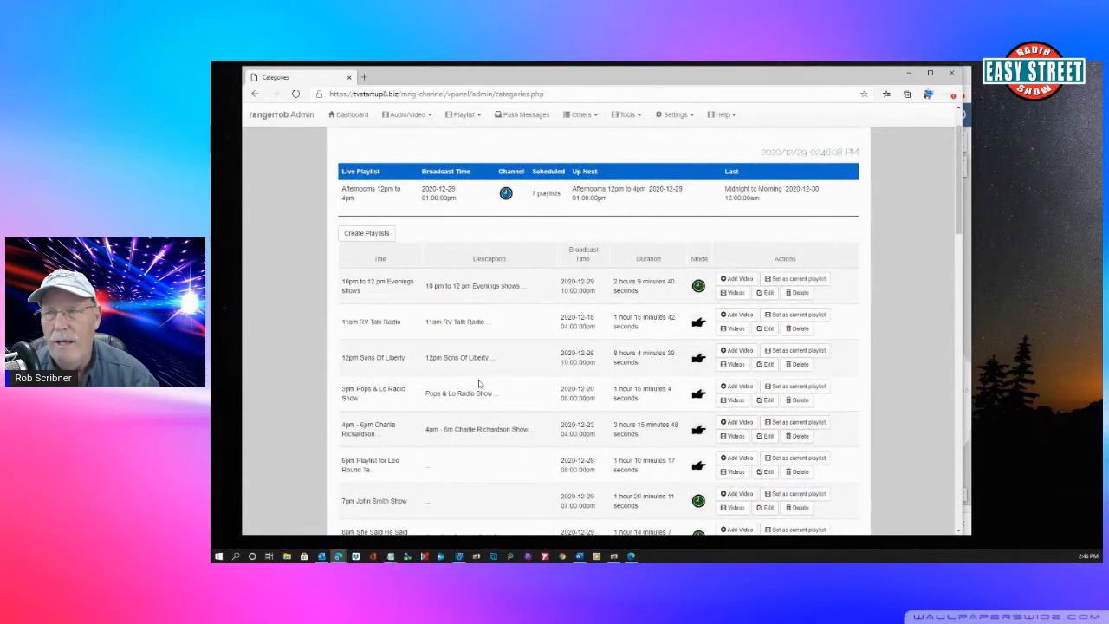
mouse_move(498, 369)
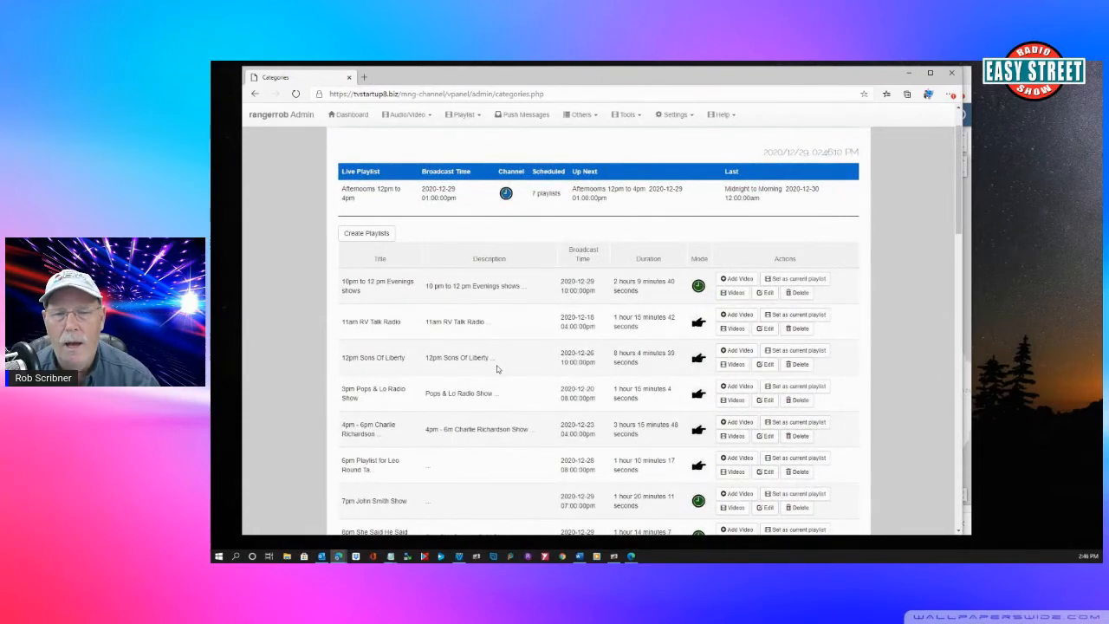
mouse_move(519, 413)
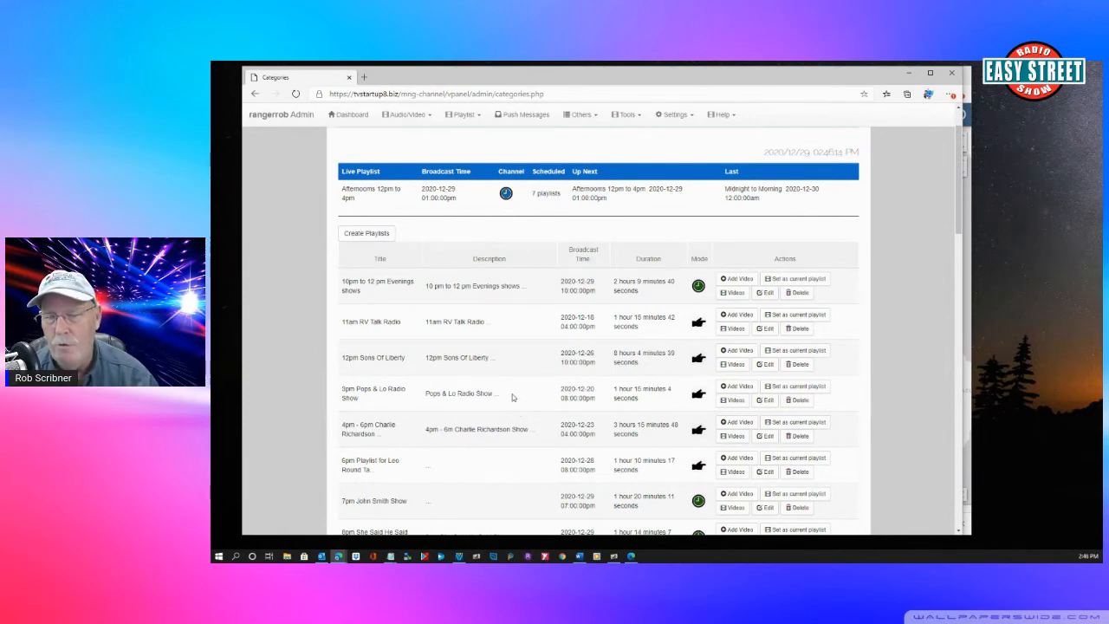
mouse_move(517, 384)
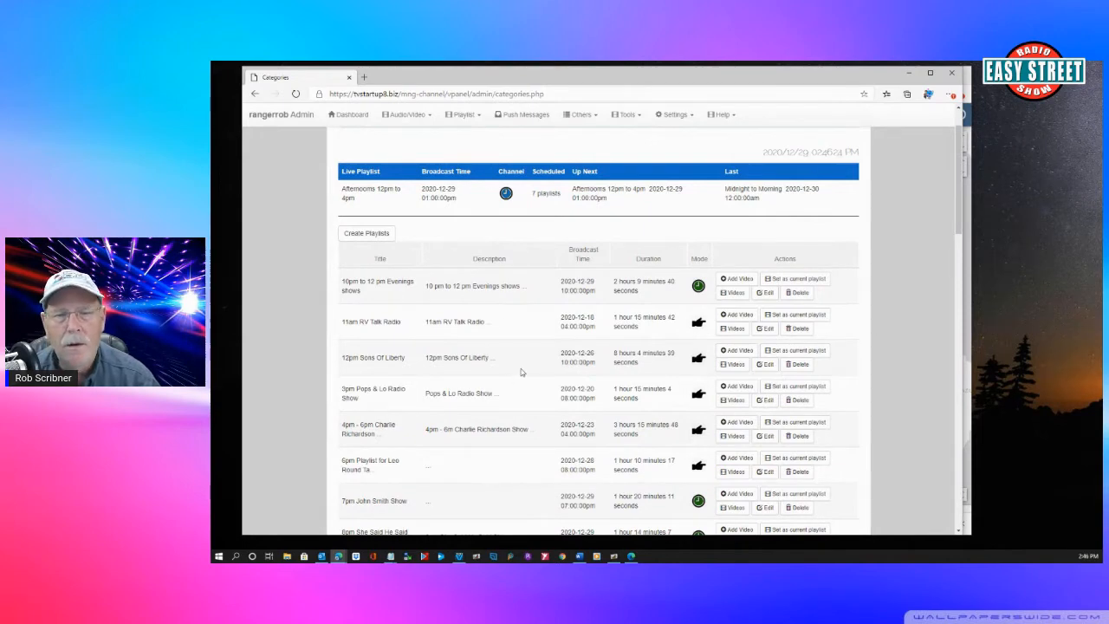
mouse_move(503, 371)
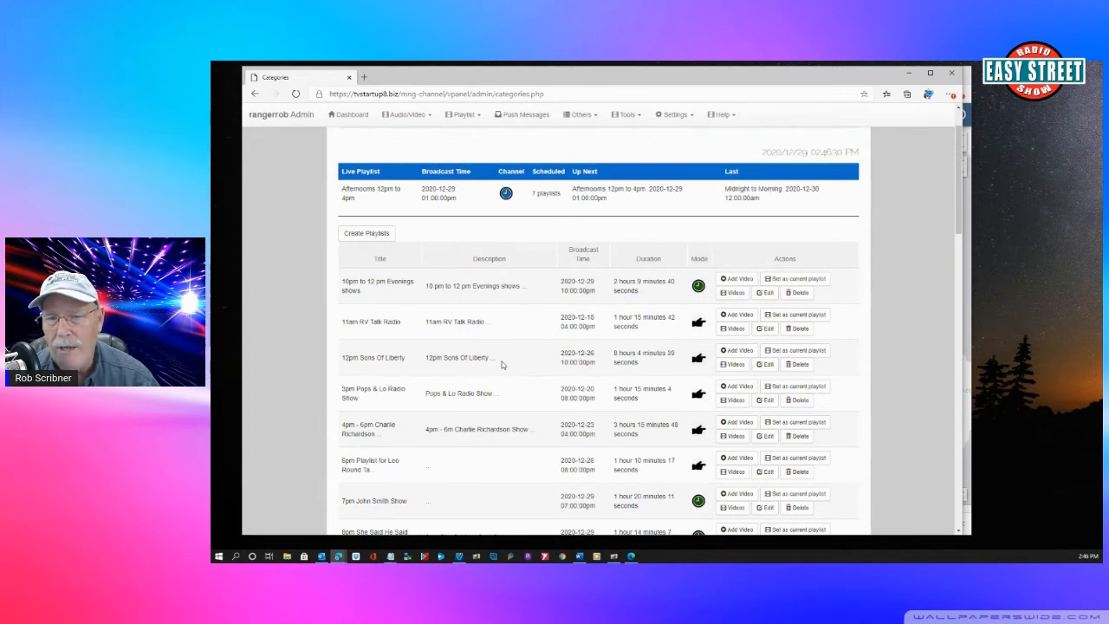
scroll(down, 3)
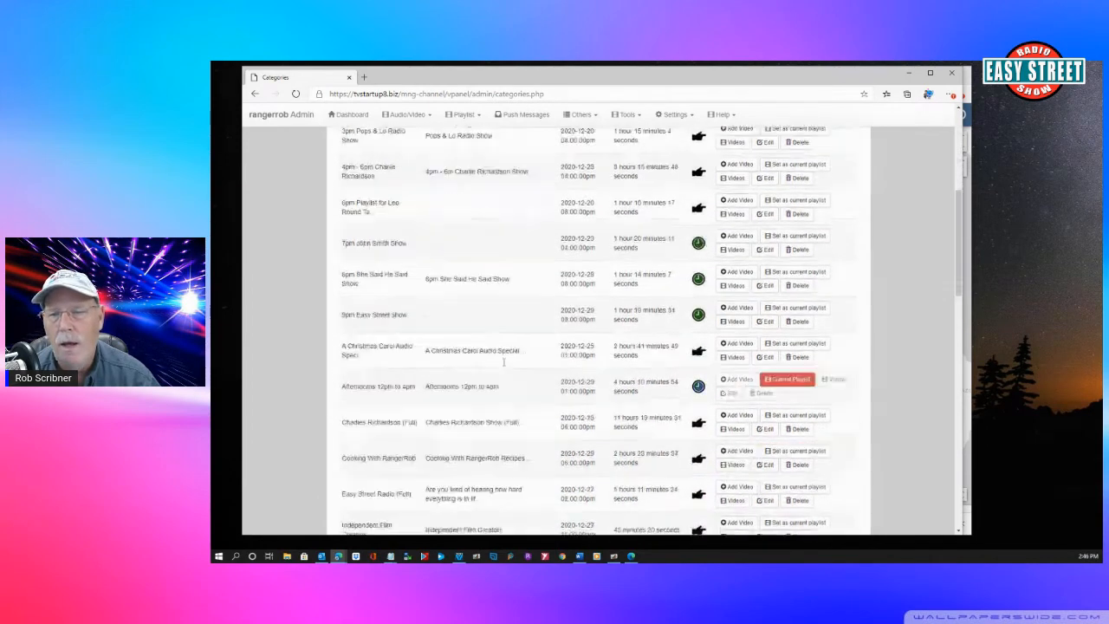
scroll(down, 3)
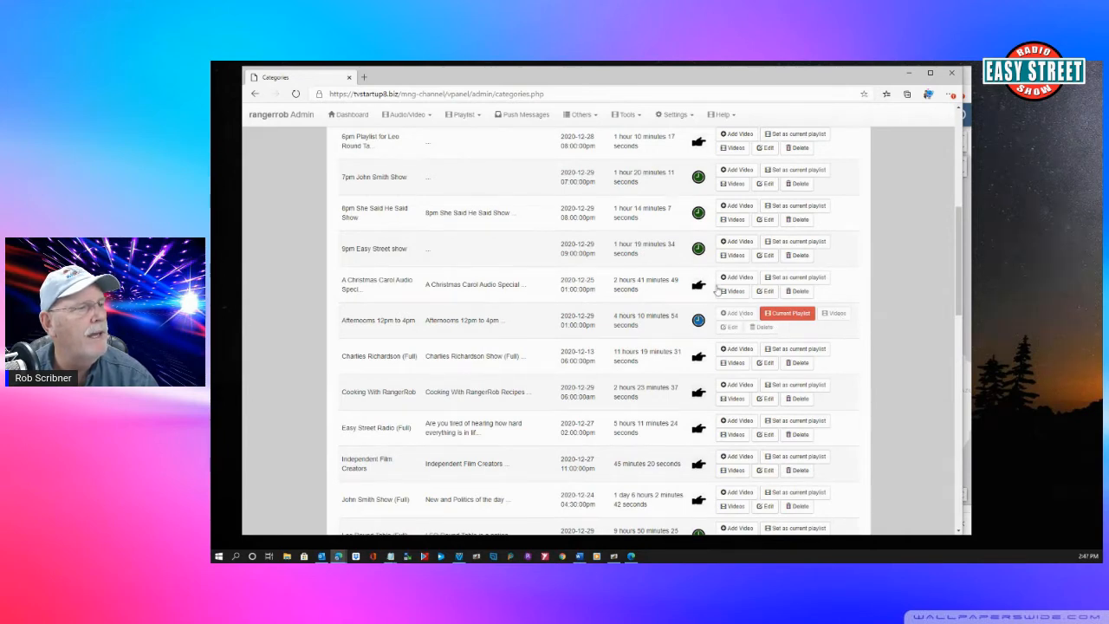
mouse_move(534, 404)
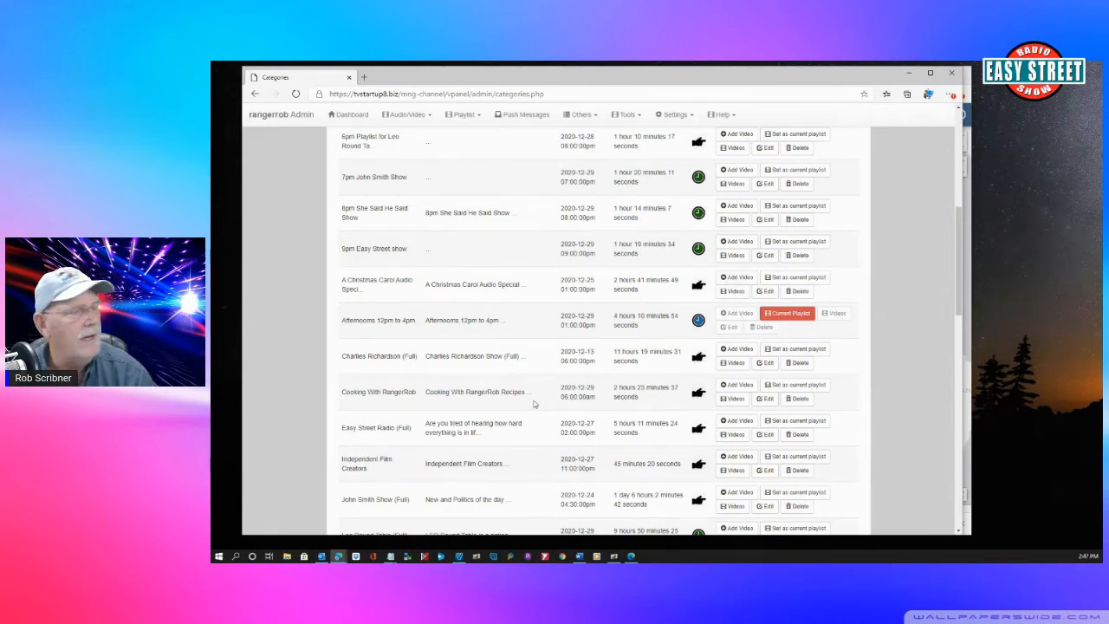
scroll(down, 3)
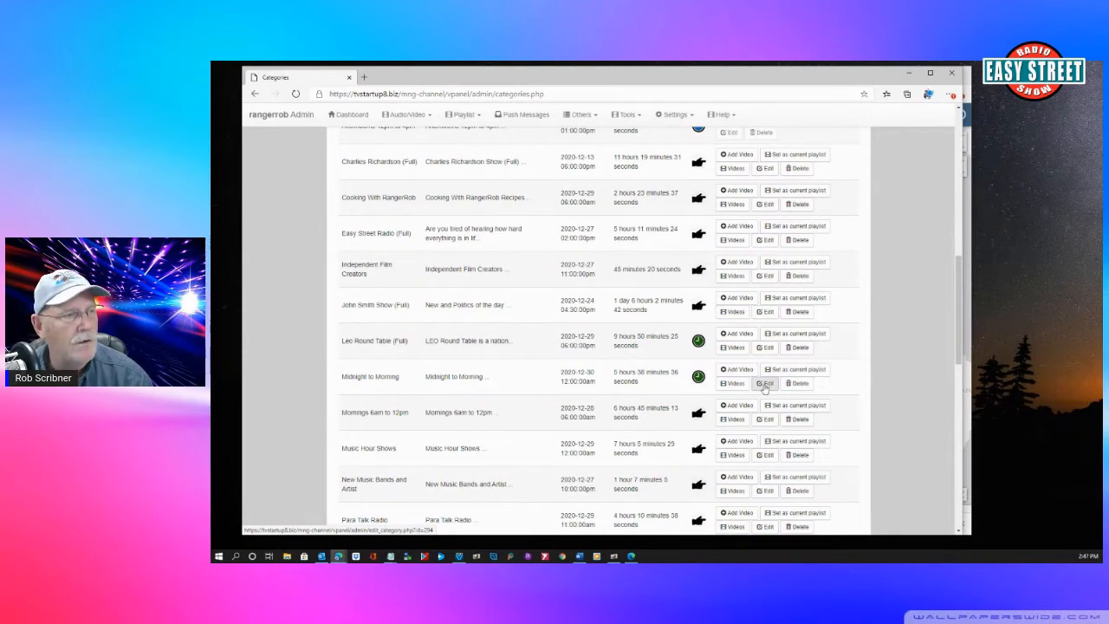
- Review the videos in the Midnight to Morning playlist, then go back toward the playlists list
click(734, 383)
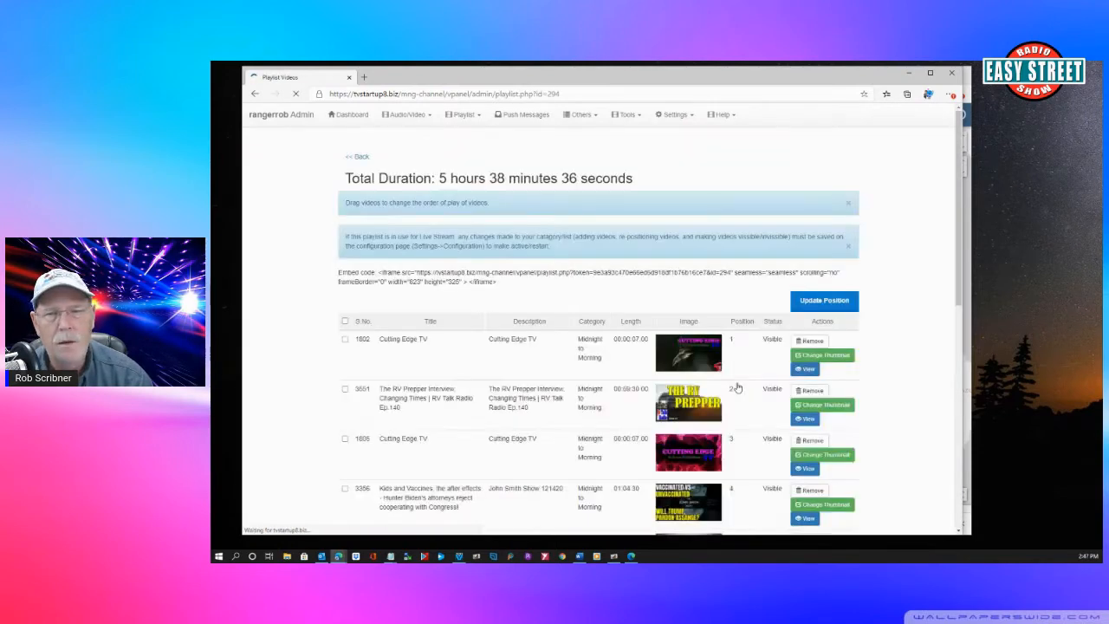
scroll(down, 3)
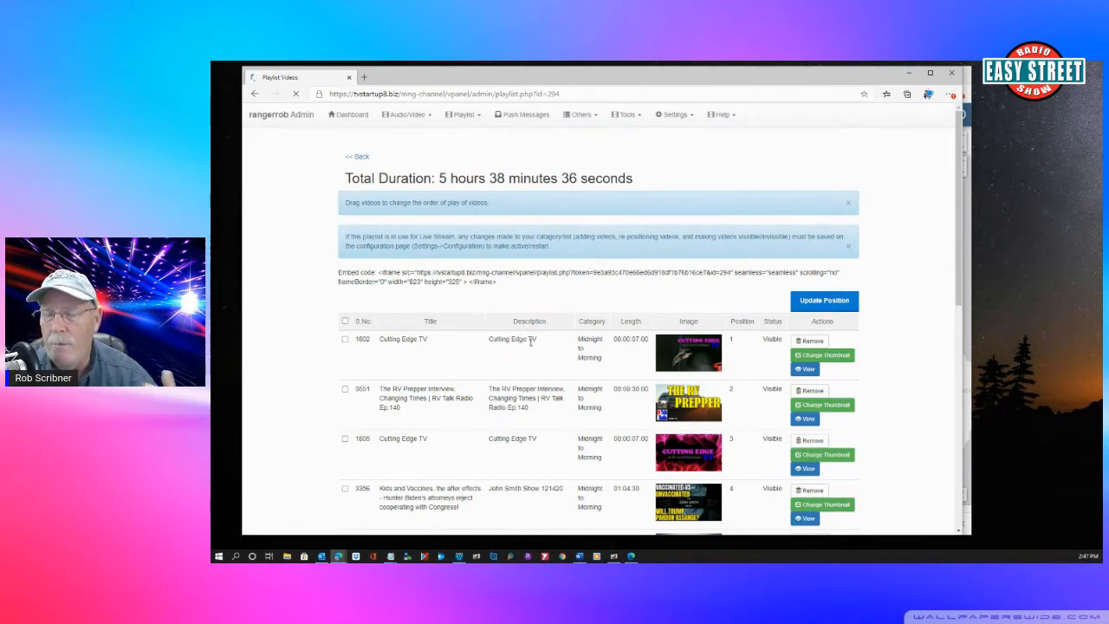
mouse_move(523, 359)
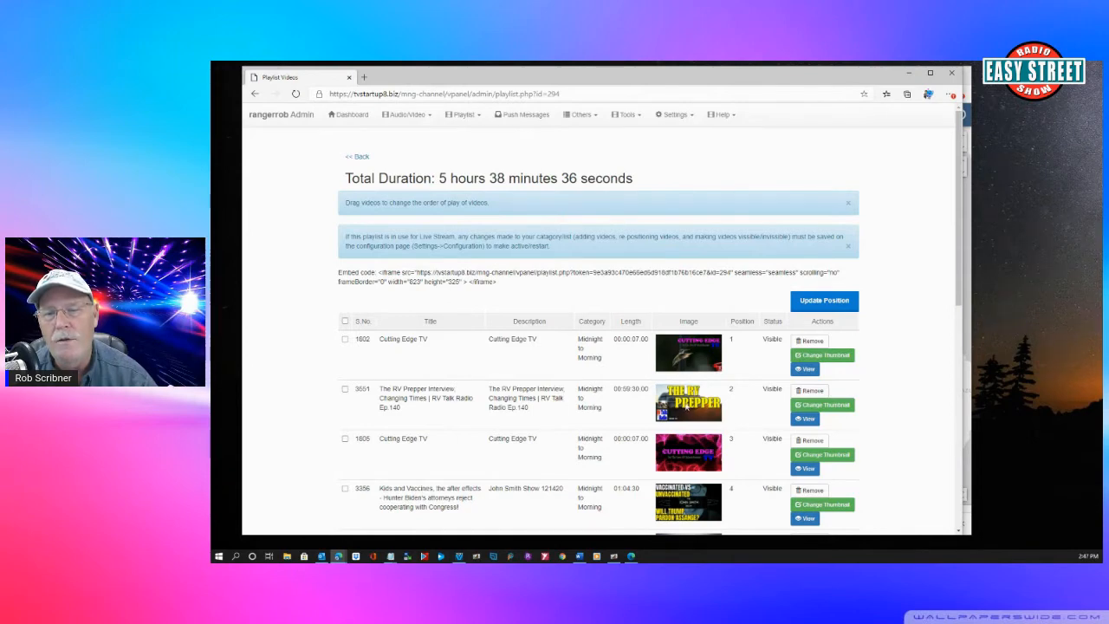
scroll(down, 3)
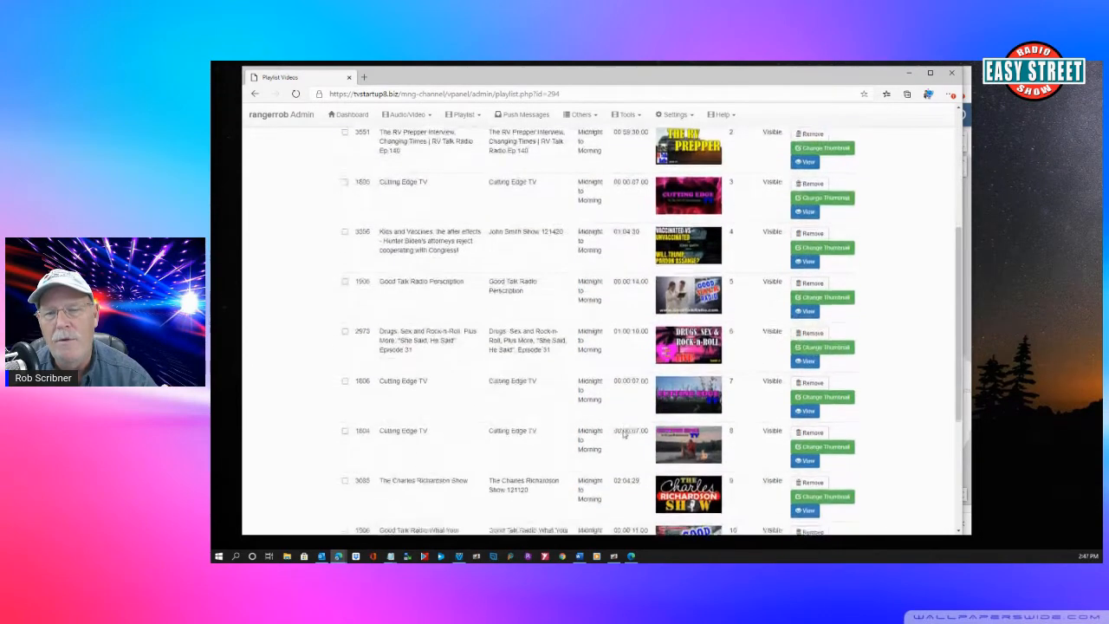
scroll(down, 3)
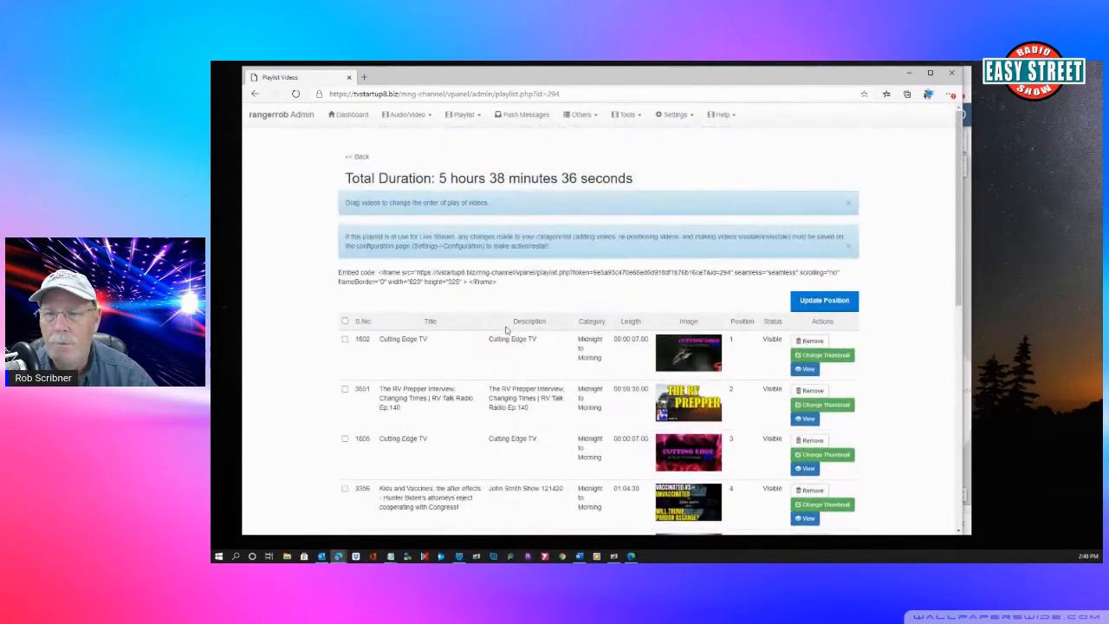
mouse_move(215, 354)
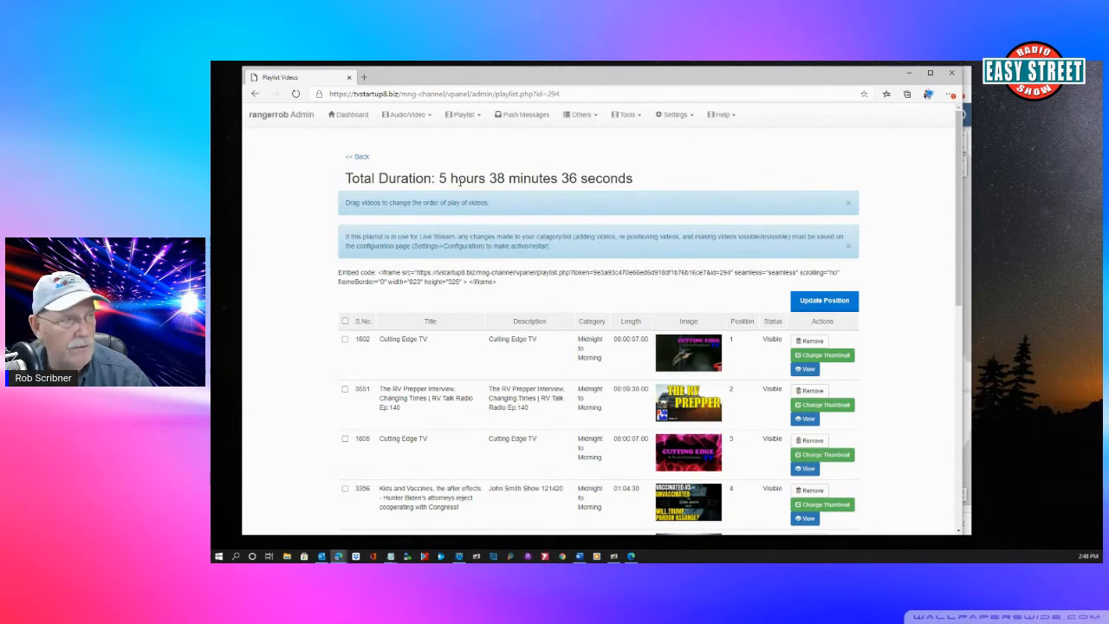
click(407, 115)
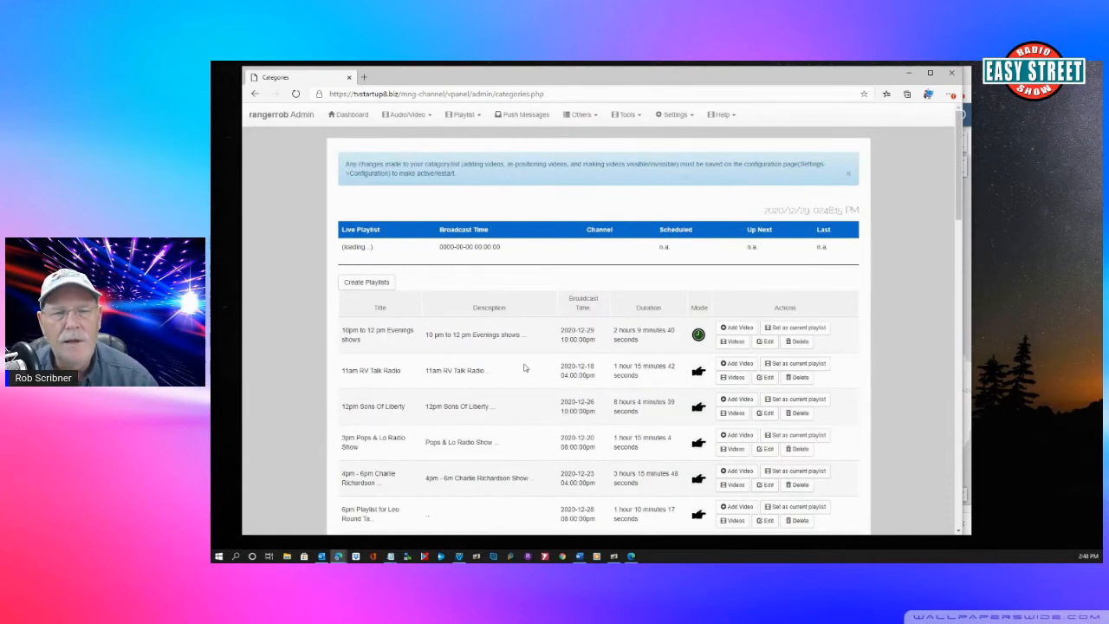
- Scroll down the playlists list to entries like Sons Of Liberty and Easy Street Show
scroll(down, 3)
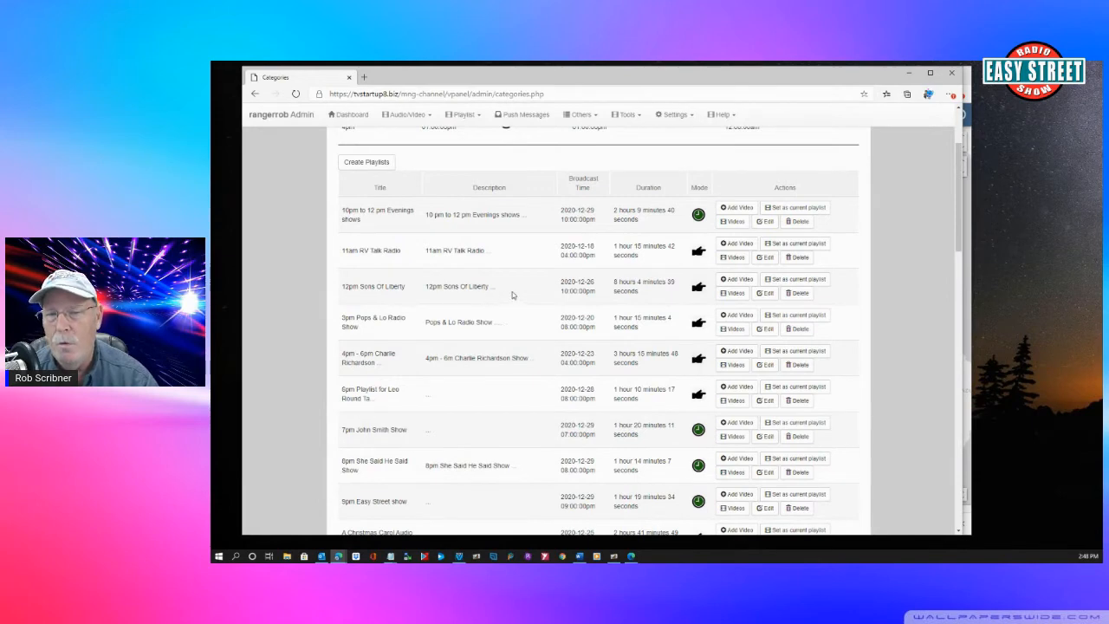
mouse_move(537, 302)
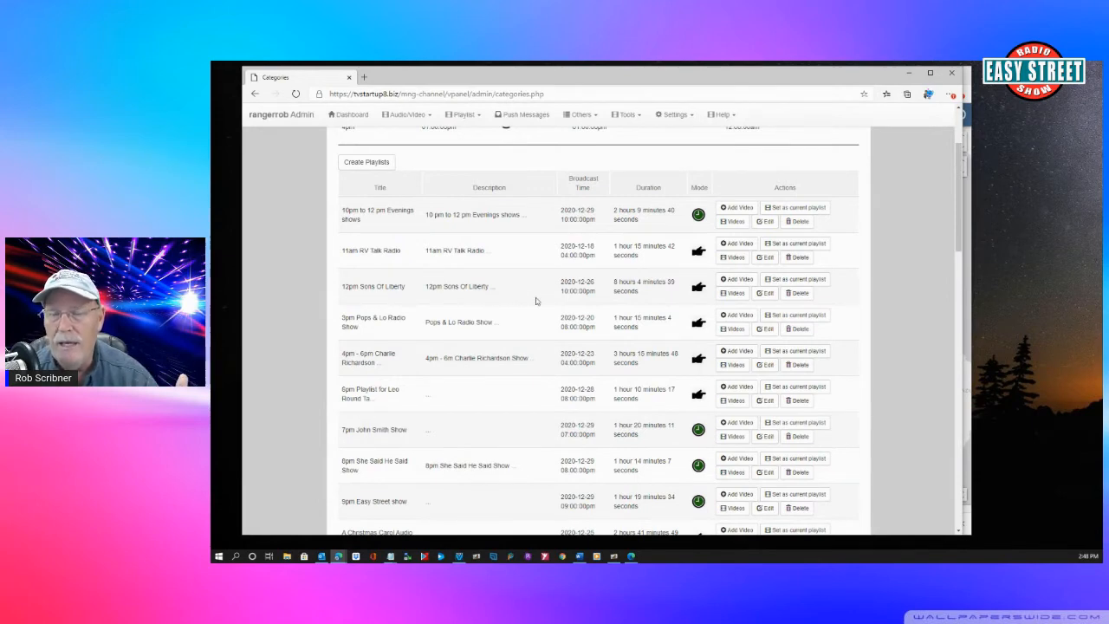
mouse_move(520, 293)
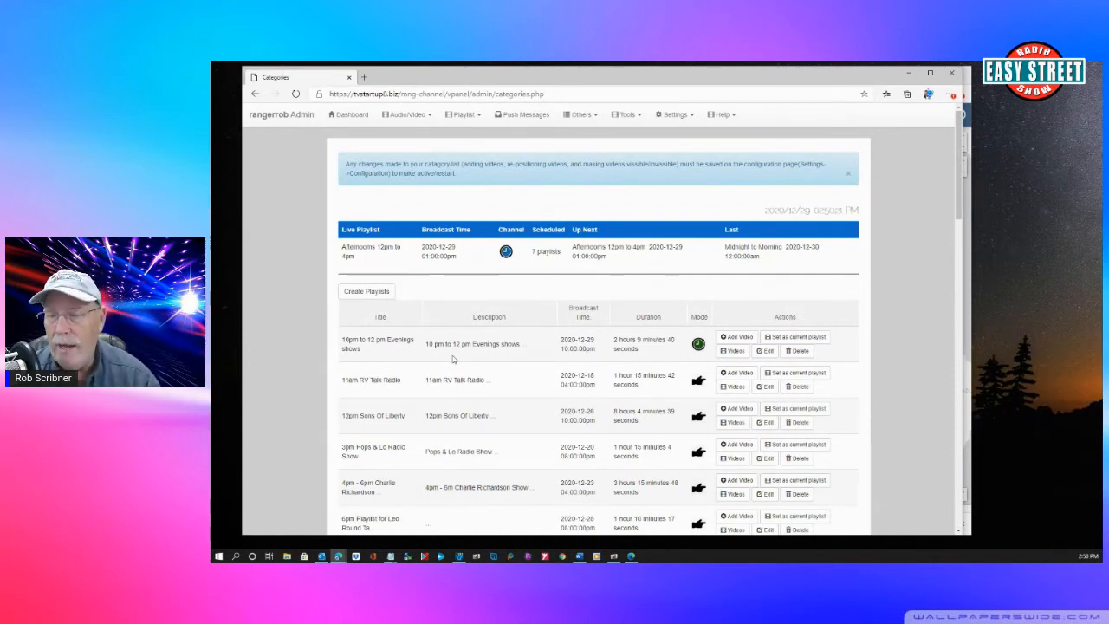
mouse_move(537, 542)
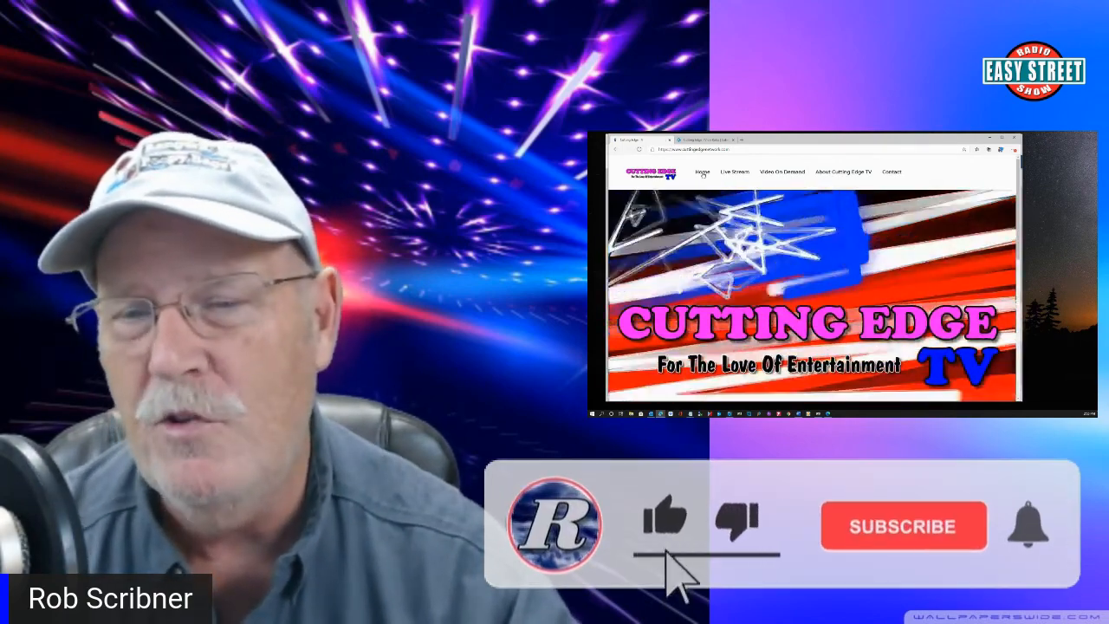
click(905, 527)
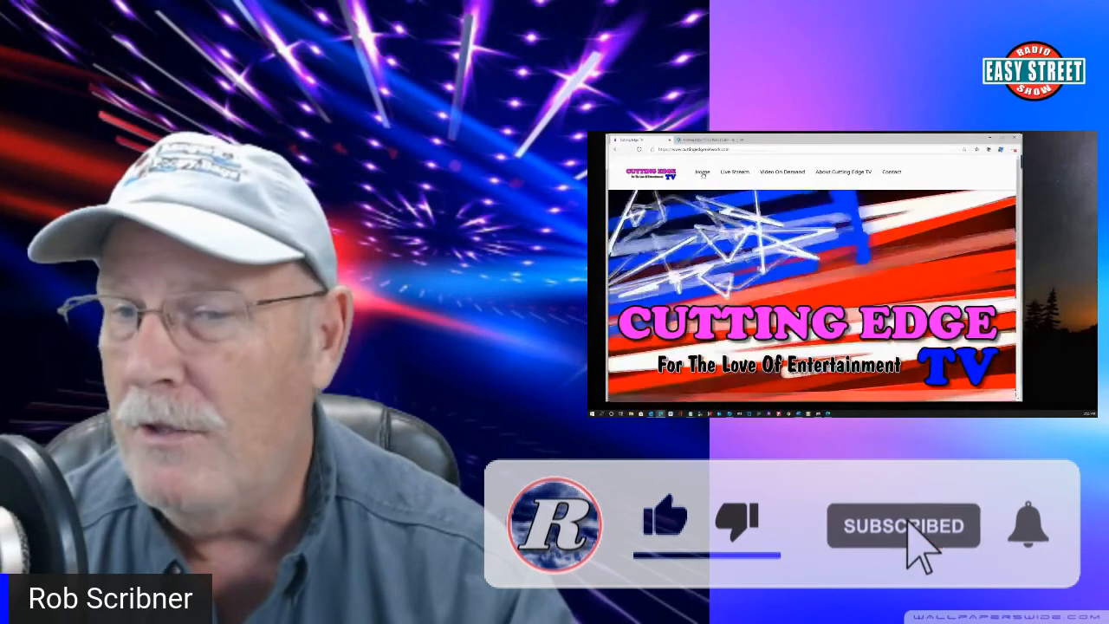